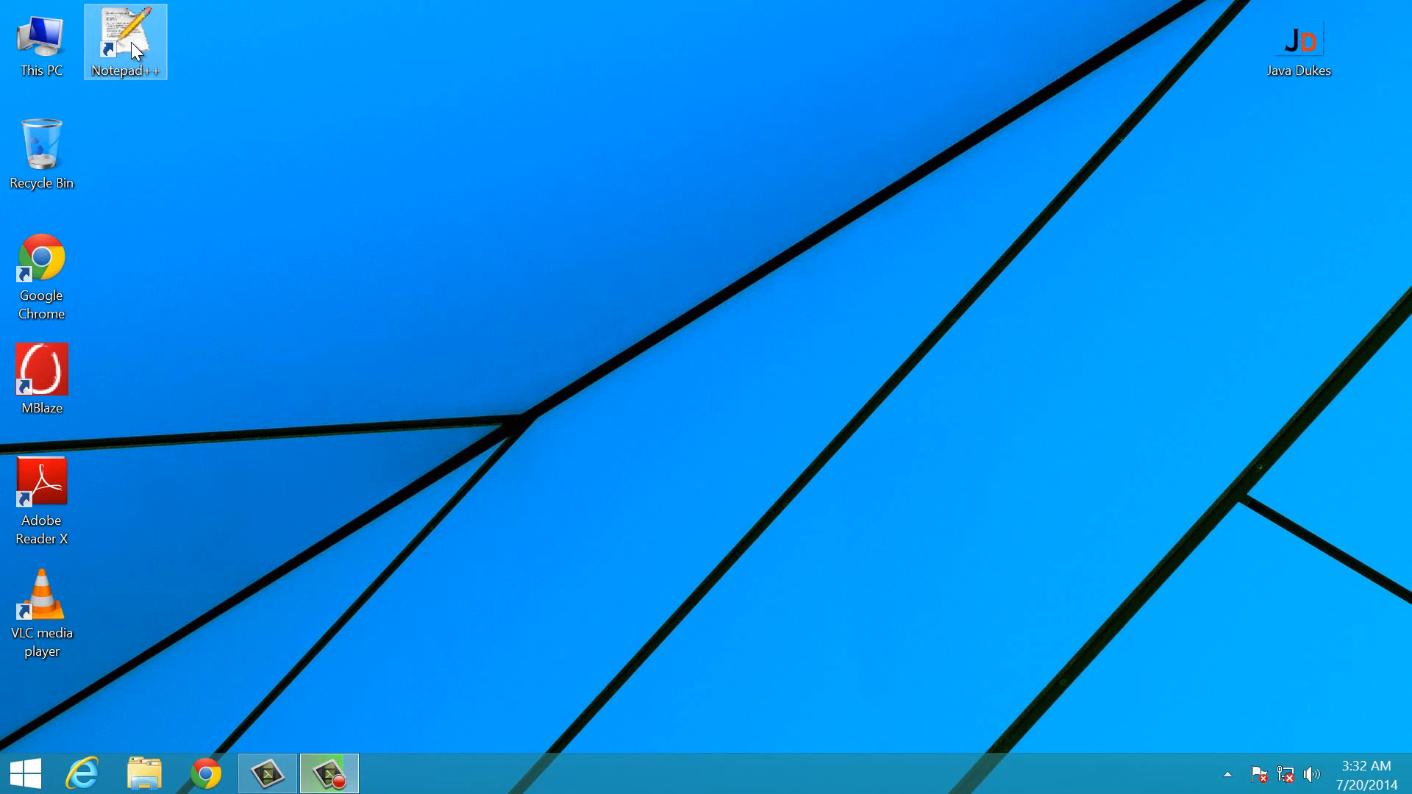
{"action": "mouse_move", "coordinate": [124, 36]}
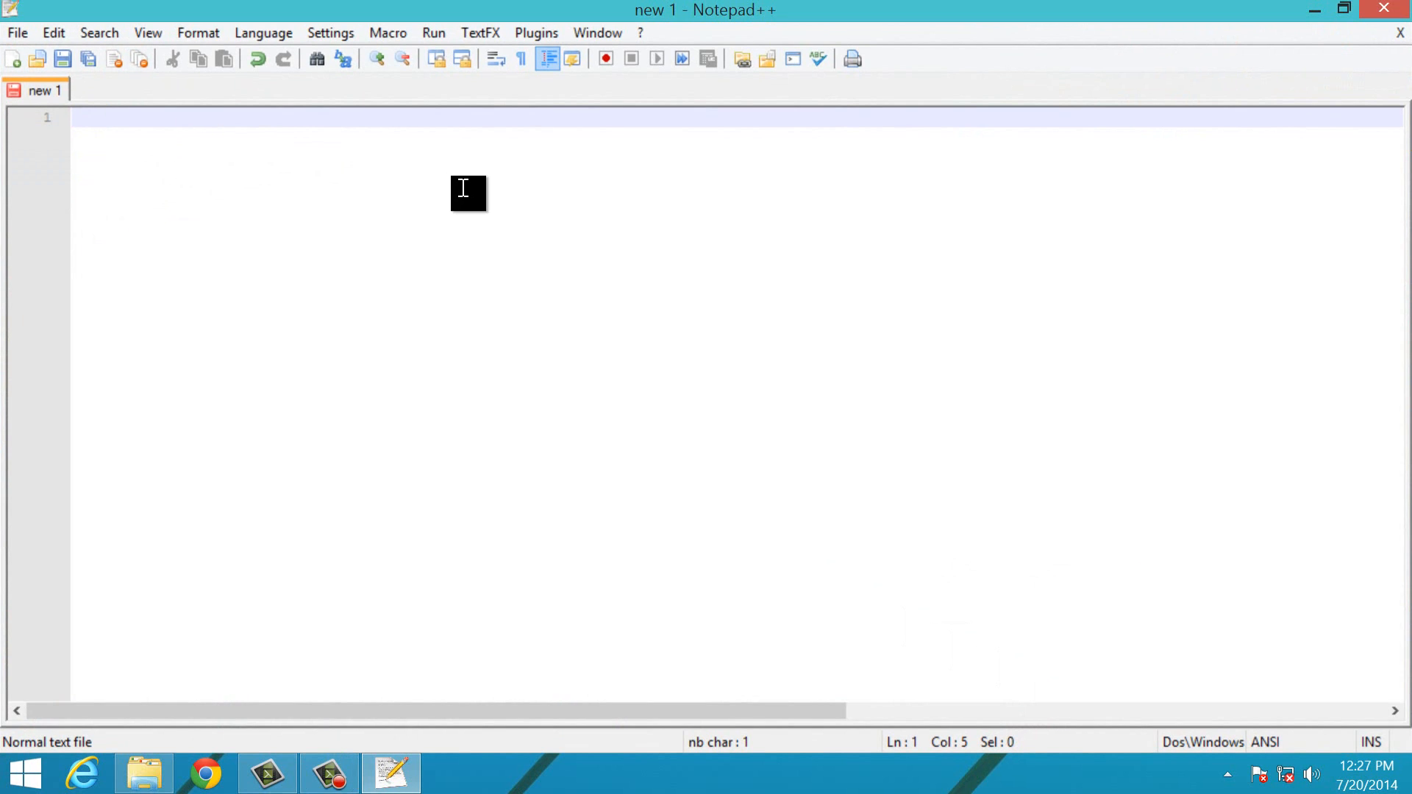
Write the import java.awt.*; statement.
{"action": "type", "text": "import java."}
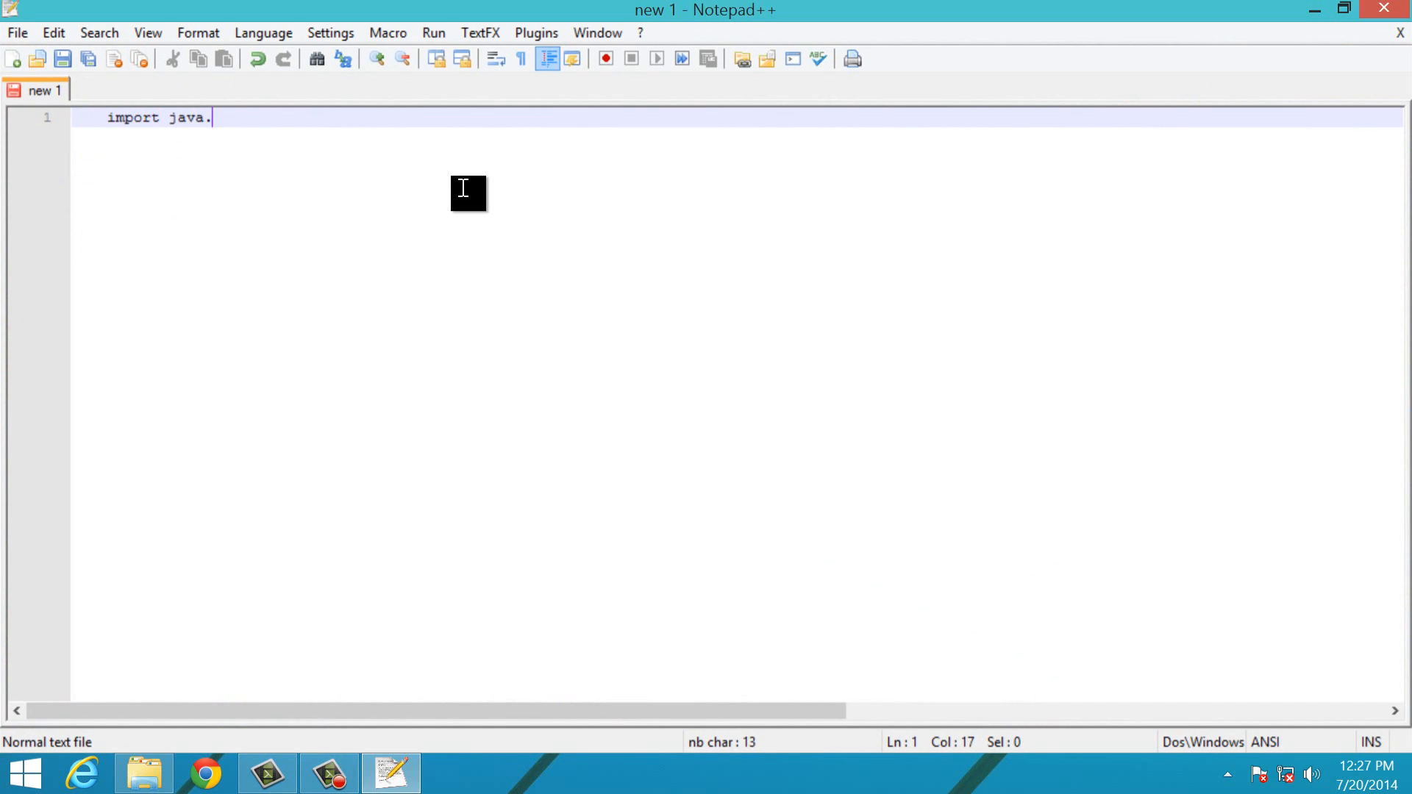
{"action": "type", "text": "awt.*"}
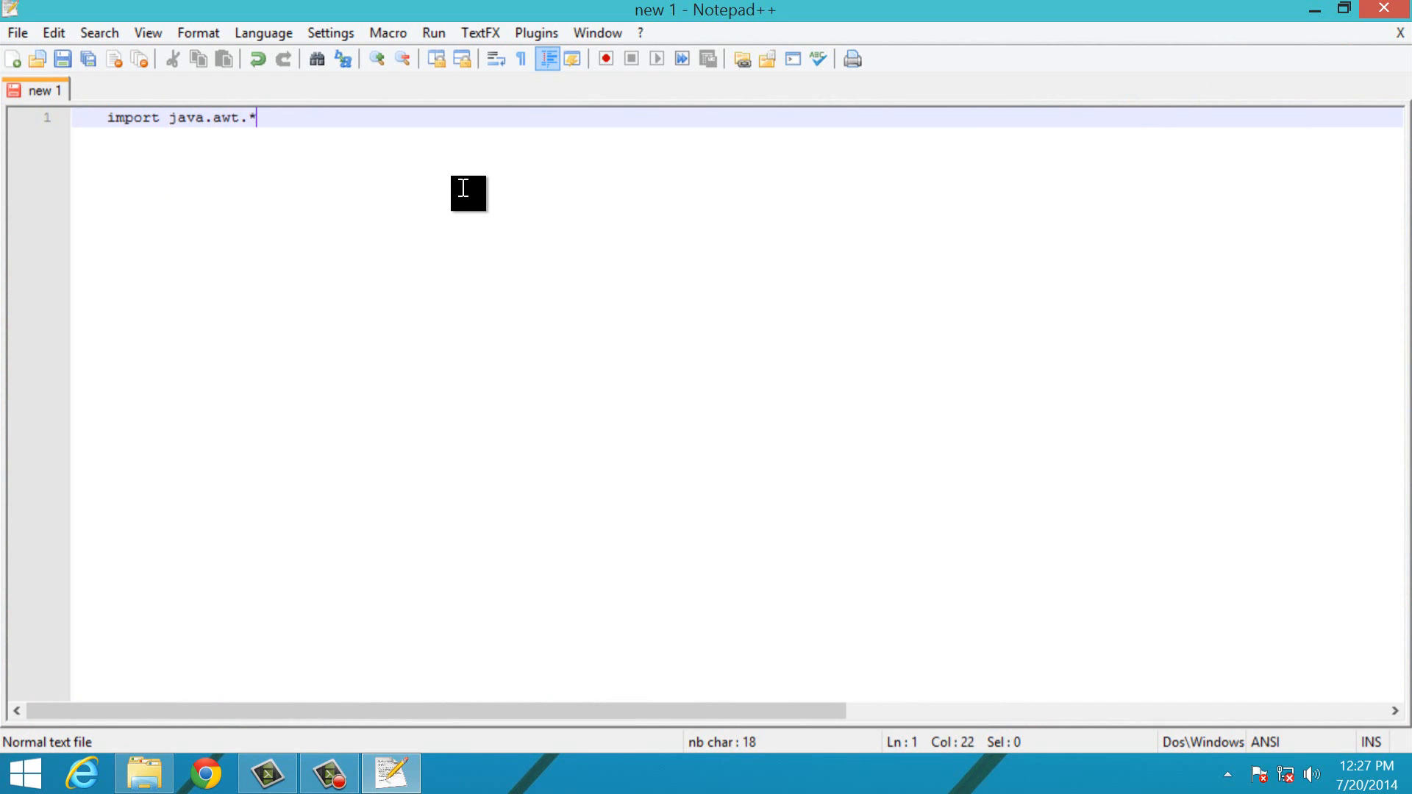
{"action": "type", "text": ";"}
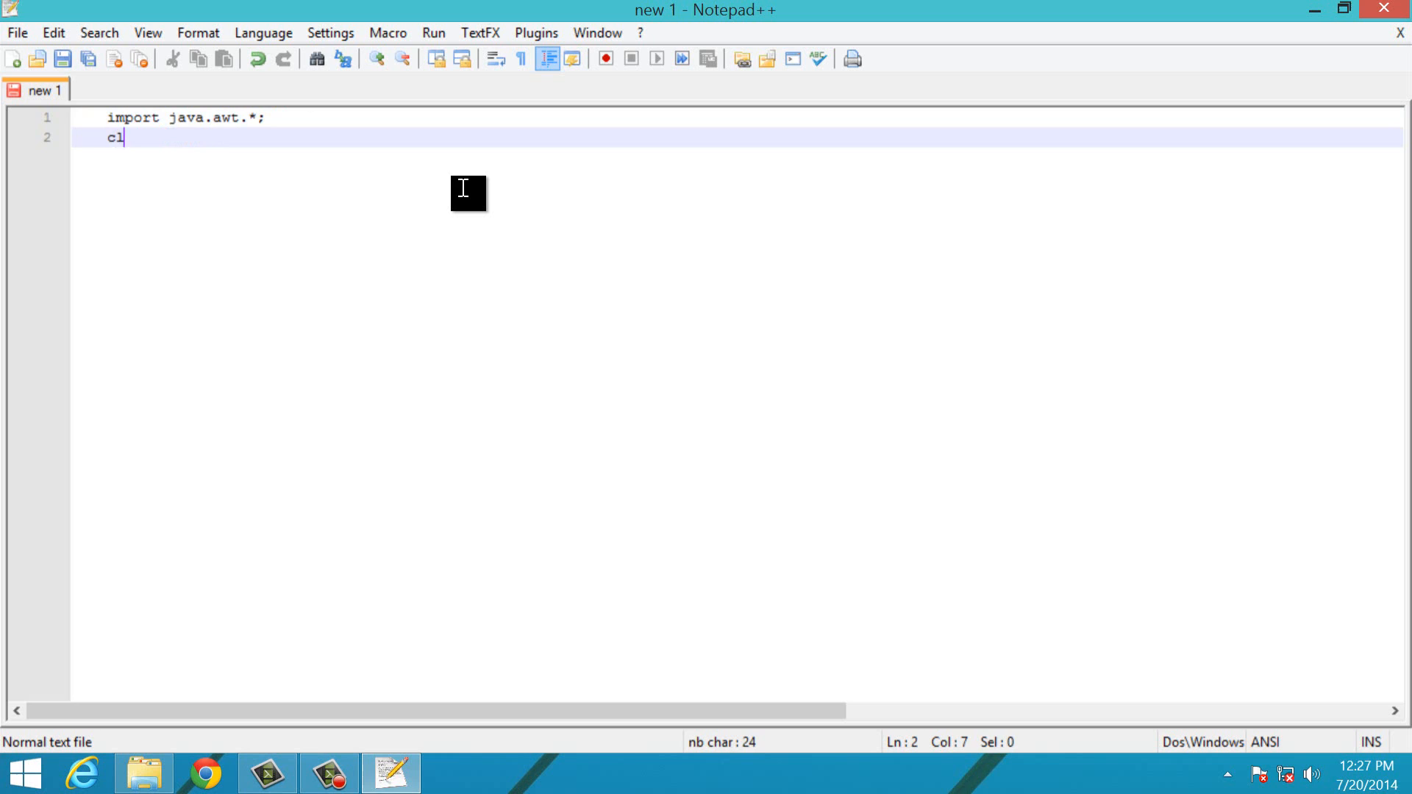
Declare class DemoFirstProgram with opening and closing braces on separate lines.
{"action": "type", "text": "lass"}
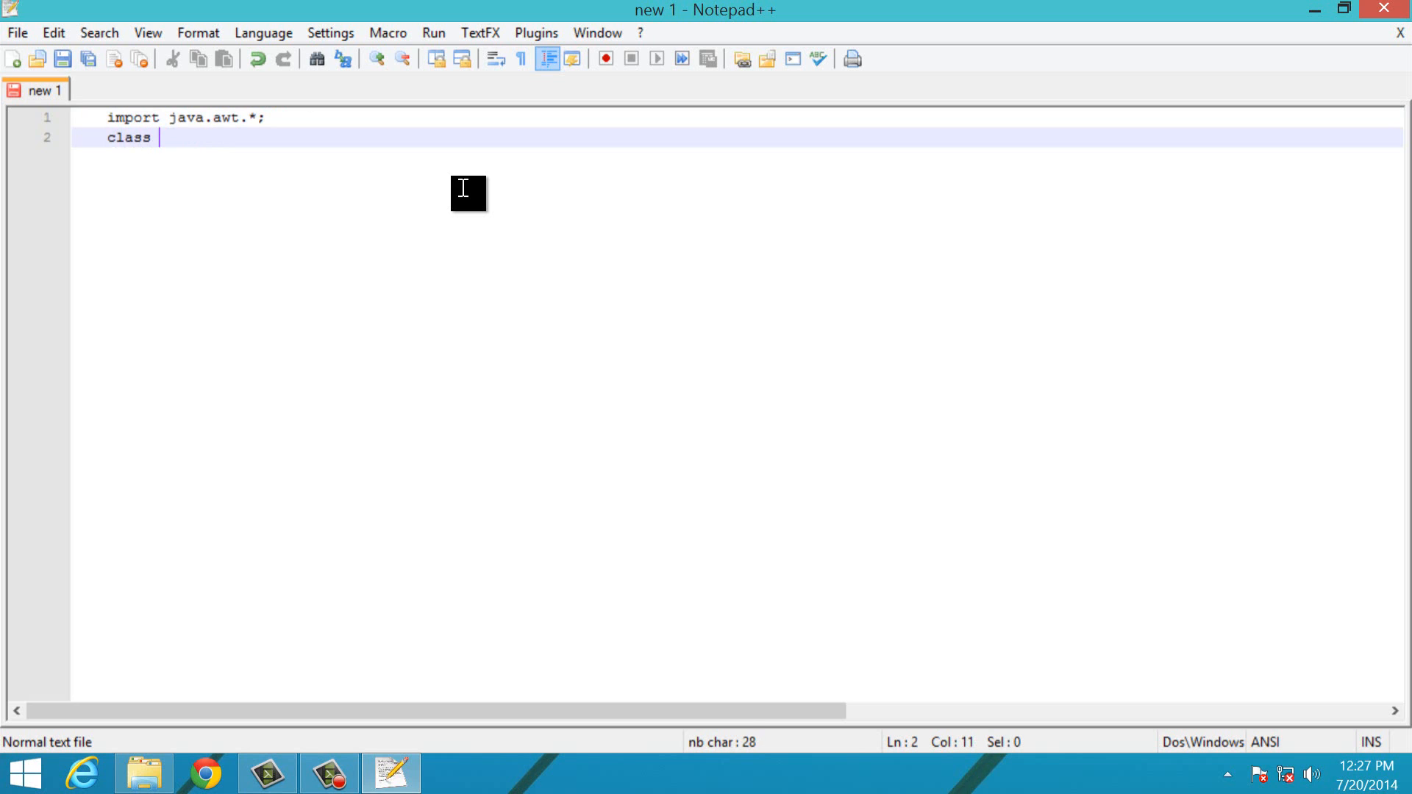
{"action": "type", "text": "De"}
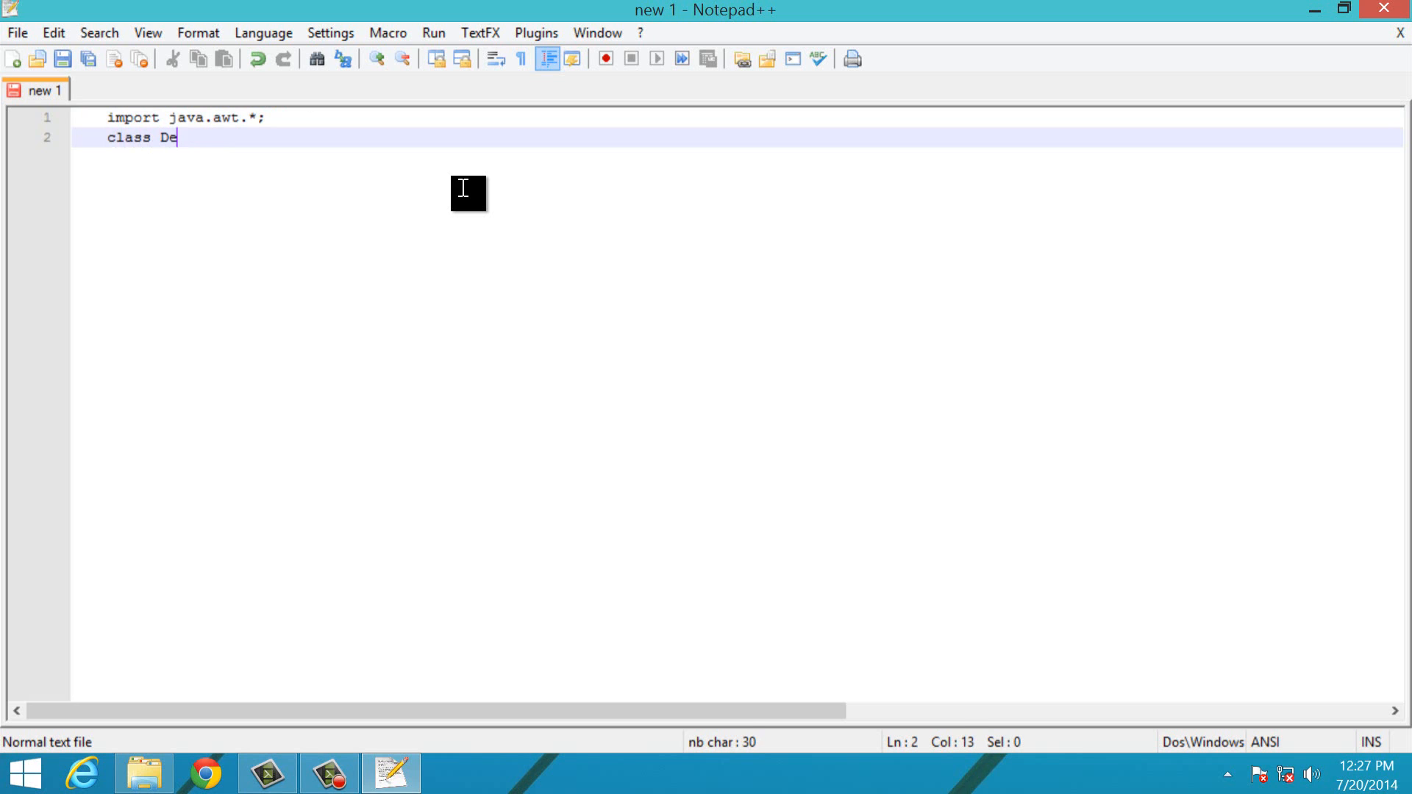
{"action": "type", "text": "mo"}
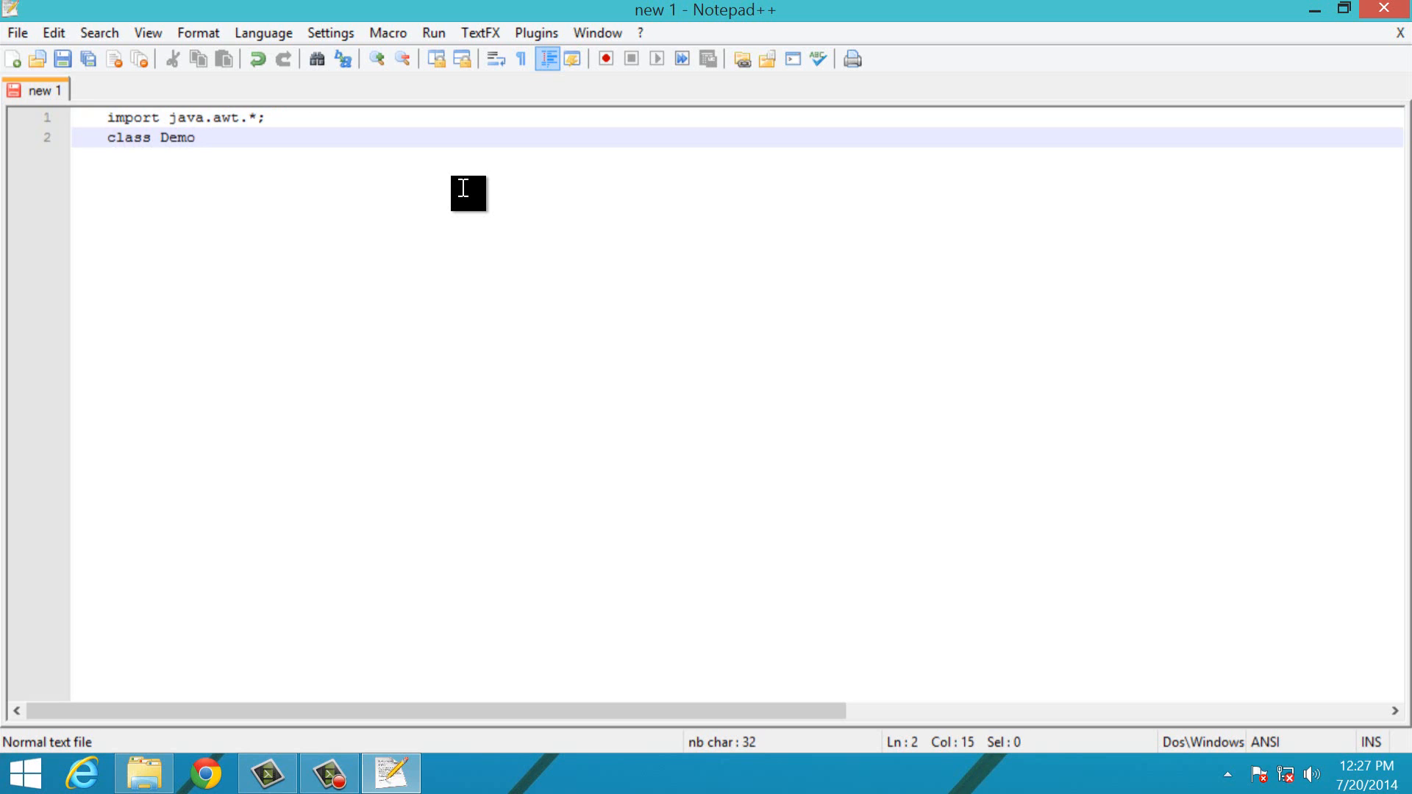
{"action": "type", "text": "Fi"}
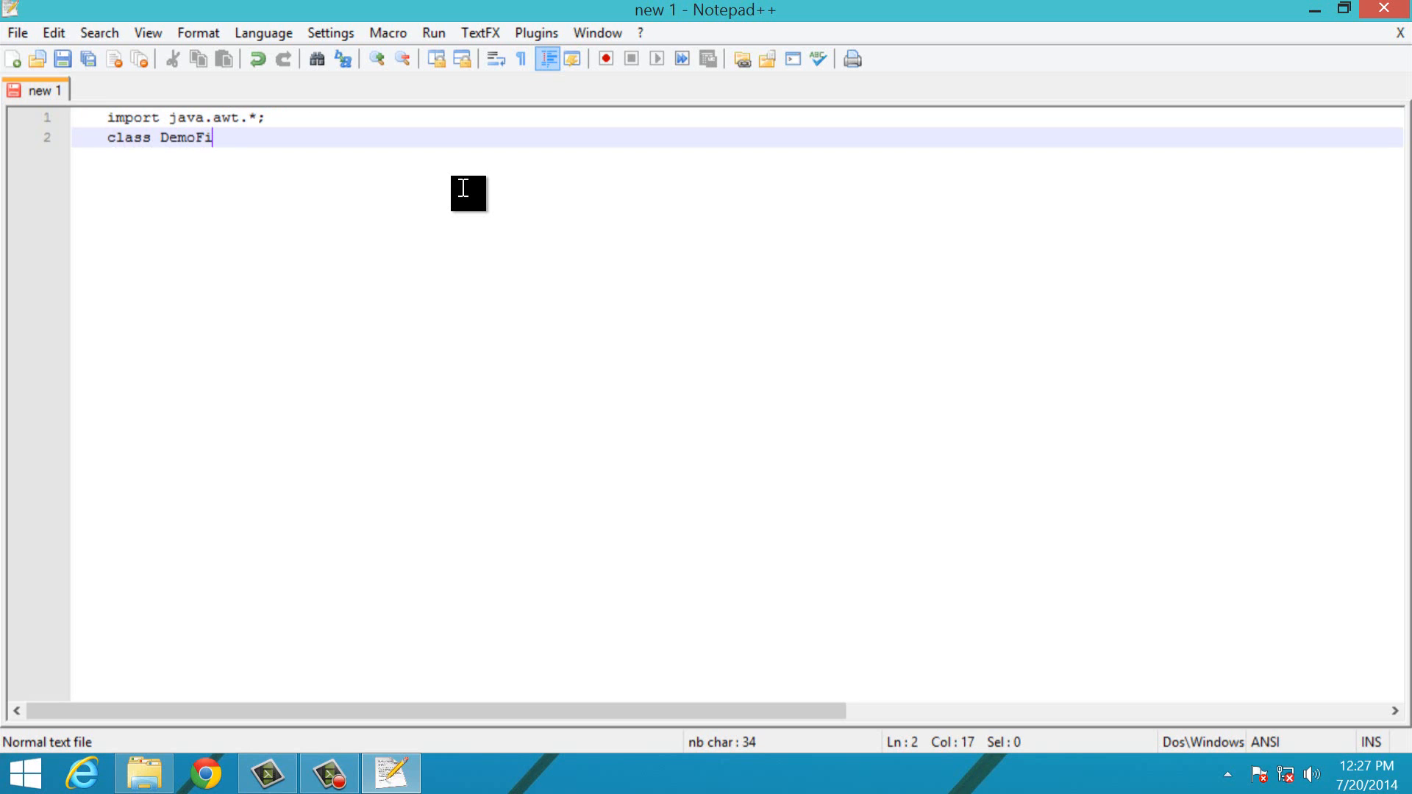
{"action": "type", "text": "rs"}
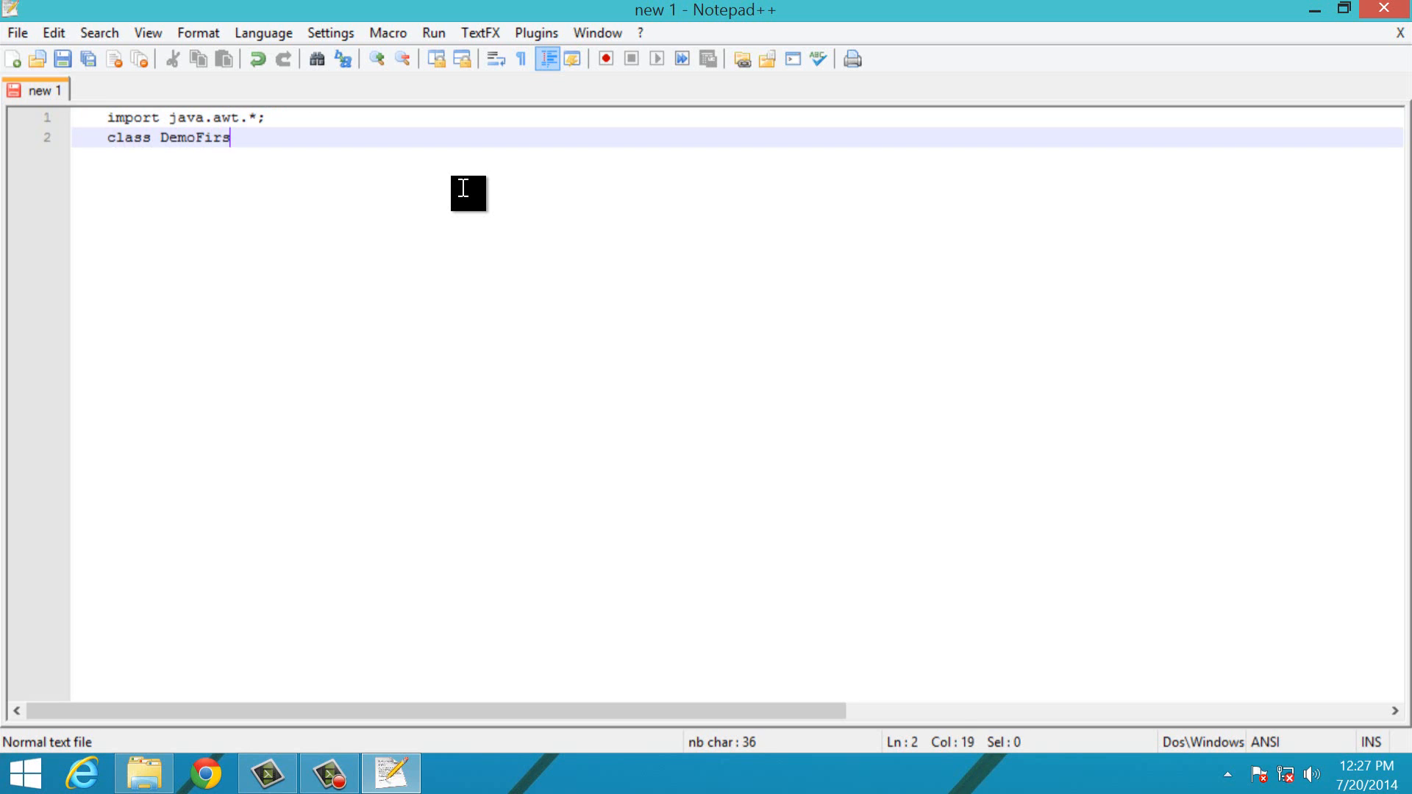
{"action": "type", "text": "t"}
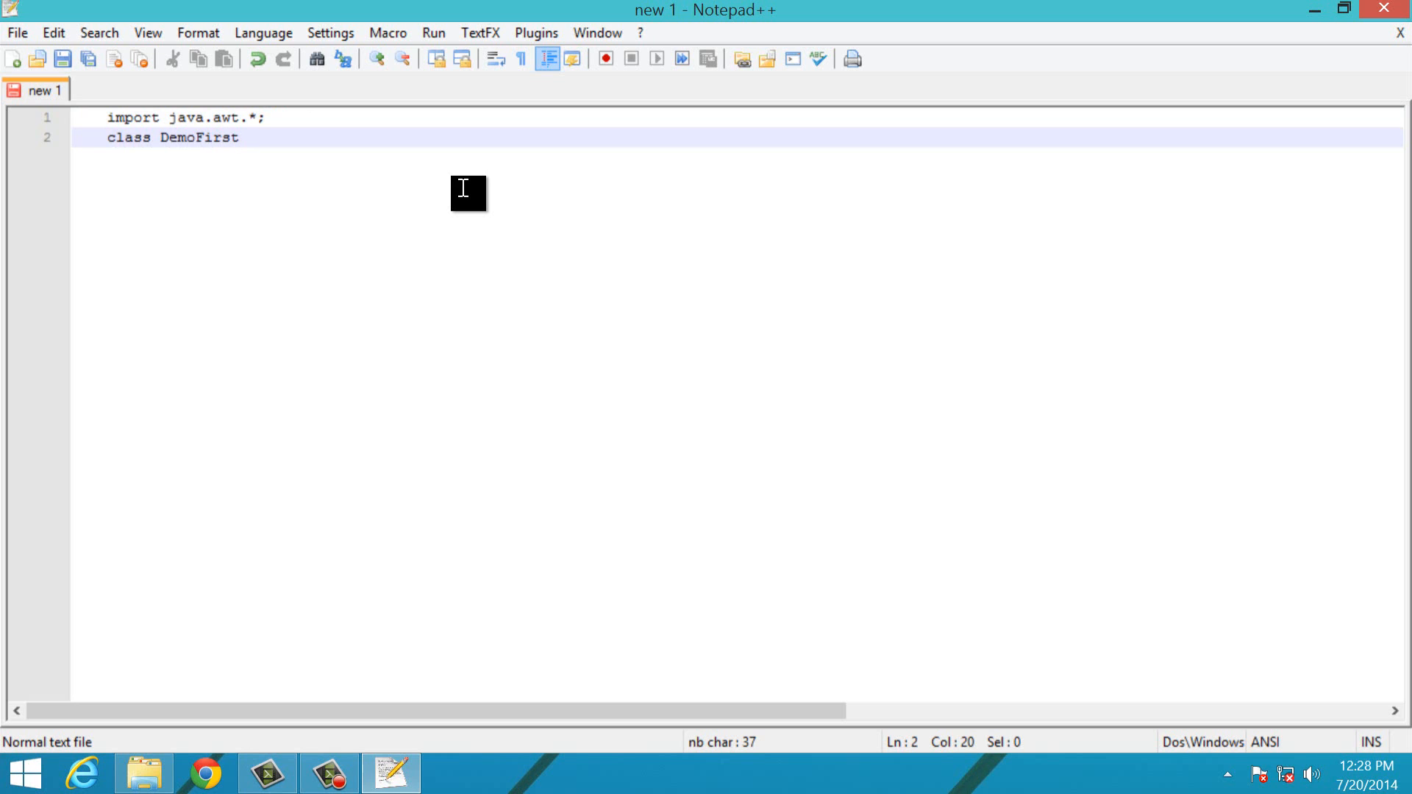
{"action": "type", "text": "Pr"}
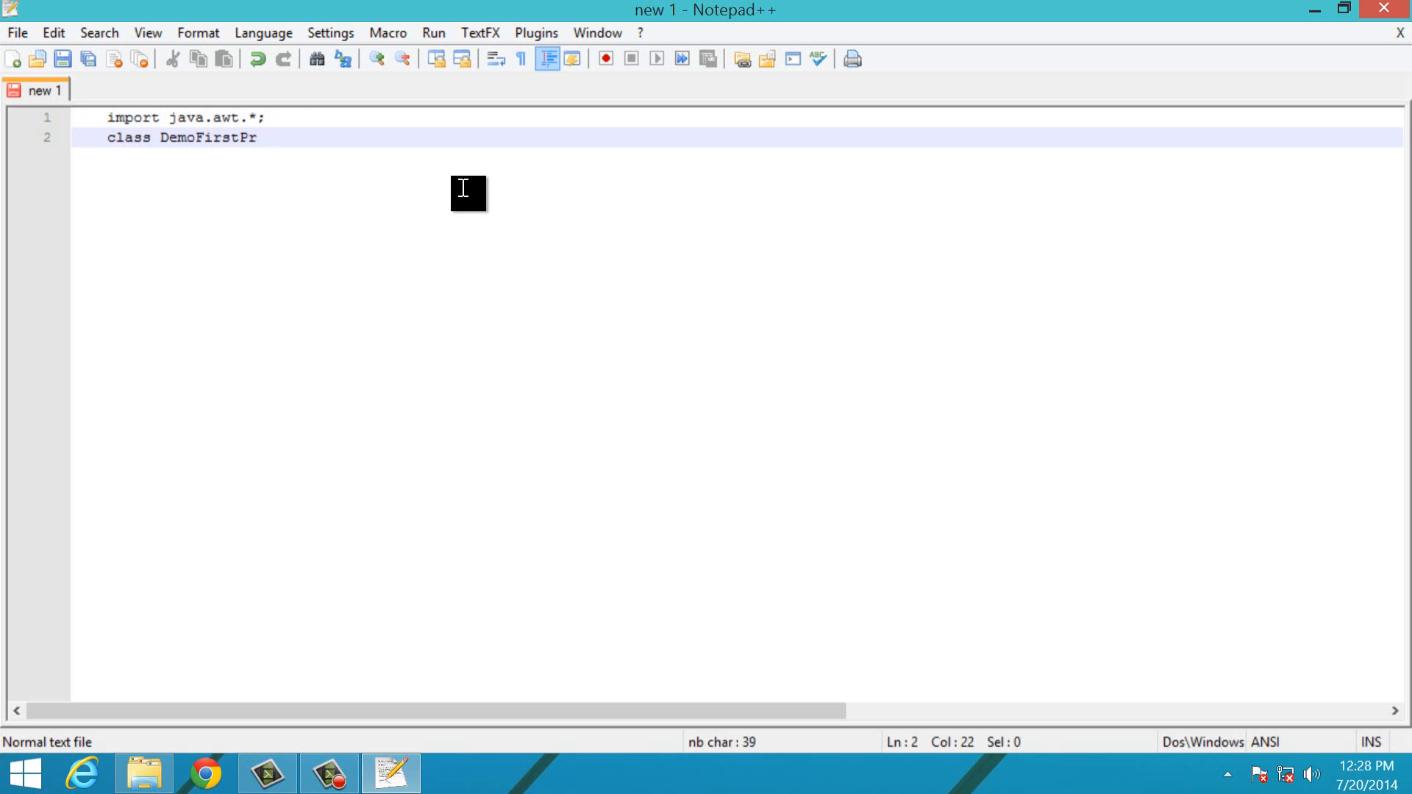
{"action": "type", "text": "ogram"}
{"action": "type", "text": "{"}
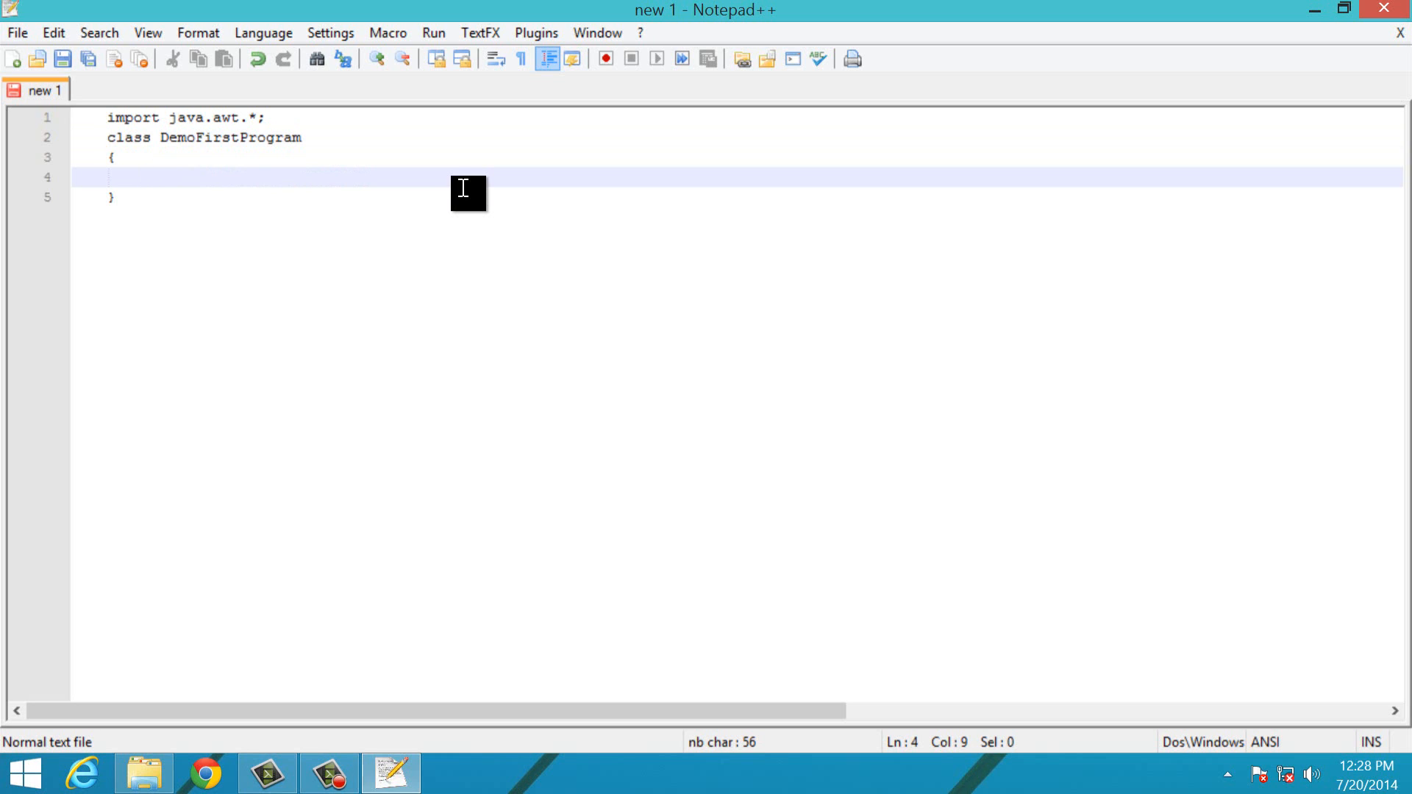
{"action": "mouse_move", "coordinate": [447, 138]}
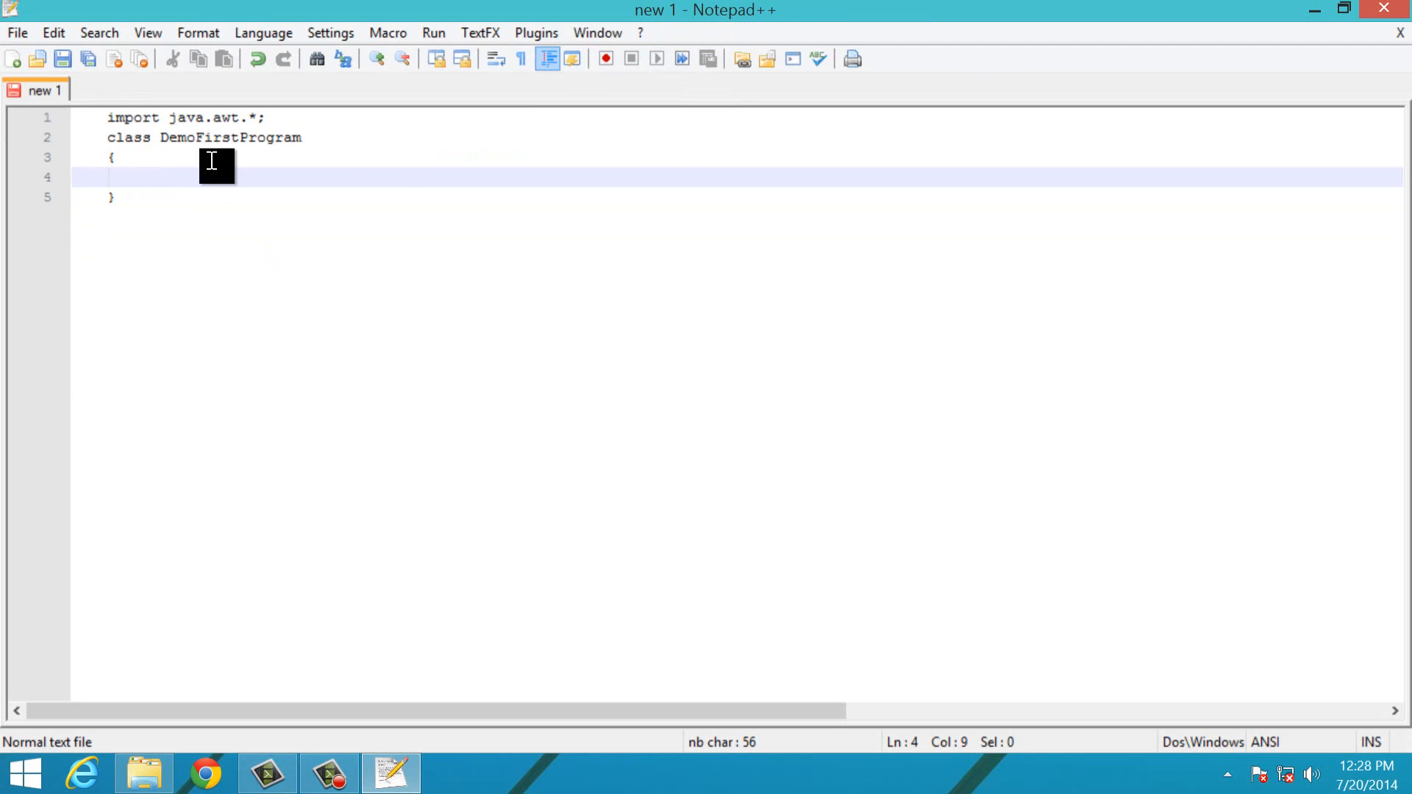
Add public static void main(String args[]) with an empty { } body inside the class.
{"action": "type", "text": "public"}
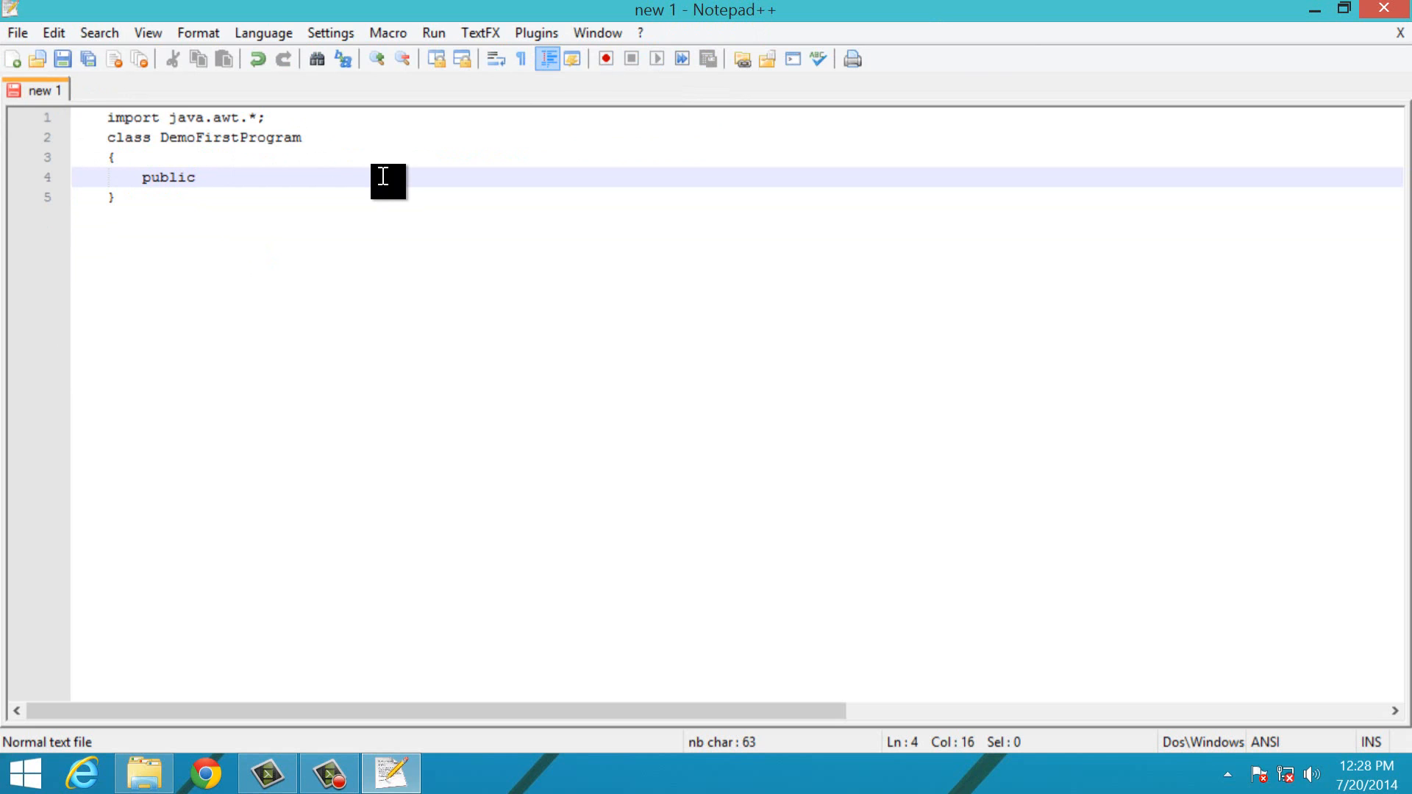
{"action": "type", "text": "static voi"}
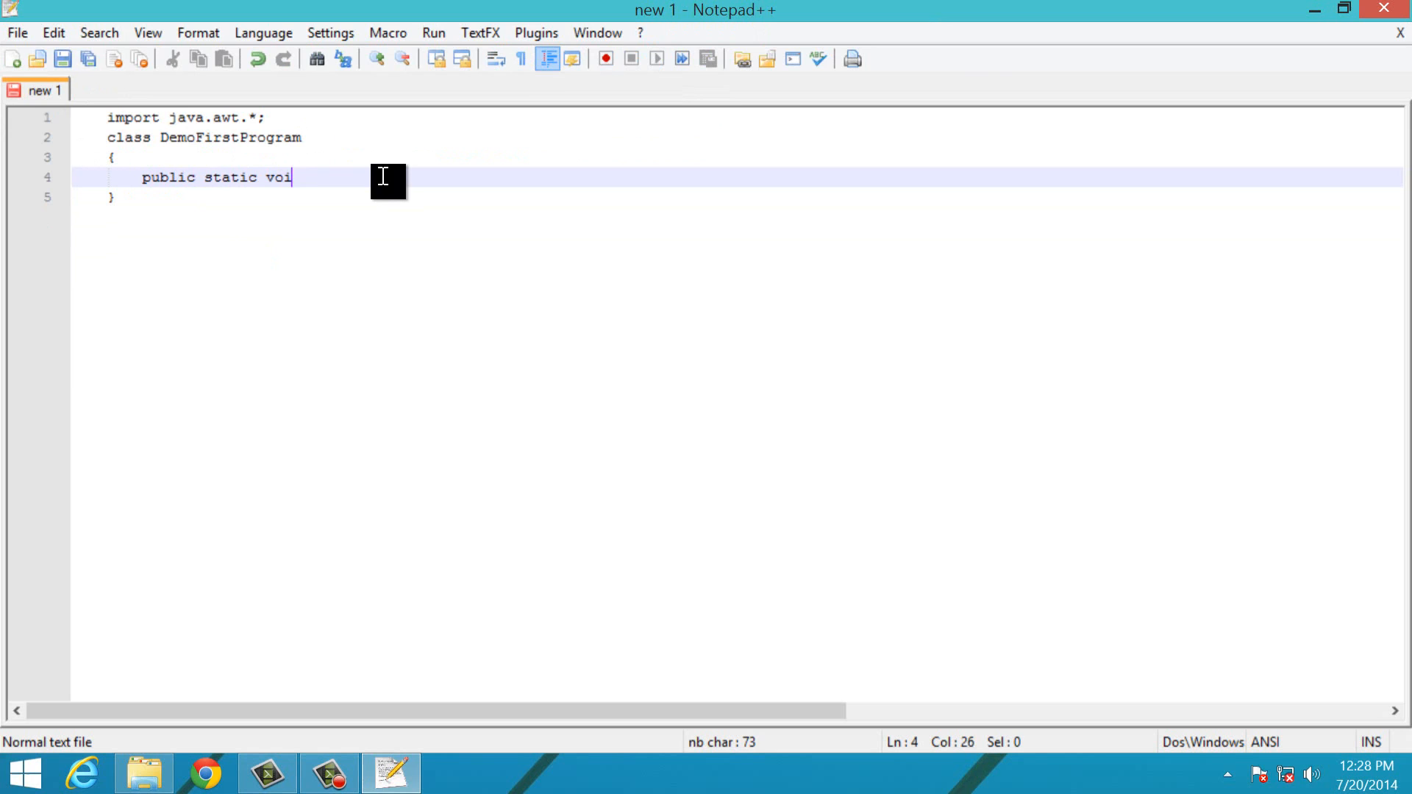
{"action": "type", "text": "d main"}
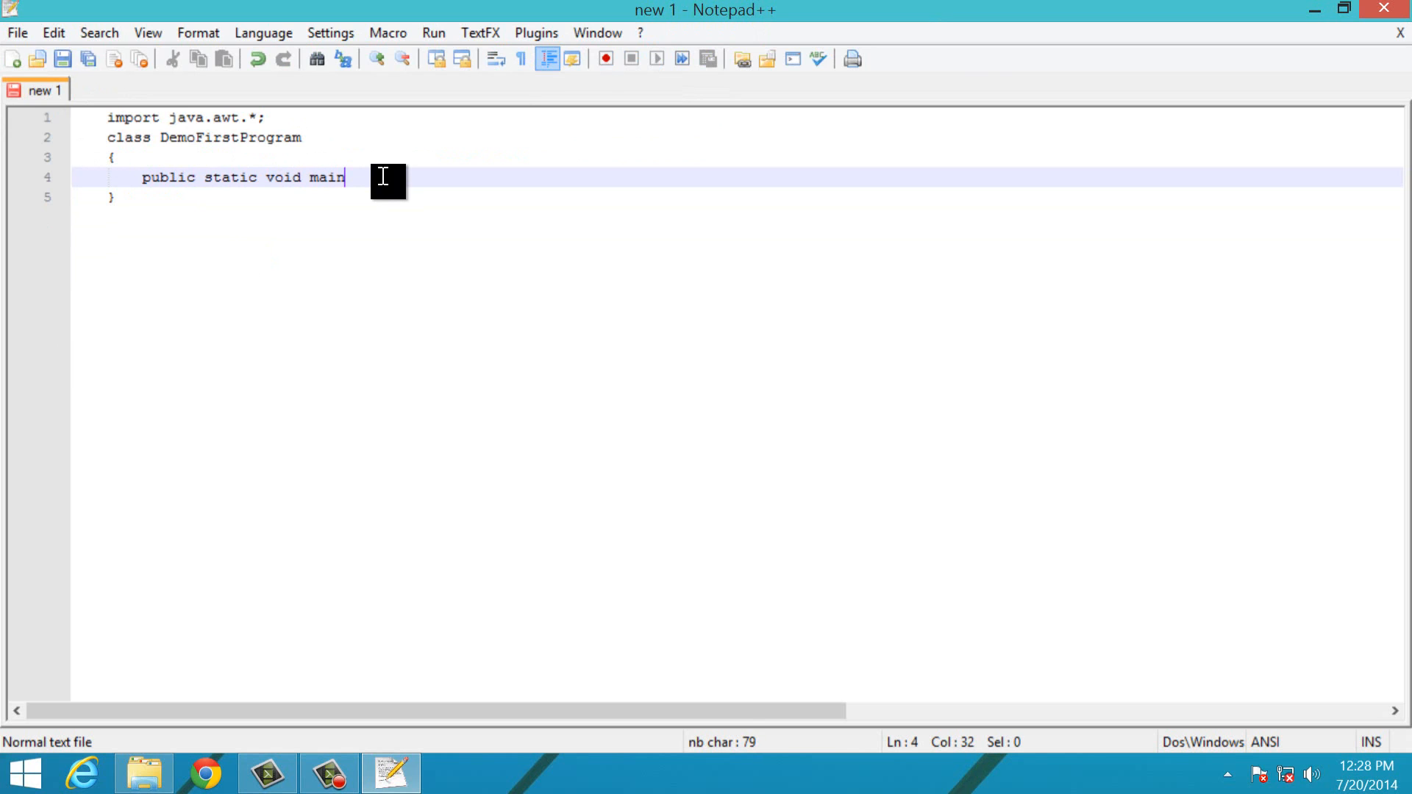
{"action": "type", "text": "()"}
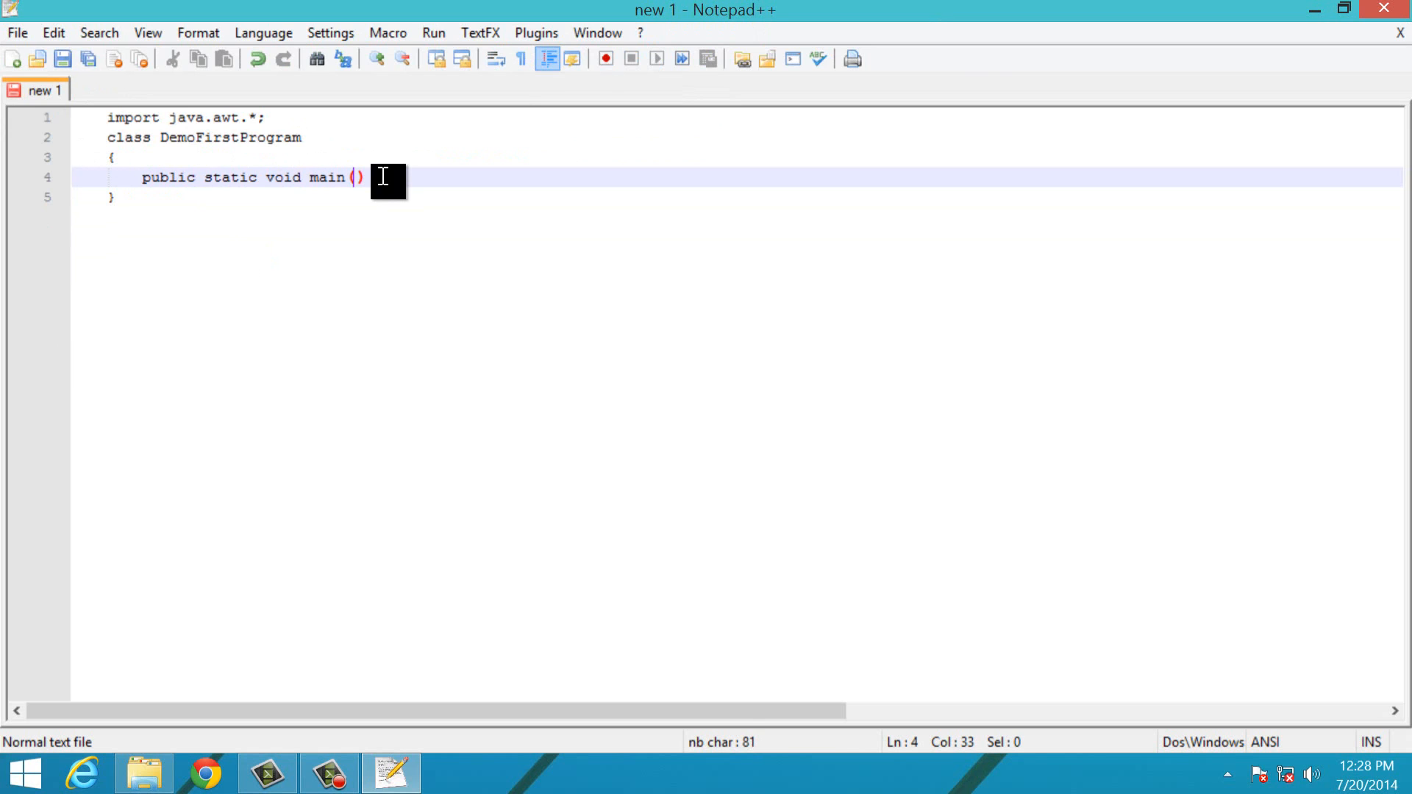
{"action": "type", "text": "String args["}
{"action": "type", "text": "{"}
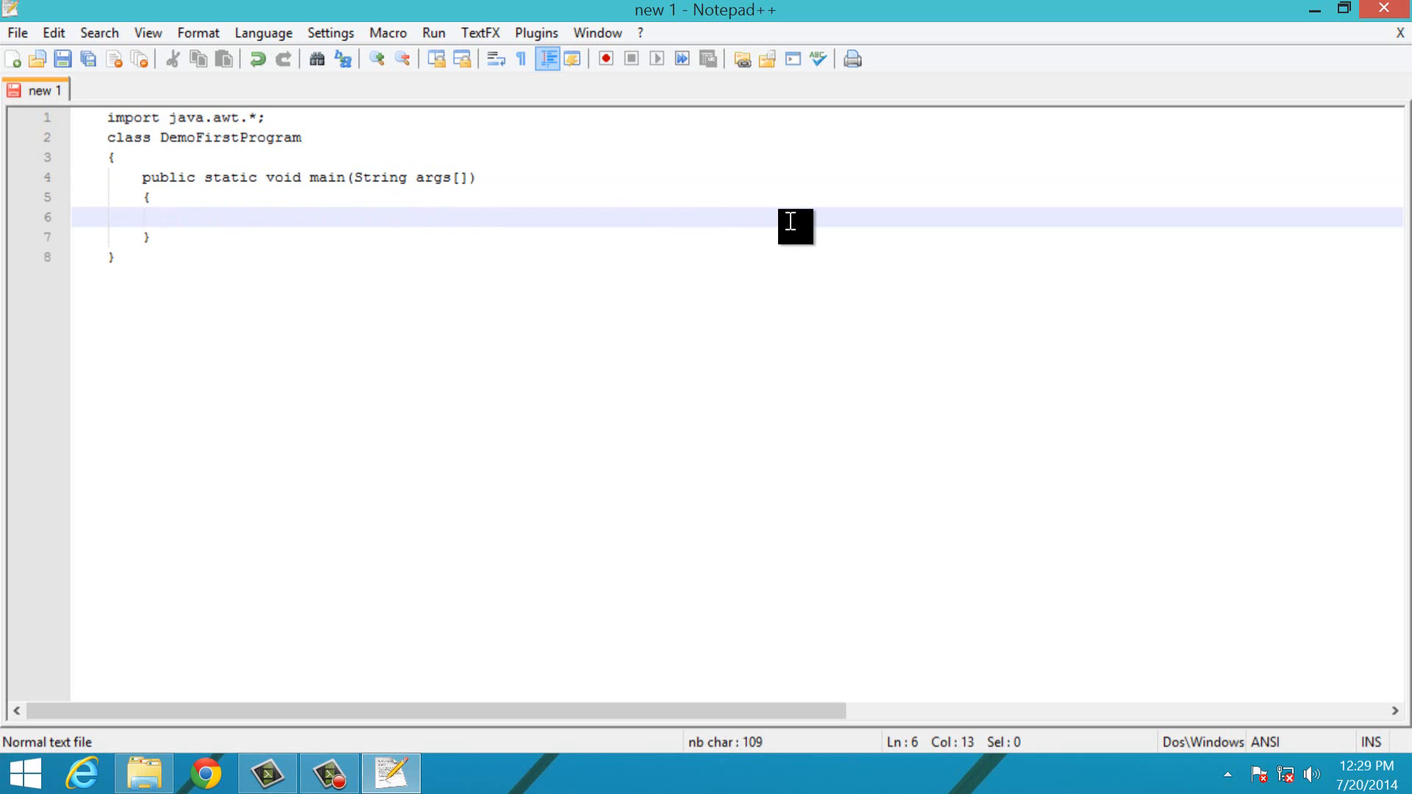
Write System.out.println(" "); inside the main method.
{"action": "type", "text": "Sy"}
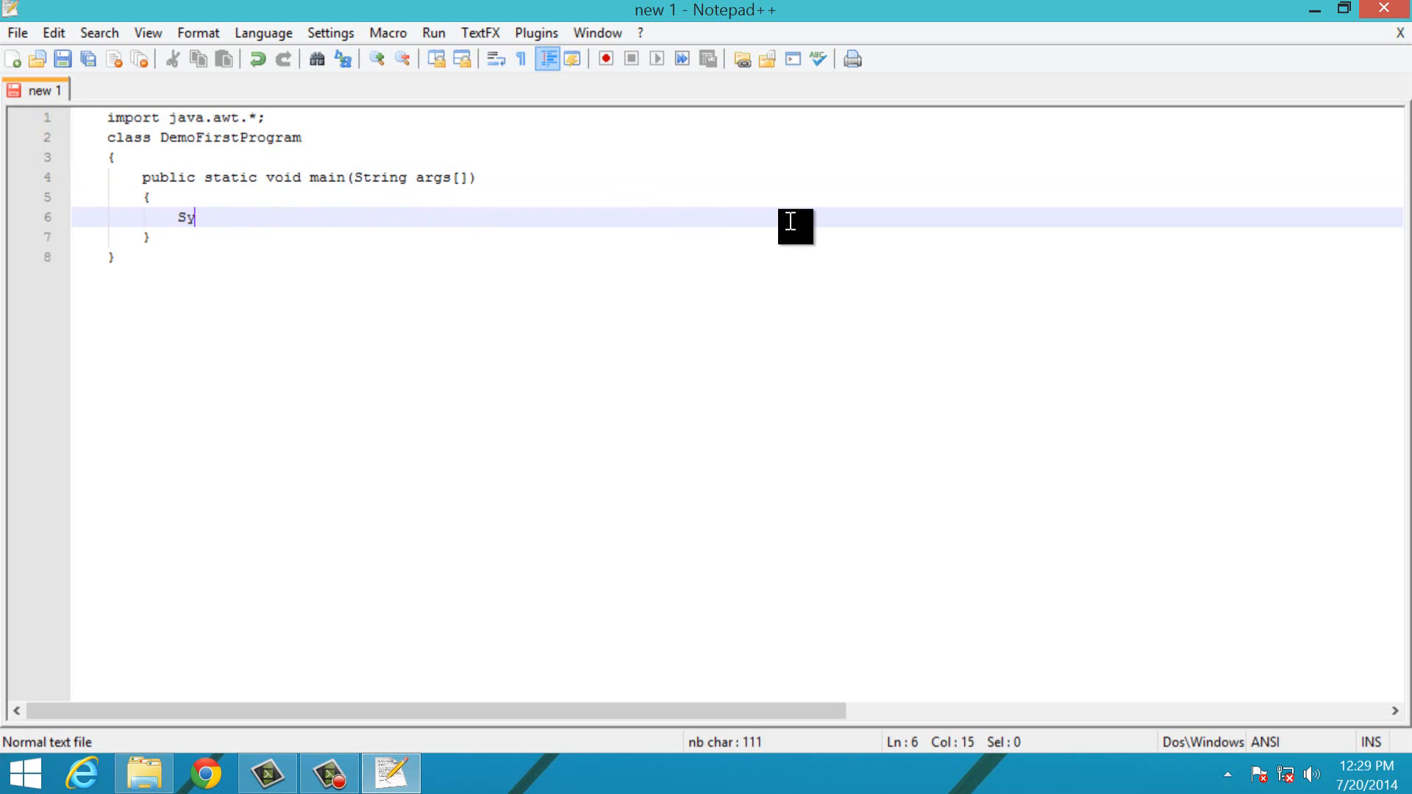
{"action": "type", "text": "ste"}
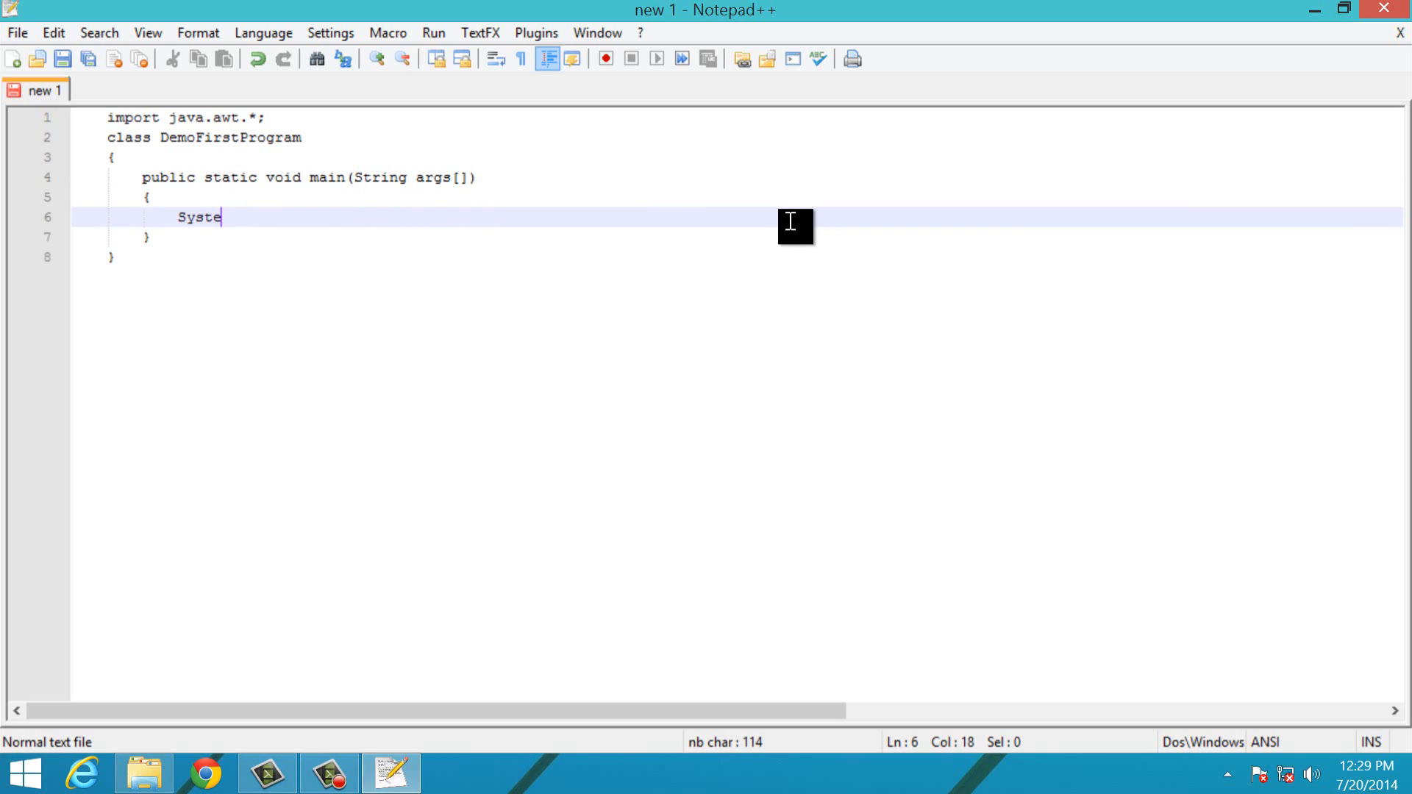
{"action": "type", "text": "m.out"}
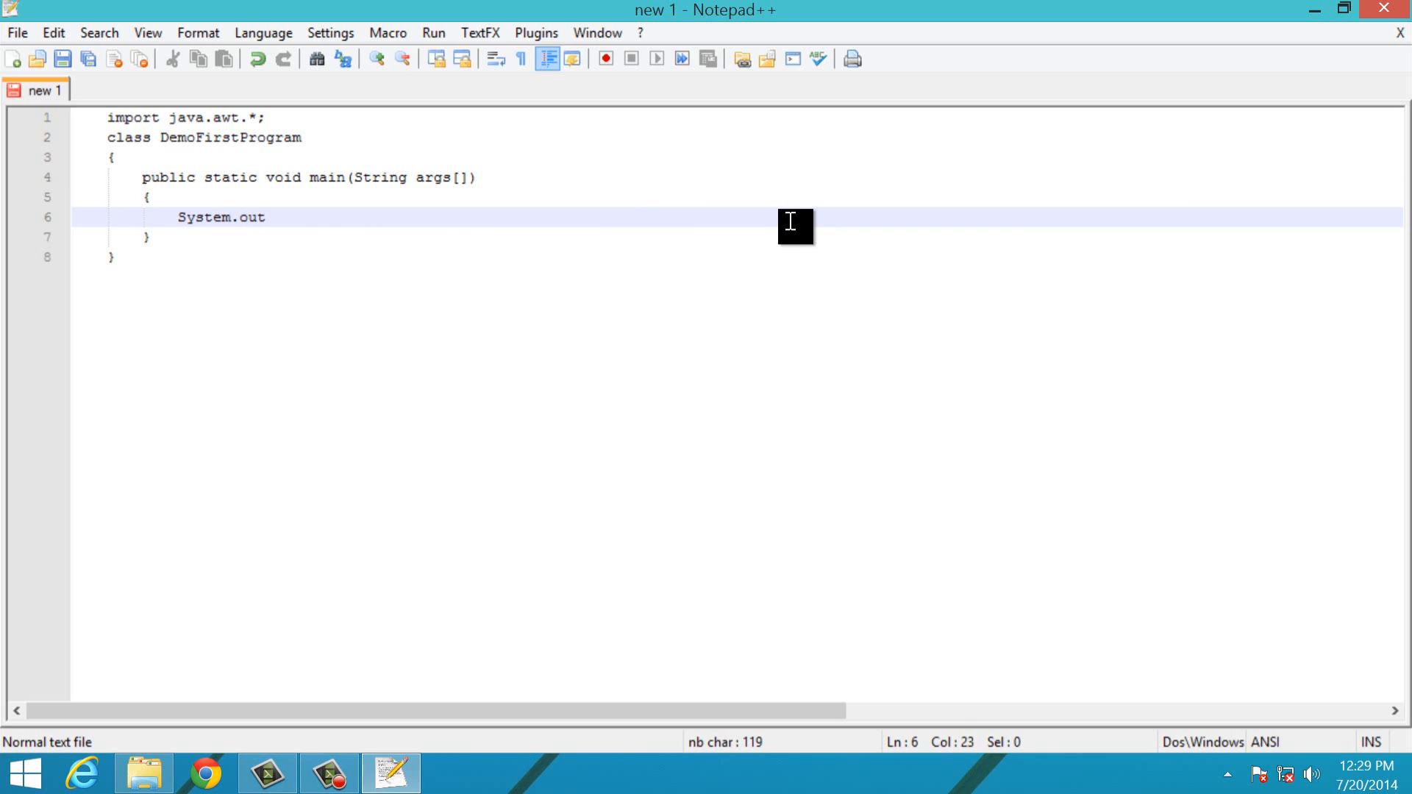
{"action": "type", "text": ".print"}
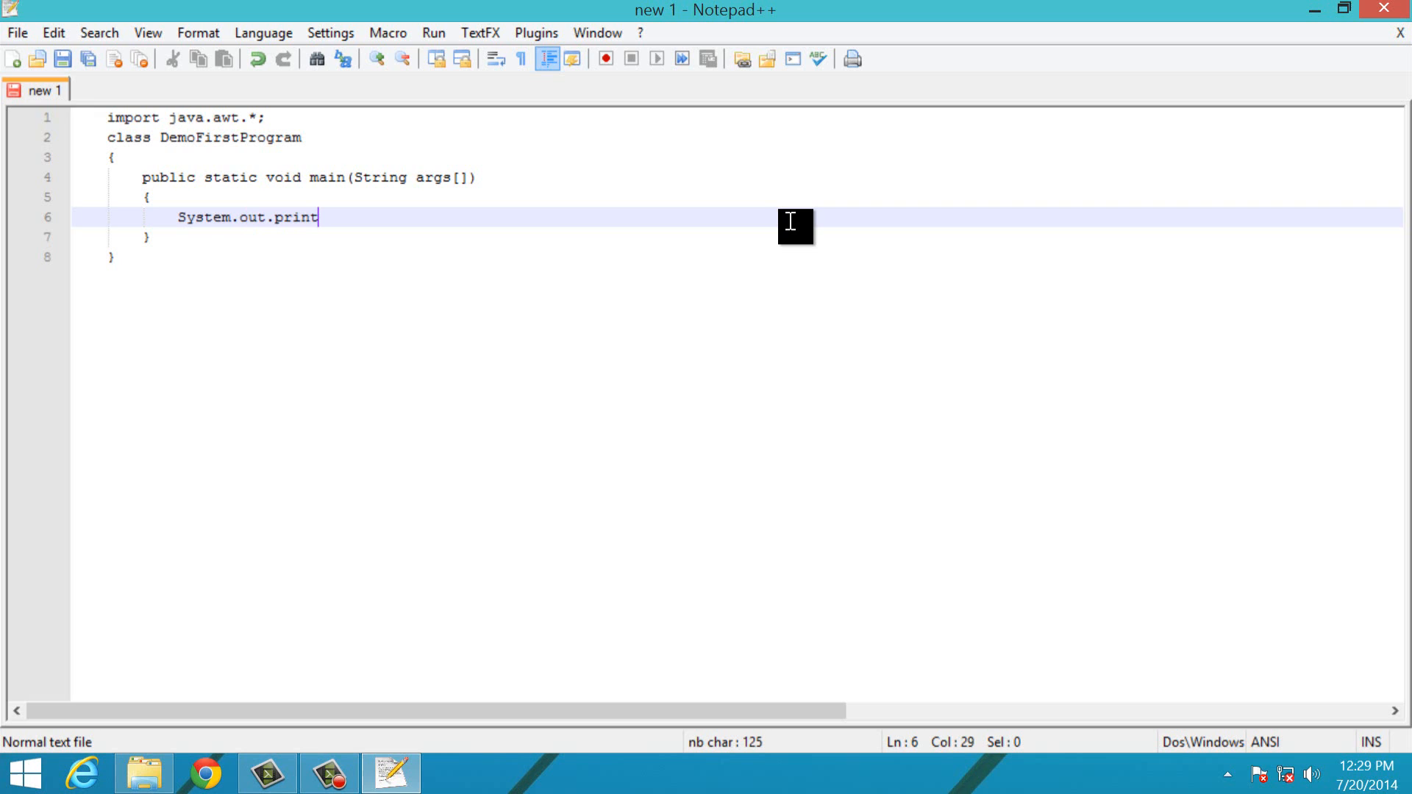
{"action": "type", "text": "ln("}
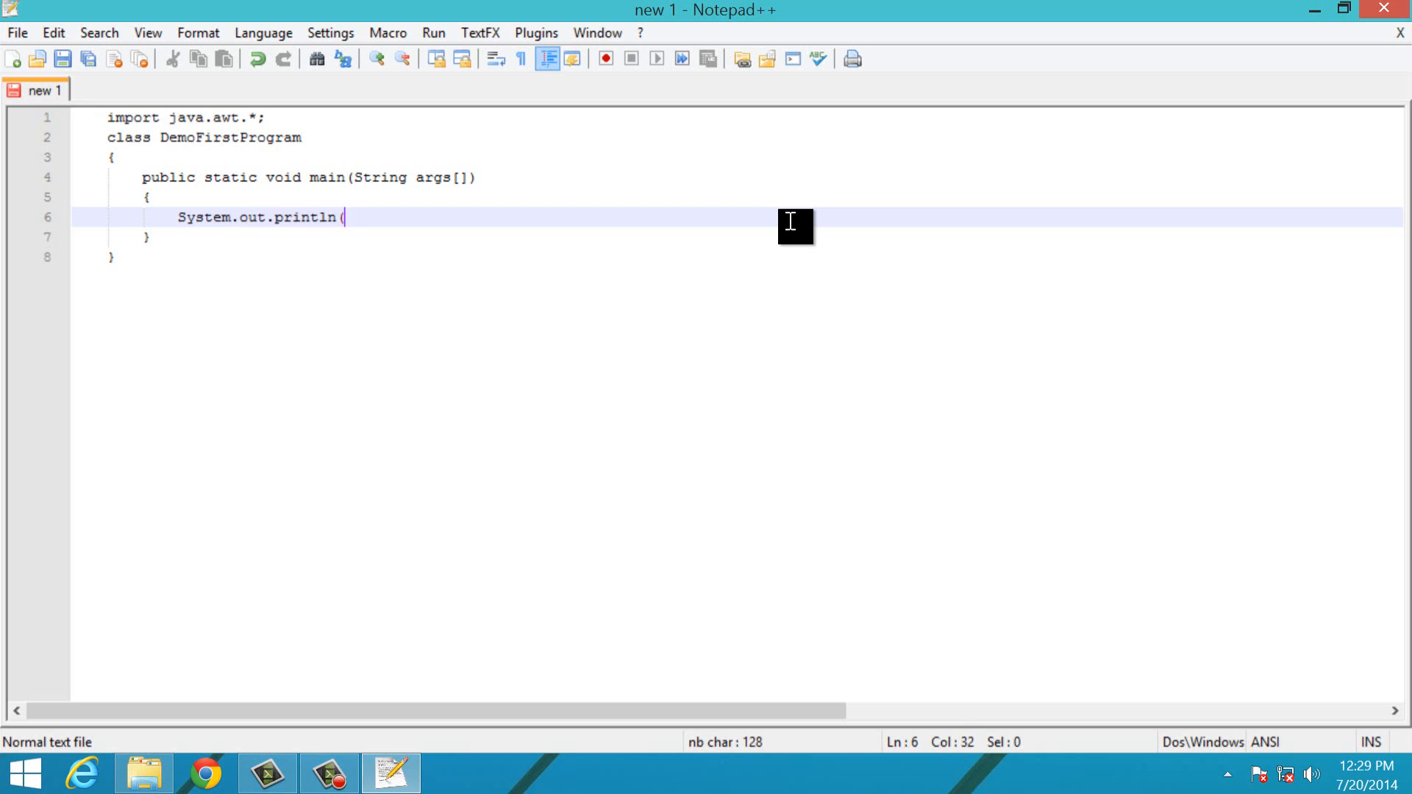
{"action": "type", "text": ");"}
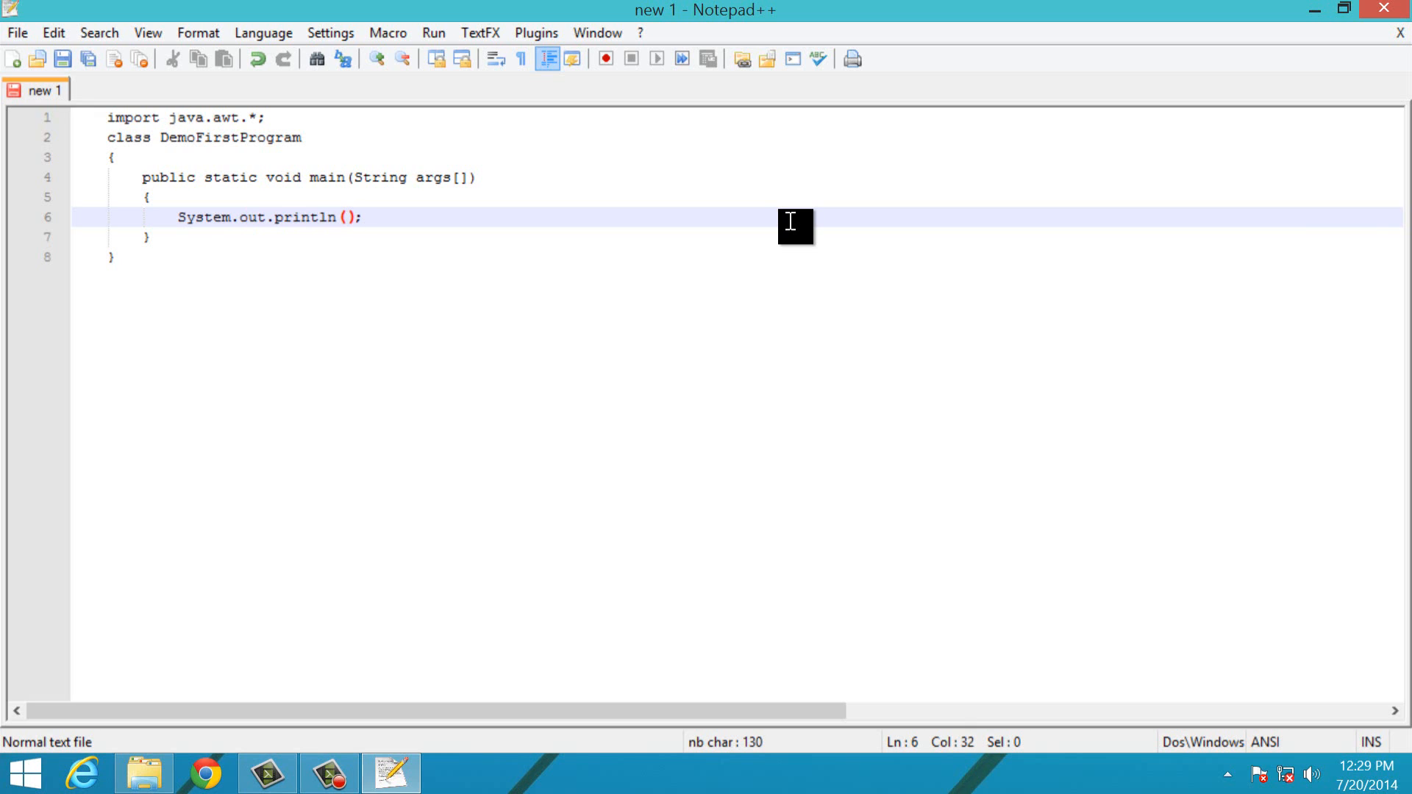
{"action": "type", "text": "\" \""}
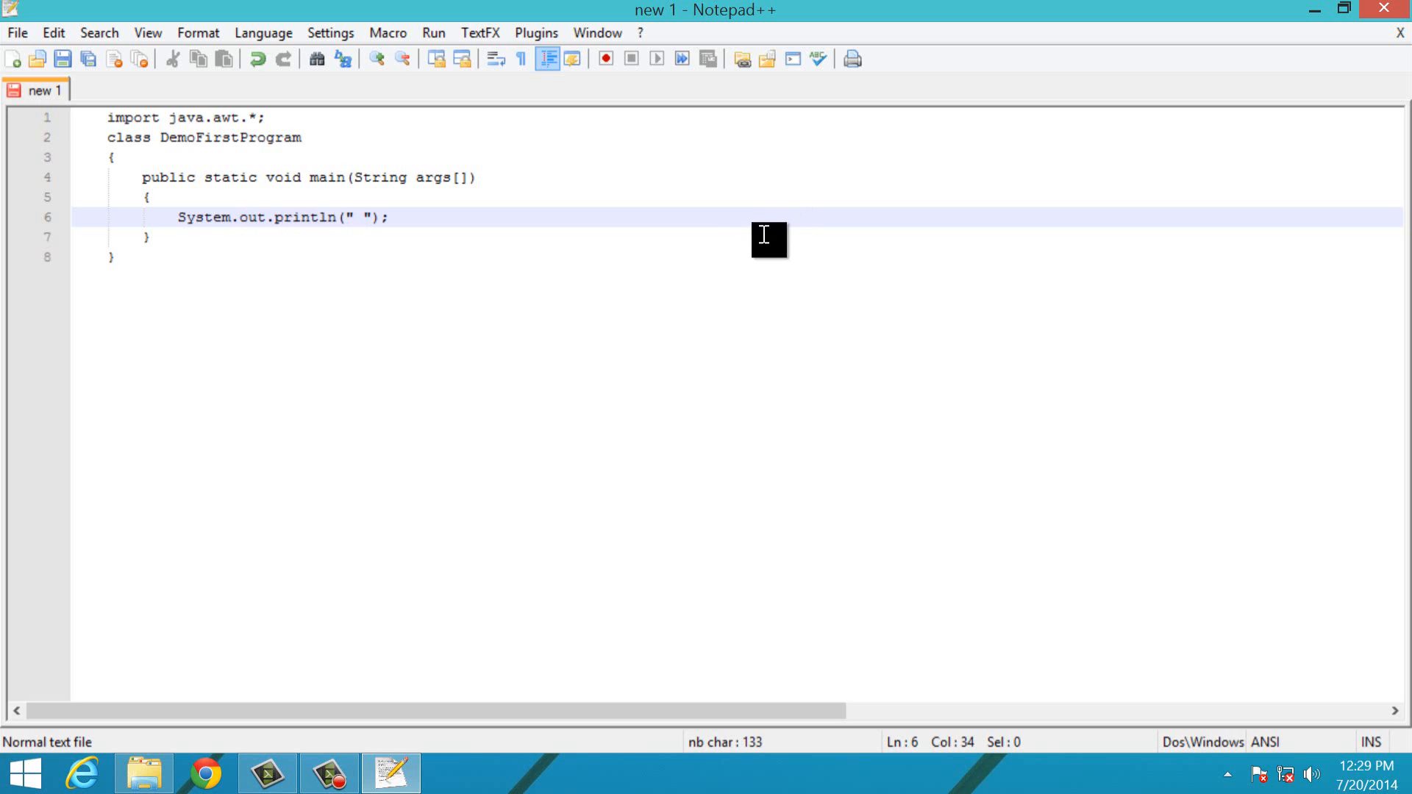
{"action": "mouse_move", "coordinate": [426, 224]}
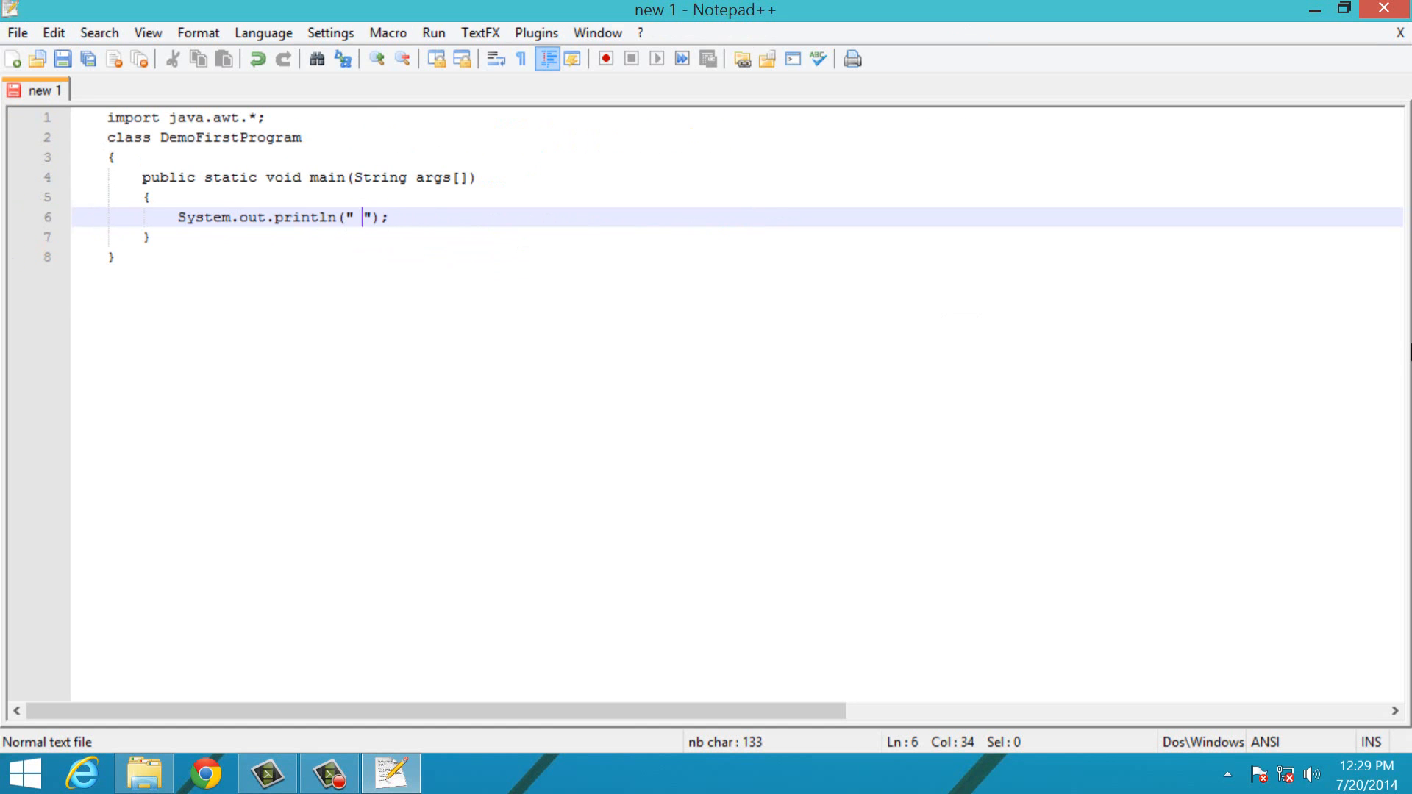
Enter 'Welcome To Java Dukes' between the println quotes.
{"action": "type", "text": "Wel"}
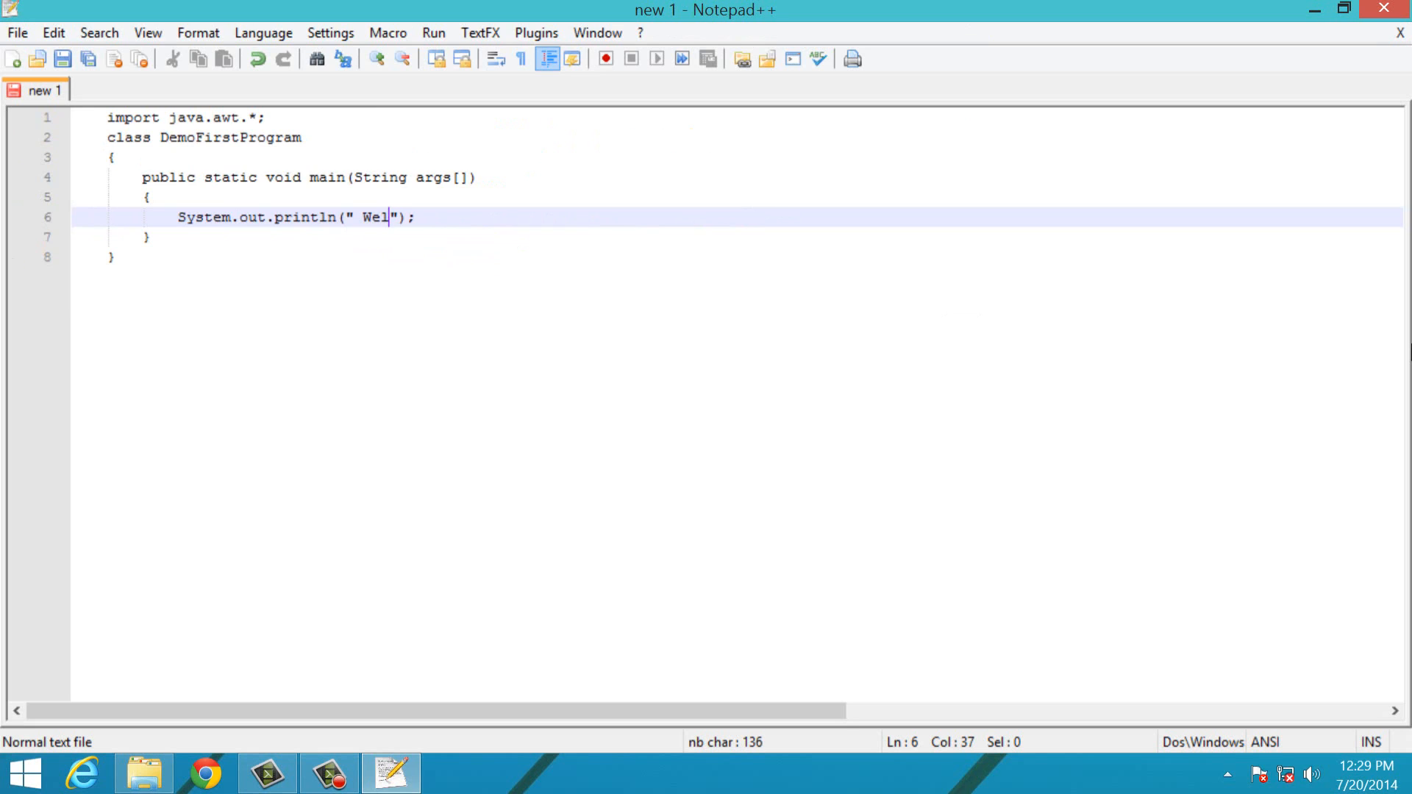
{"action": "type", "text": "come T"}
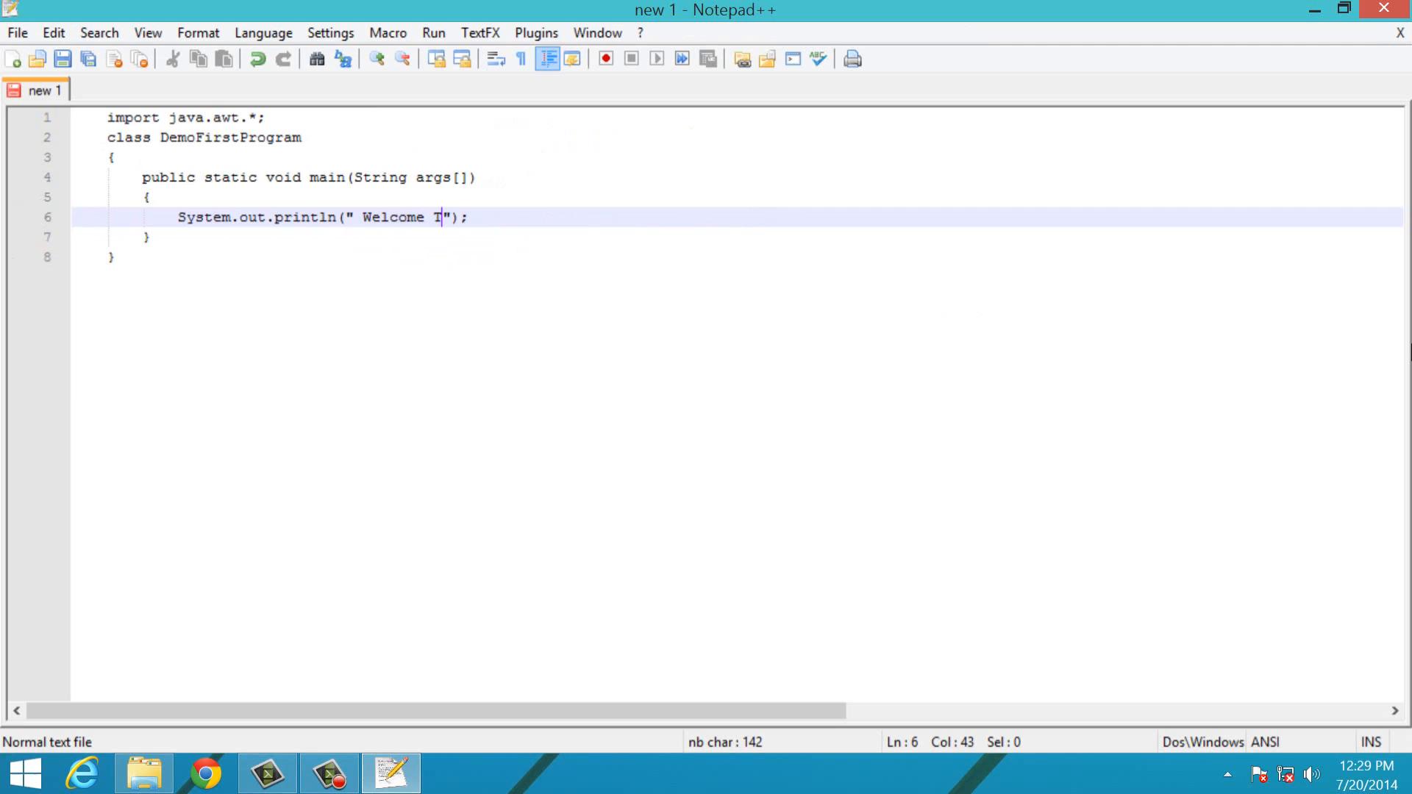
{"action": "type", "text": "o Java D"}
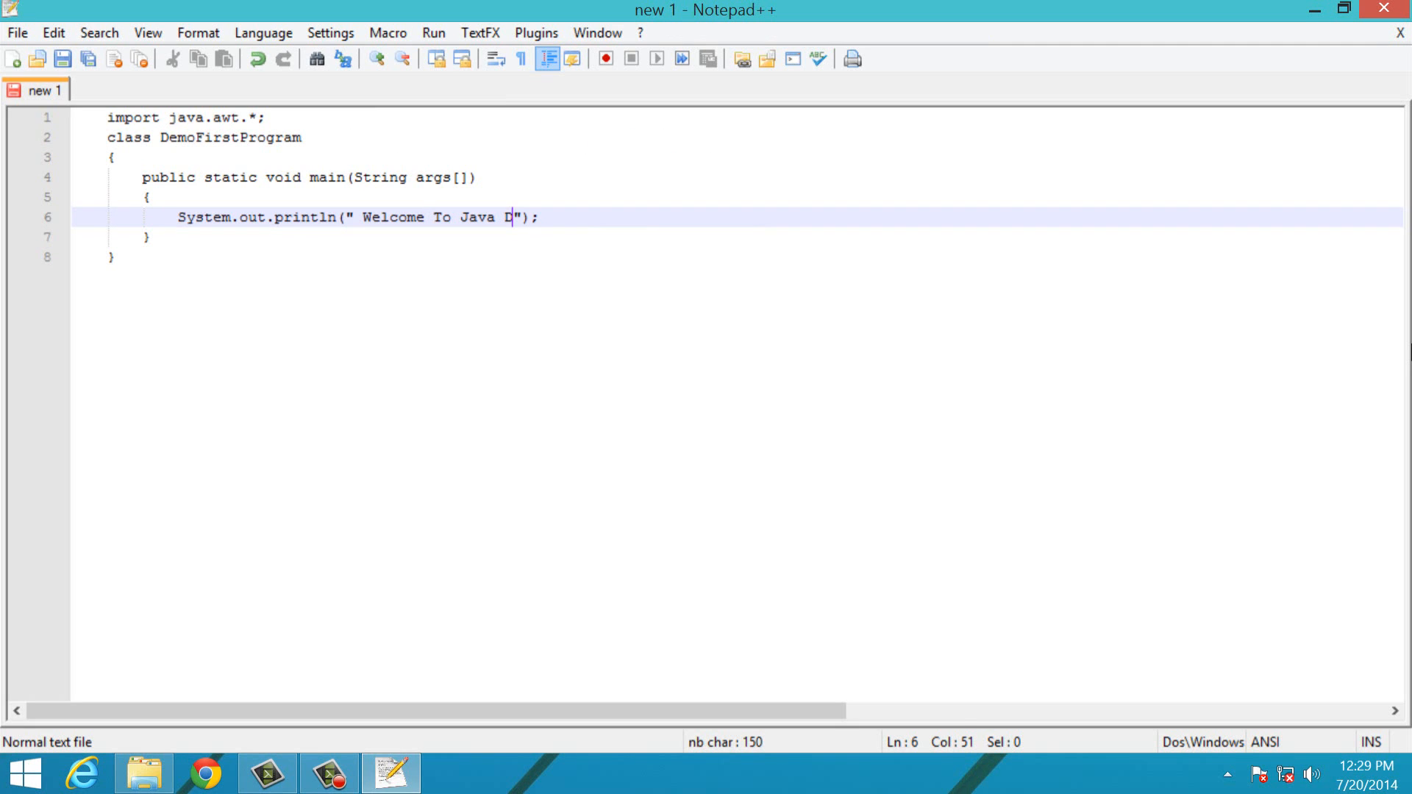
{"action": "type", "text": "ukes"}
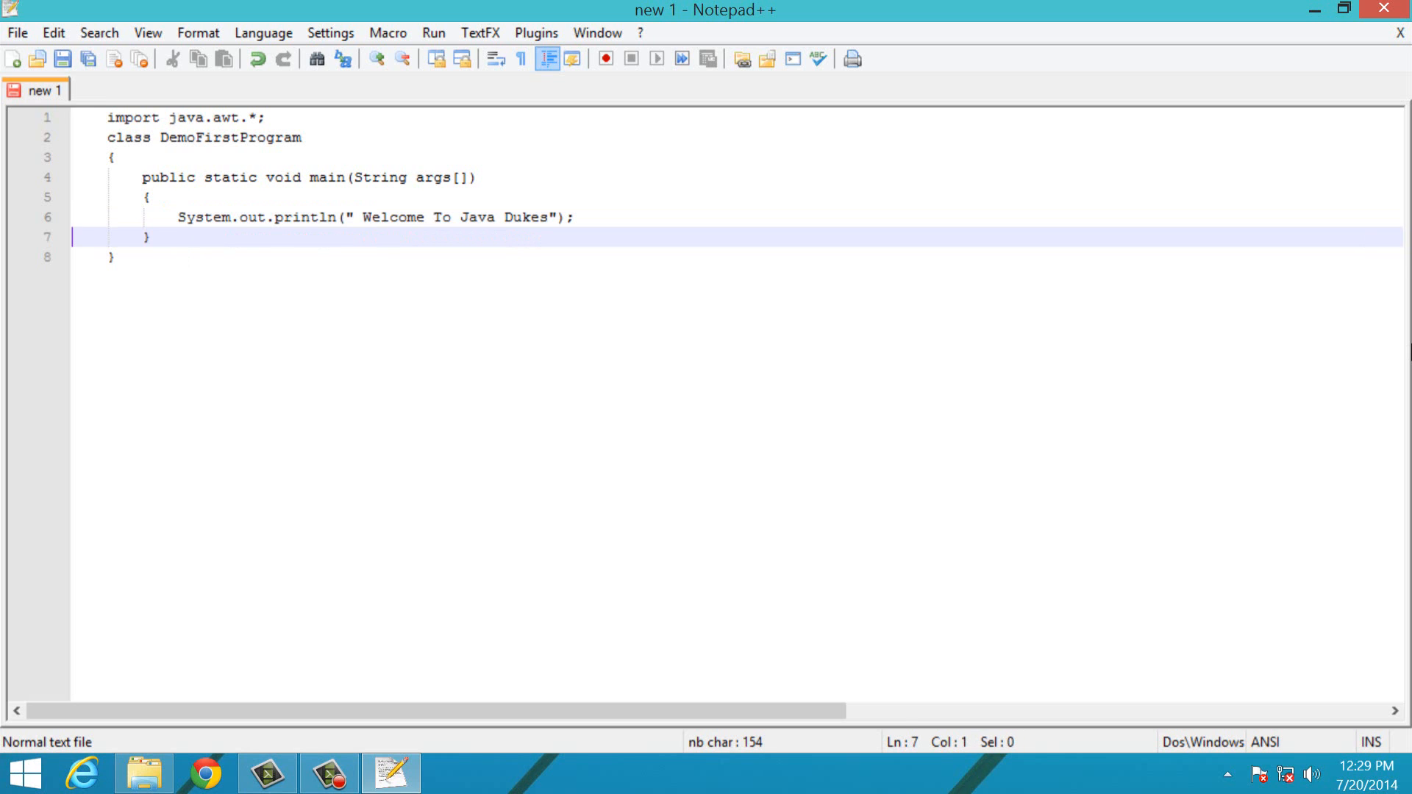
{"action": "mouse_move", "coordinate": [1364, 393]}
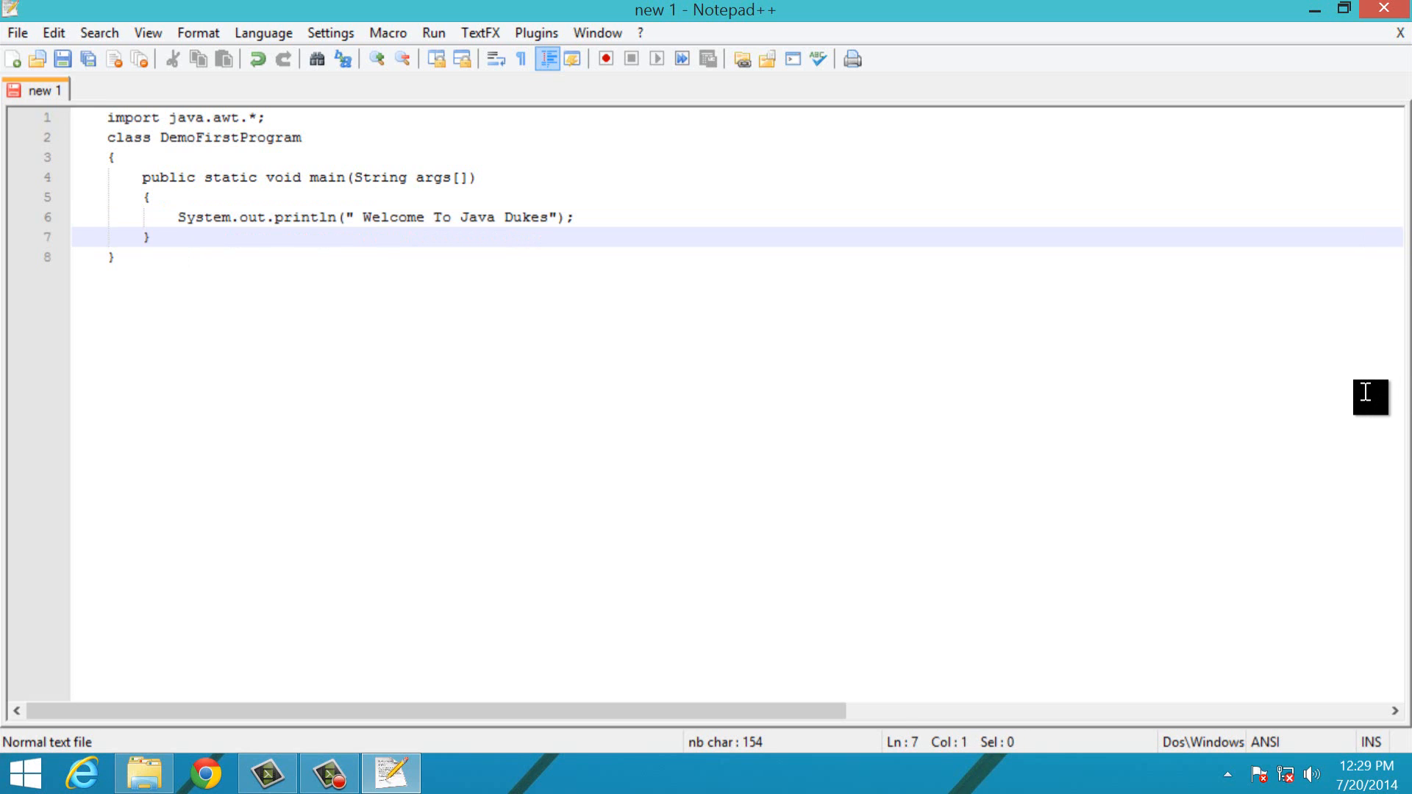
{"action": "mouse_move", "coordinate": [1091, 429]}
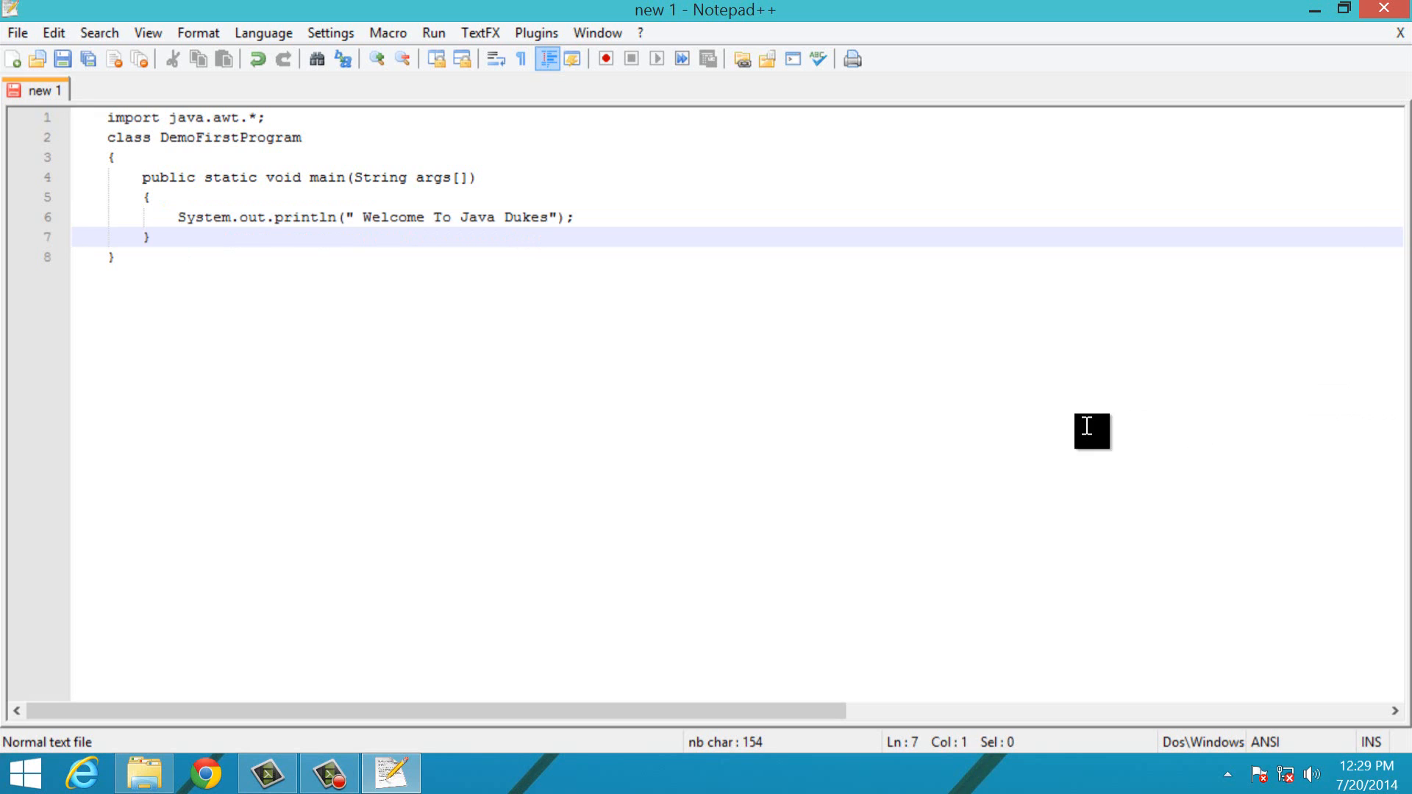
{"action": "mouse_move", "coordinate": [991, 432]}
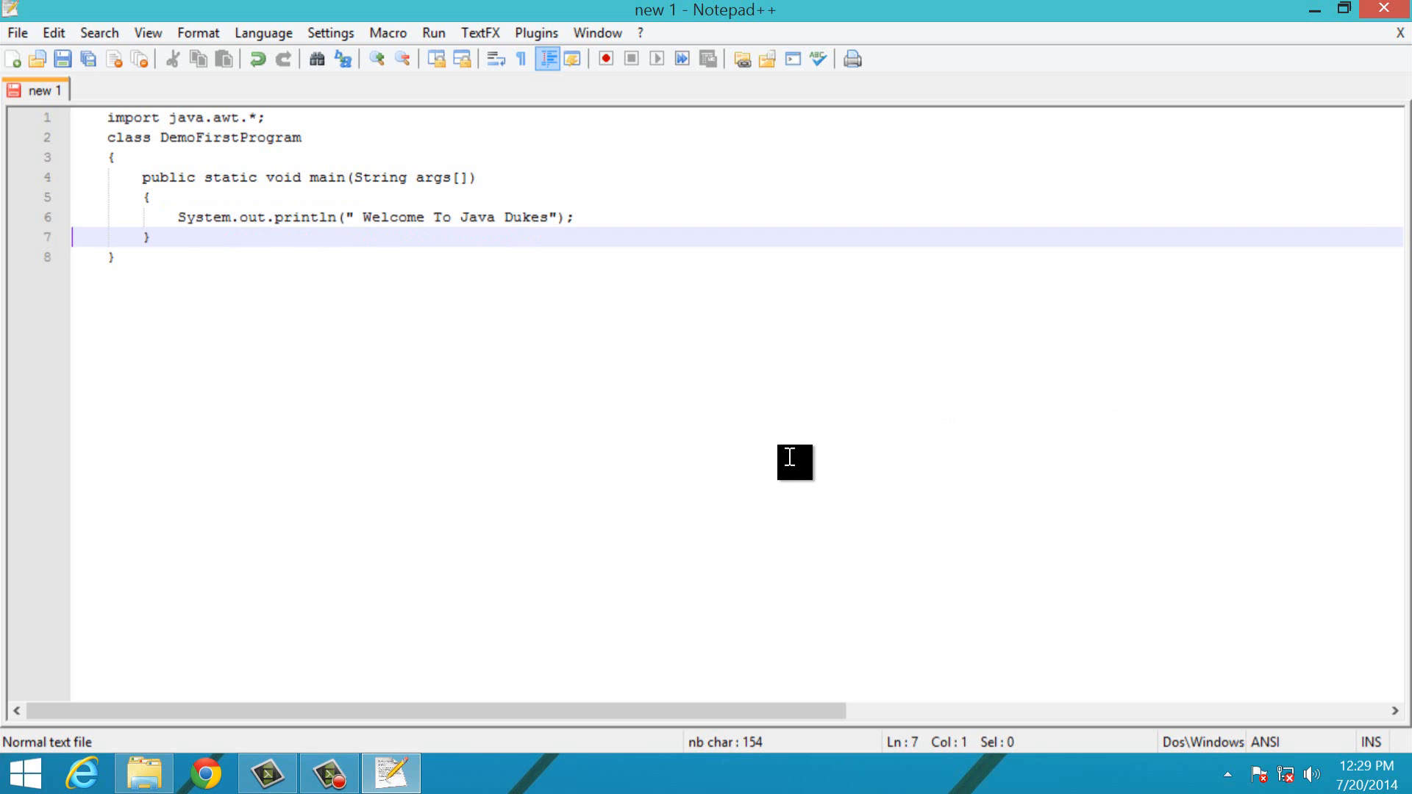
{"action": "mouse_move", "coordinate": [705, 448]}
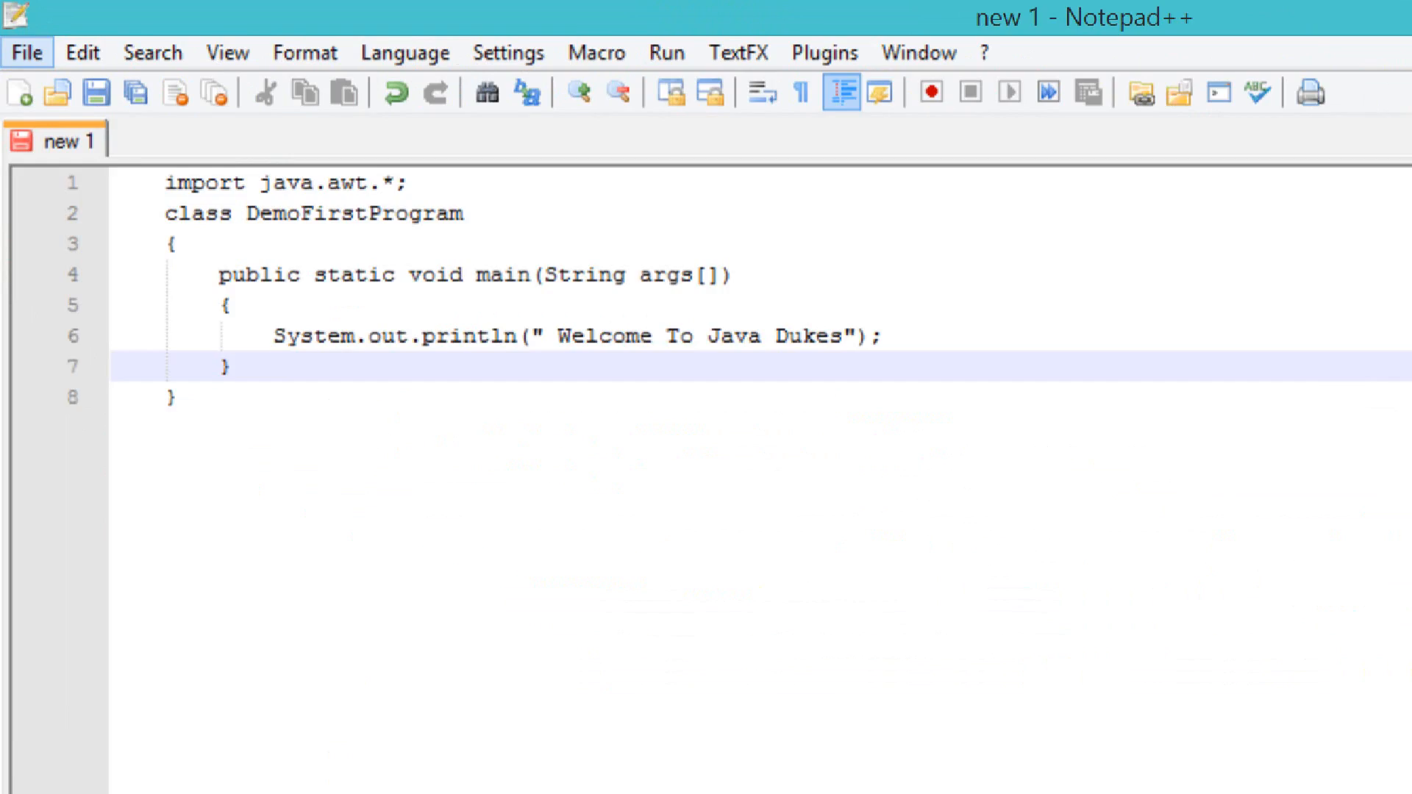
Open Save As and navigate to the F:\JAVA PROGRAMS folder.
{"action": "left_click", "coordinate": [27, 52]}
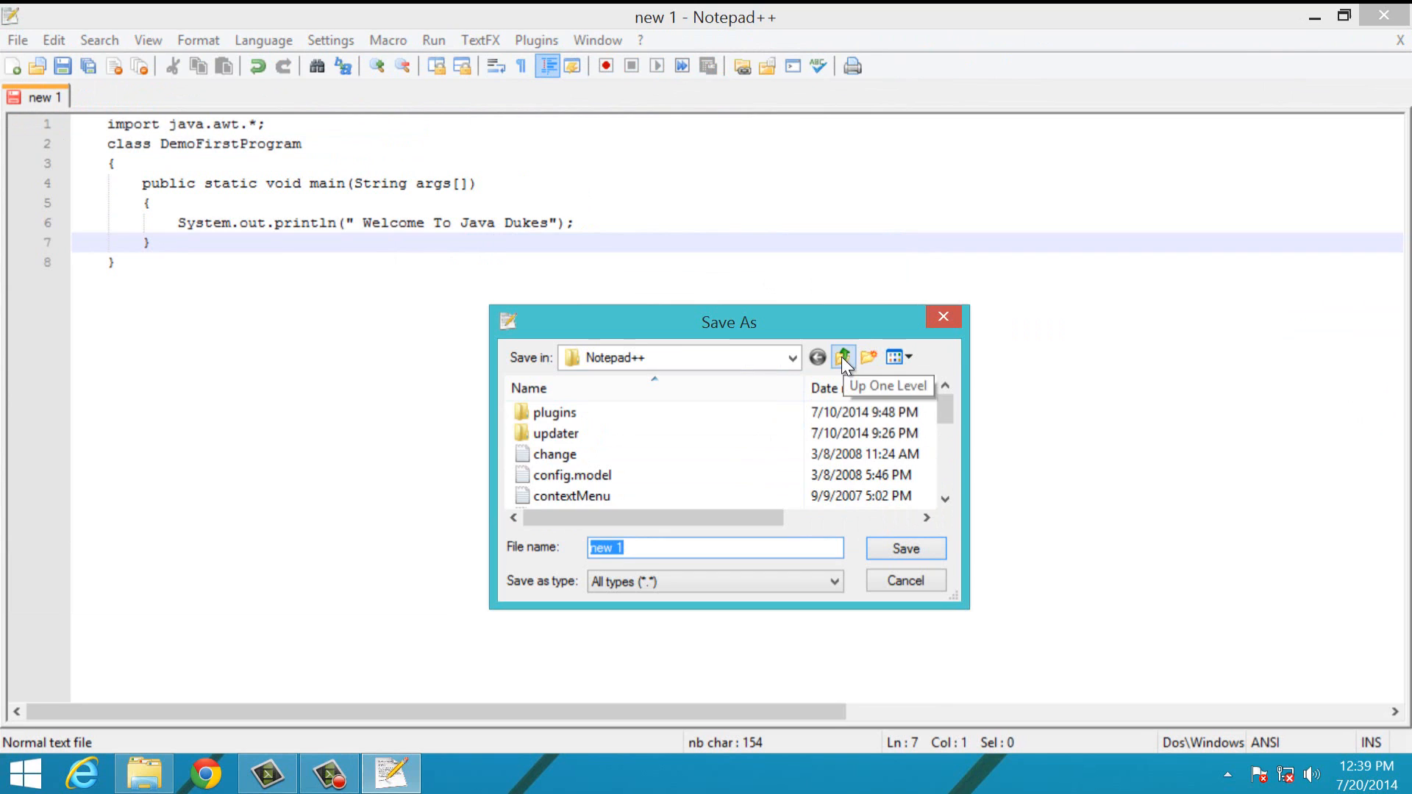
{"action": "left_click", "coordinate": [843, 357]}
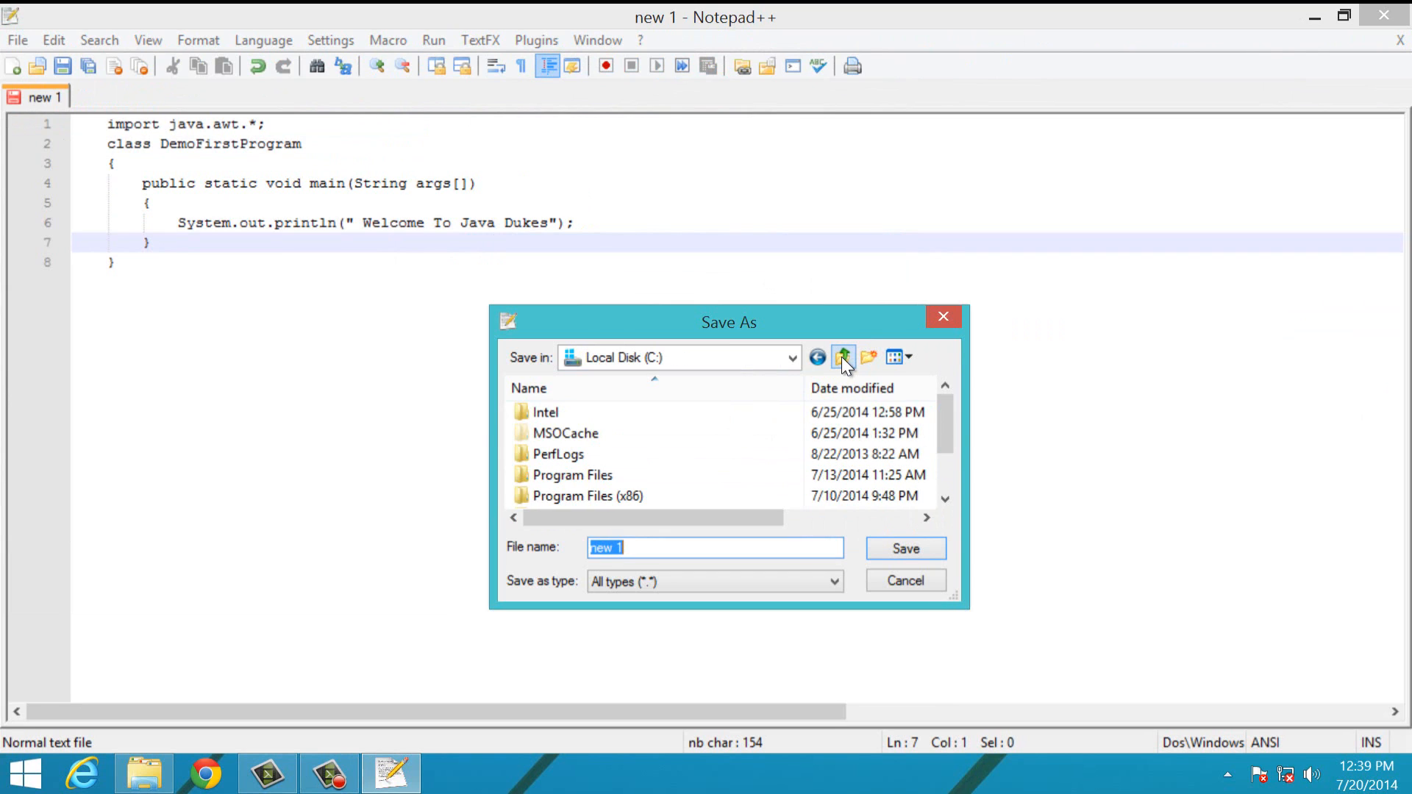
{"action": "left_click", "coordinate": [843, 357]}
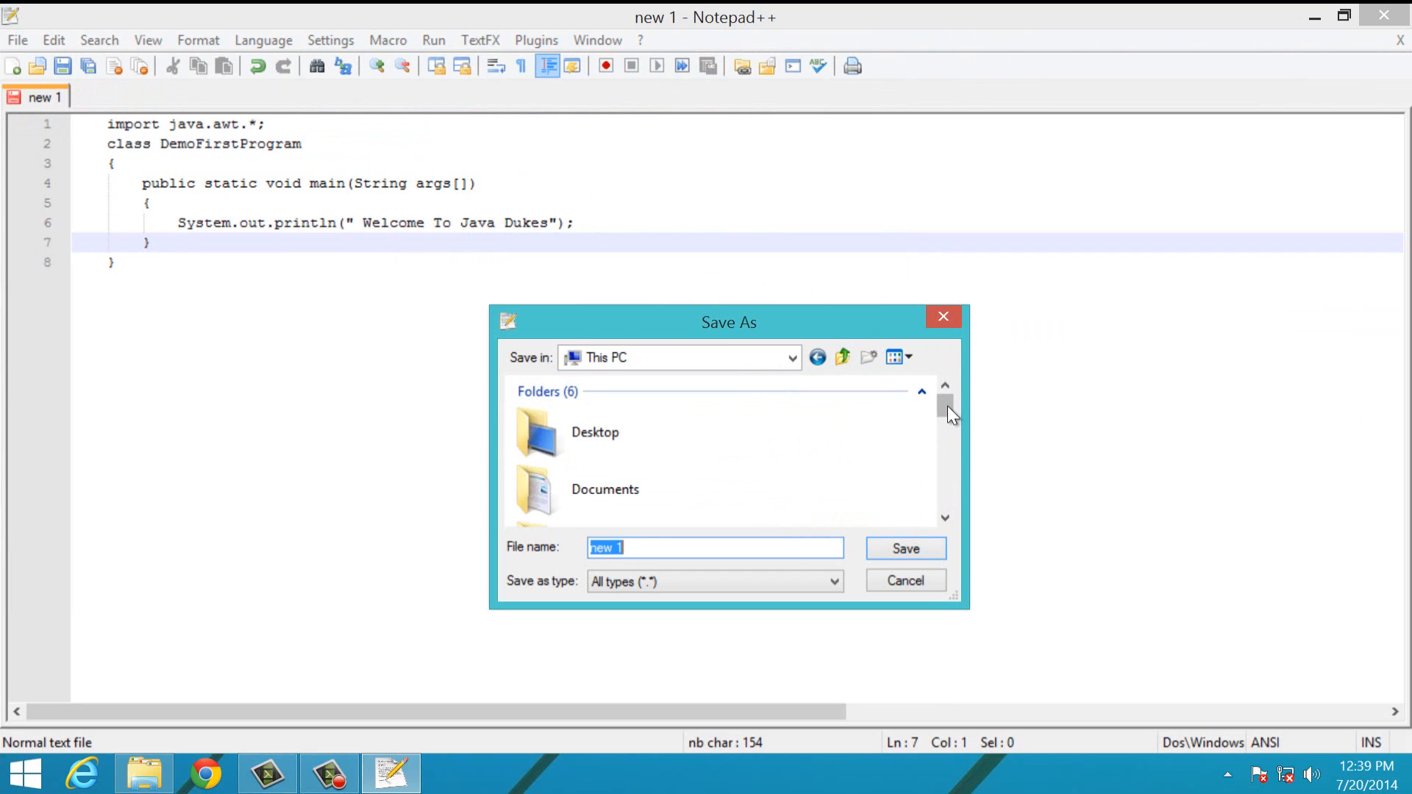
{"action": "scroll", "scroll_direction": "down", "scroll_amount": 3}
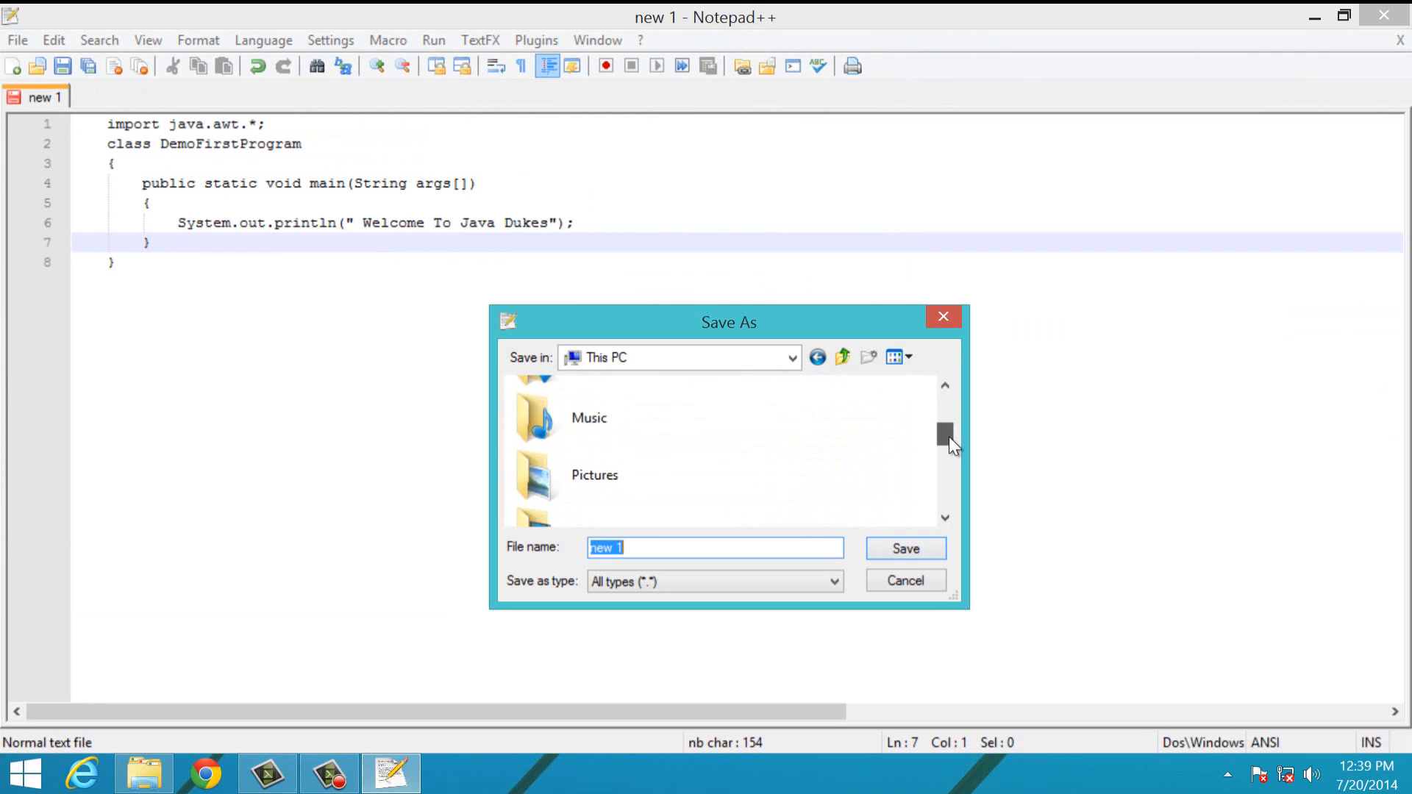
{"action": "scroll", "scroll_direction": "down", "scroll_amount": 3}
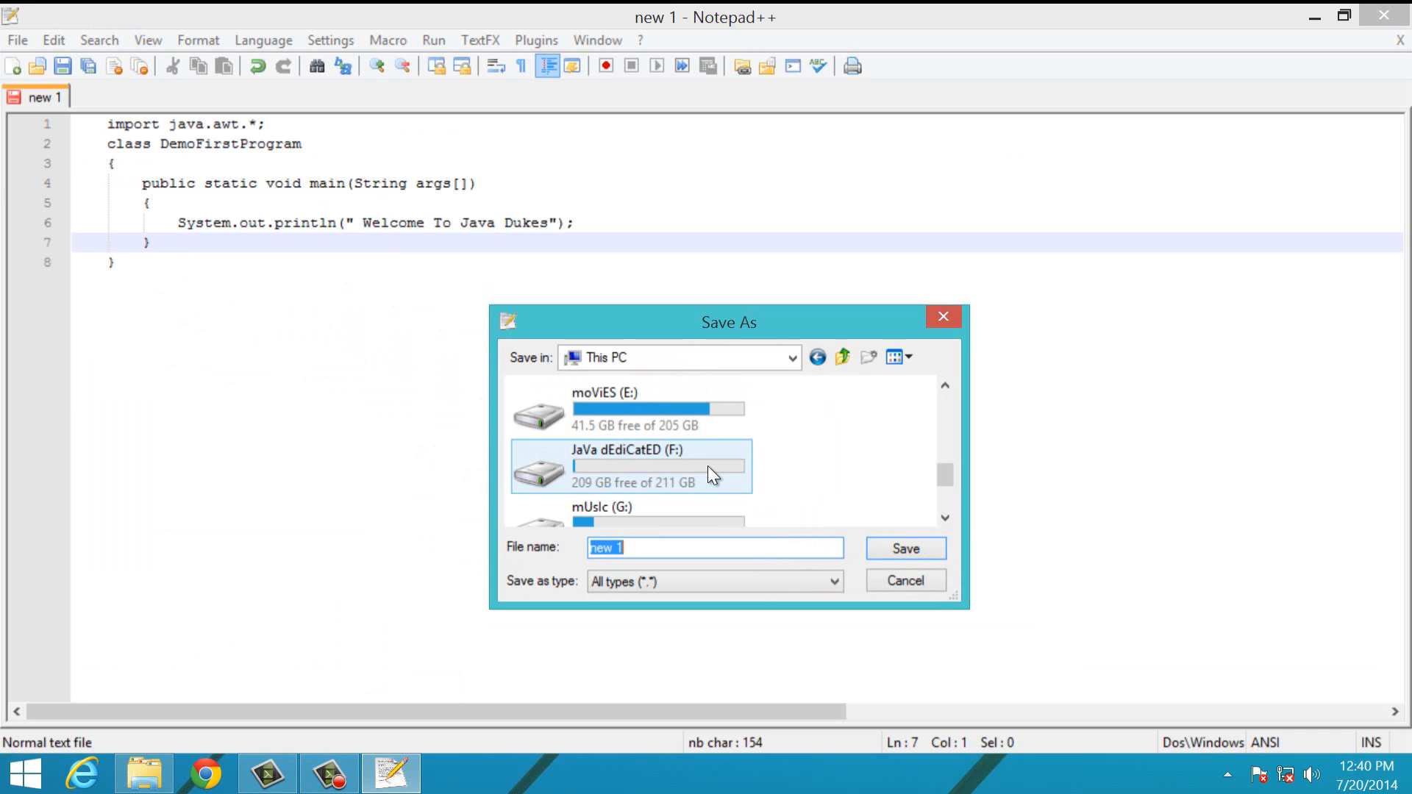
{"action": "double_click", "coordinate": [633, 465]}
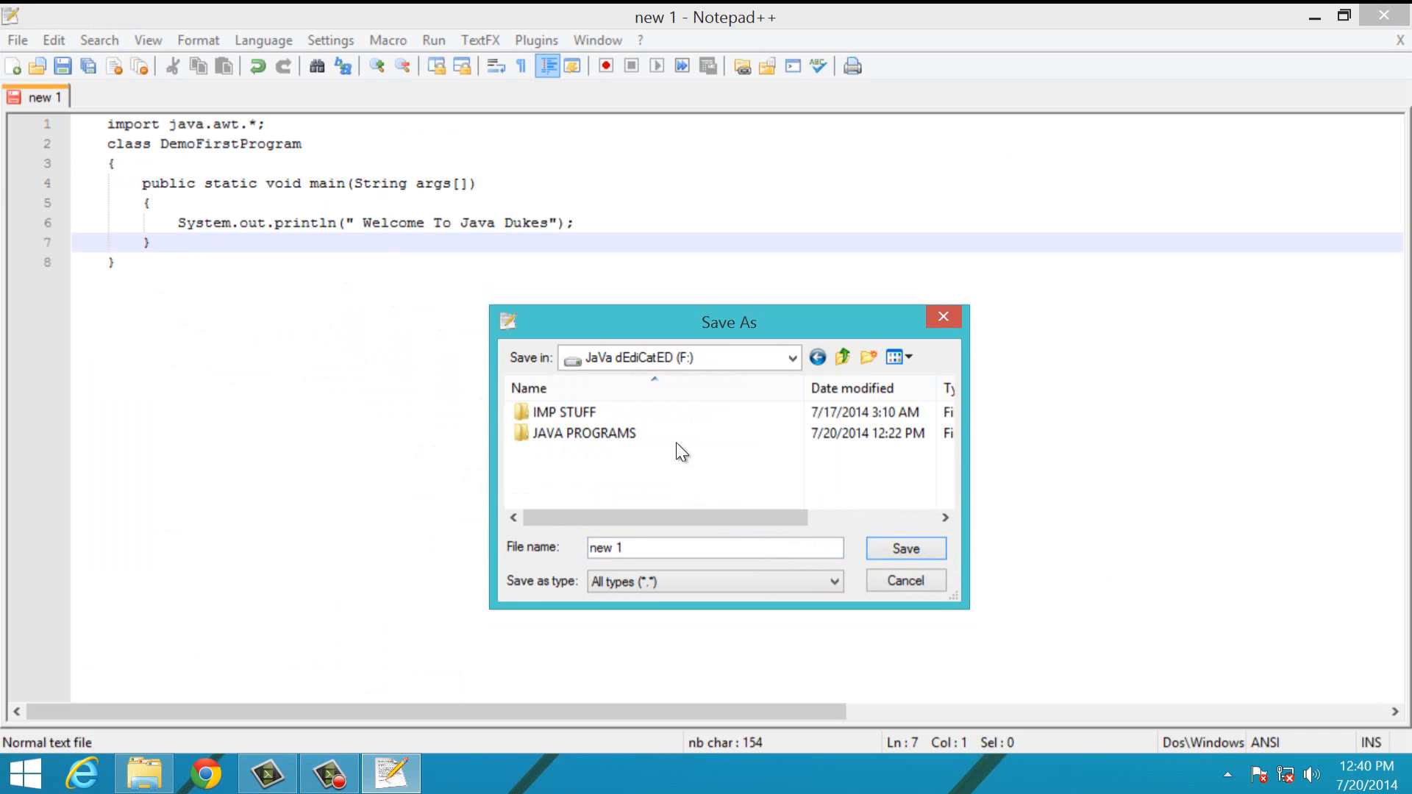
{"action": "mouse_move", "coordinate": [583, 433]}
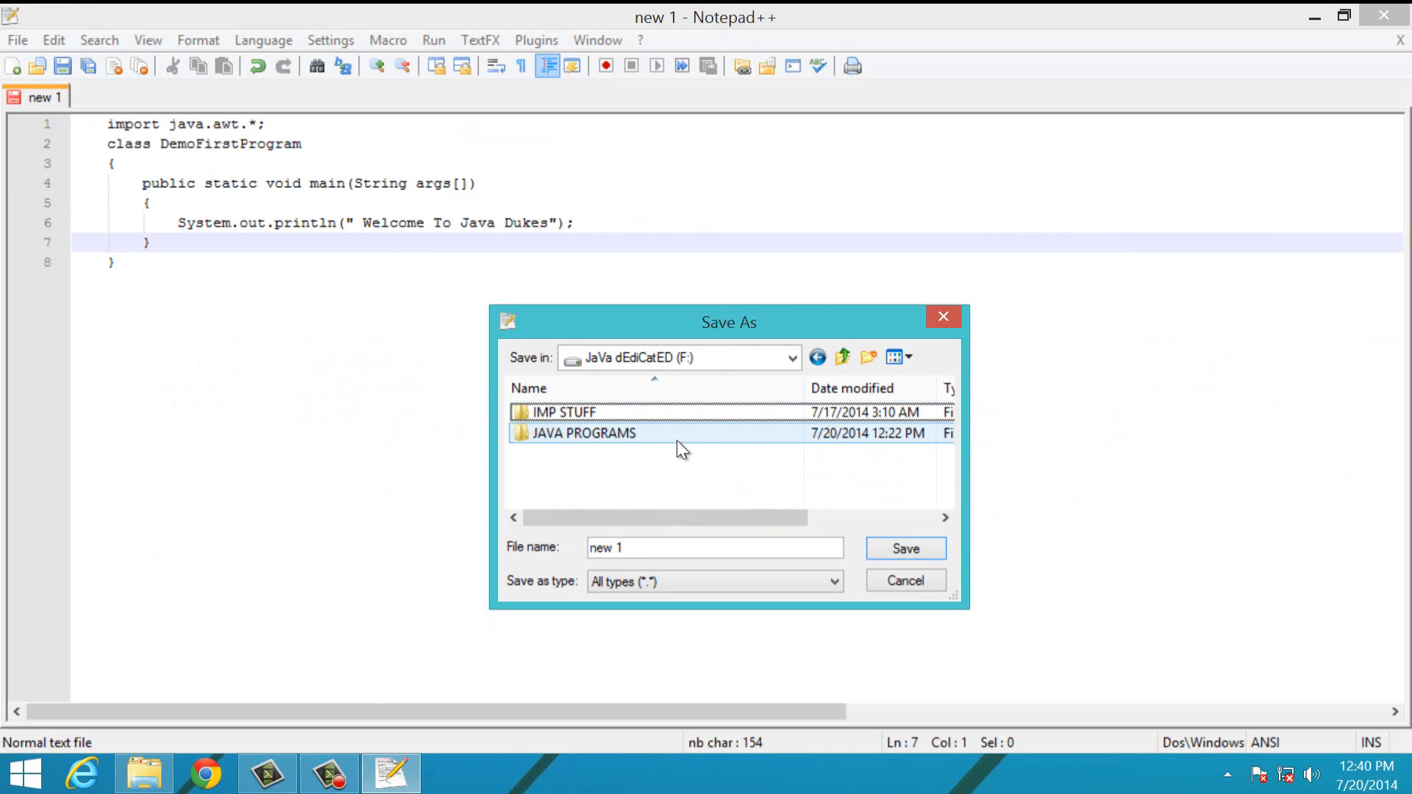
{"action": "left_click", "coordinate": [713, 547]}
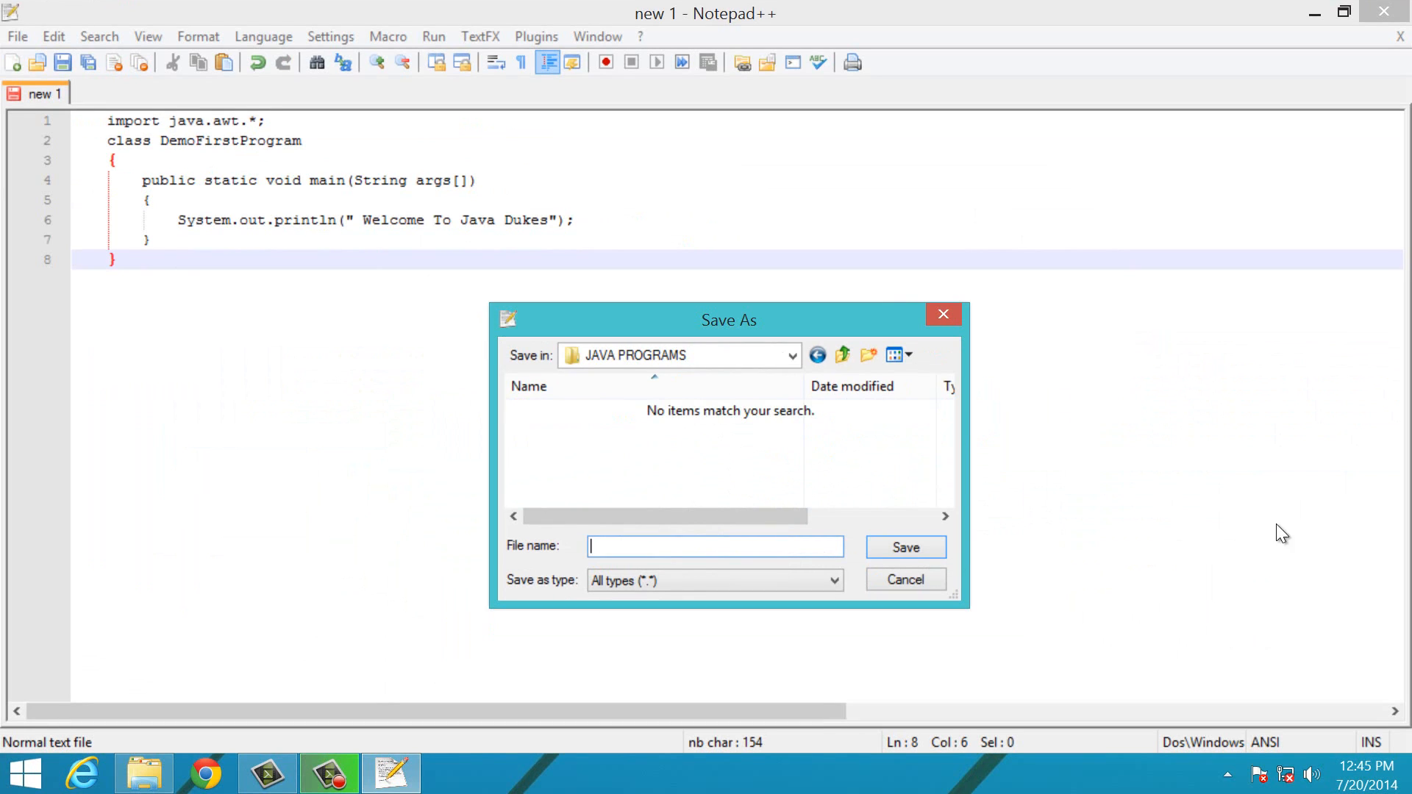
{"action": "mouse_move", "coordinate": [1315, 526]}
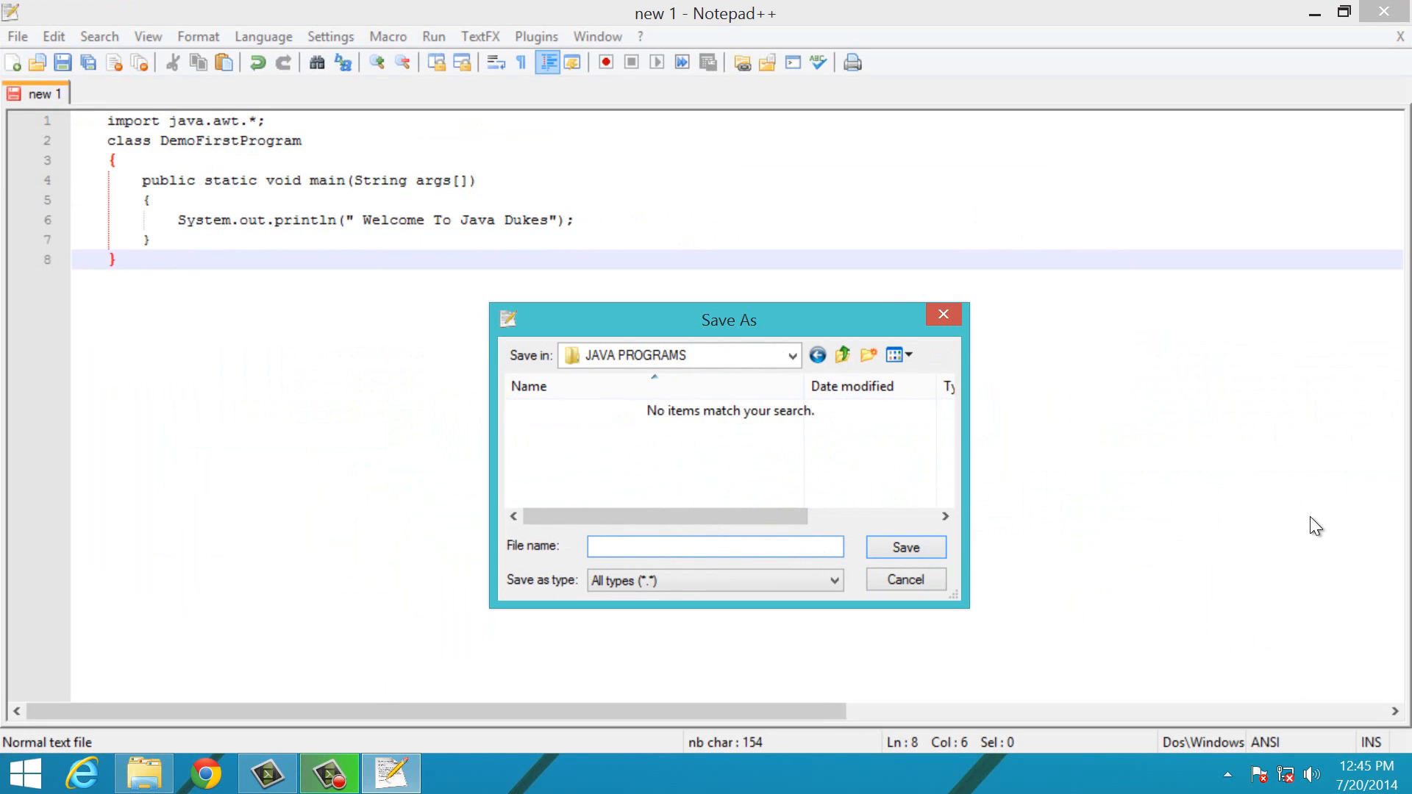
{"action": "mouse_move", "coordinate": [144, 494]}
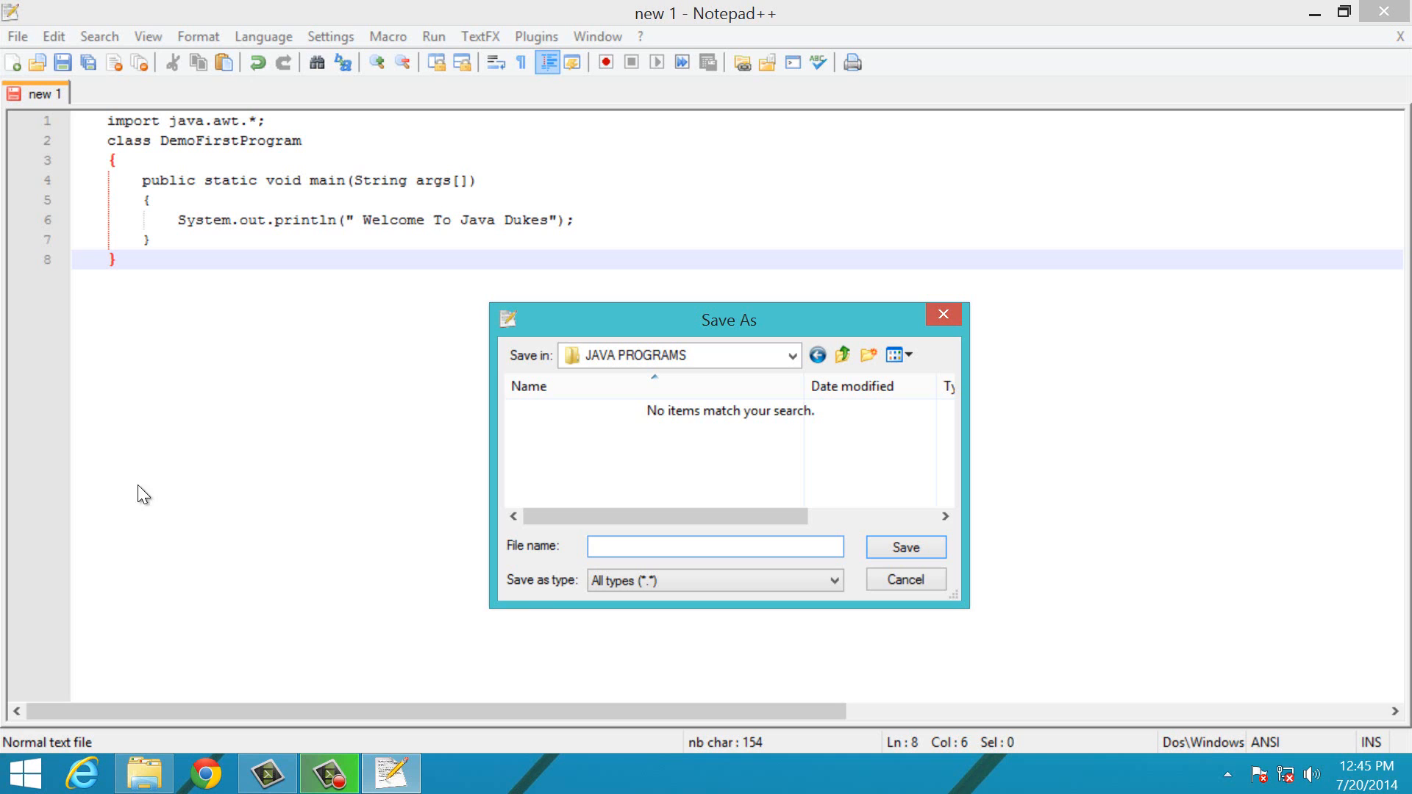
{"action": "mouse_move", "coordinate": [533, 565]}
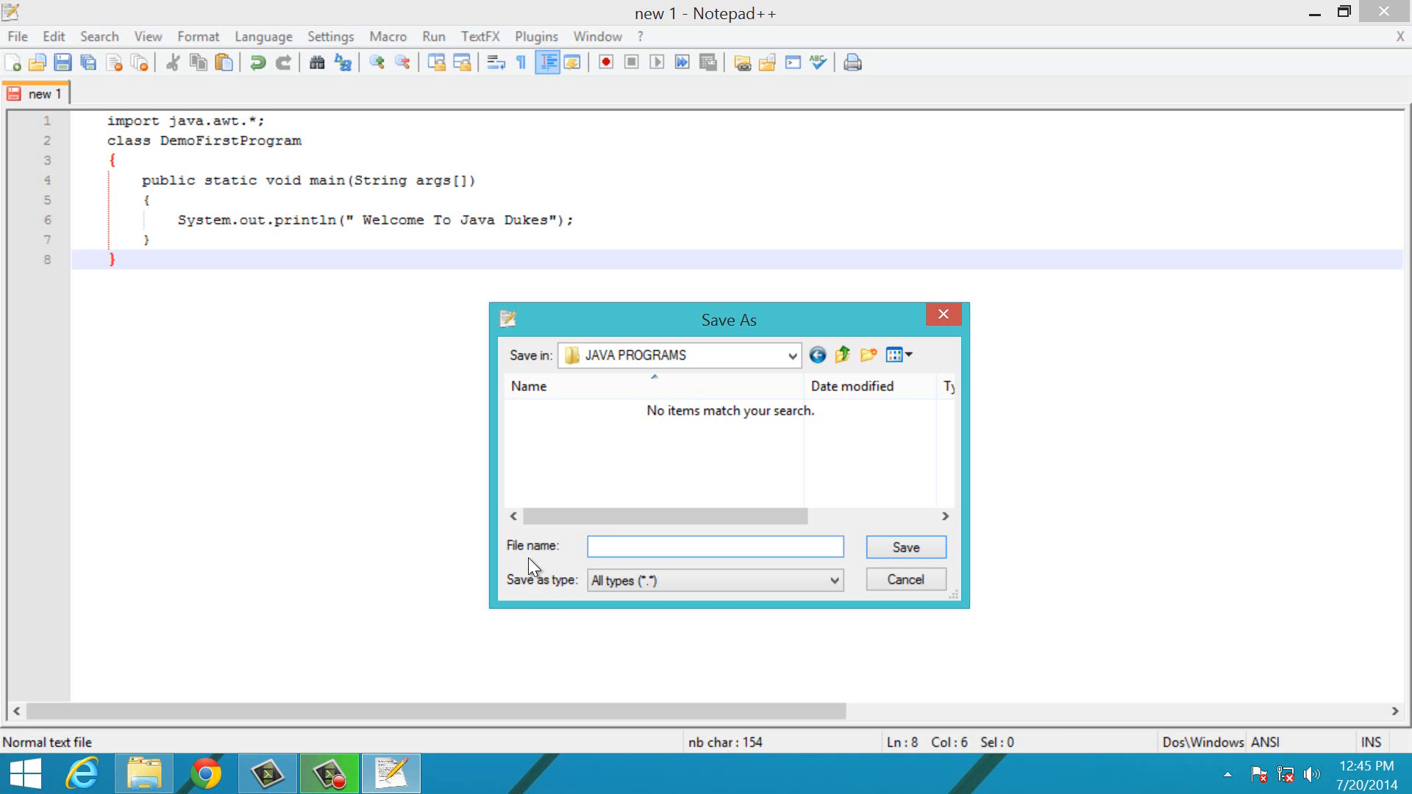
{"action": "left_click", "coordinate": [713, 546]}
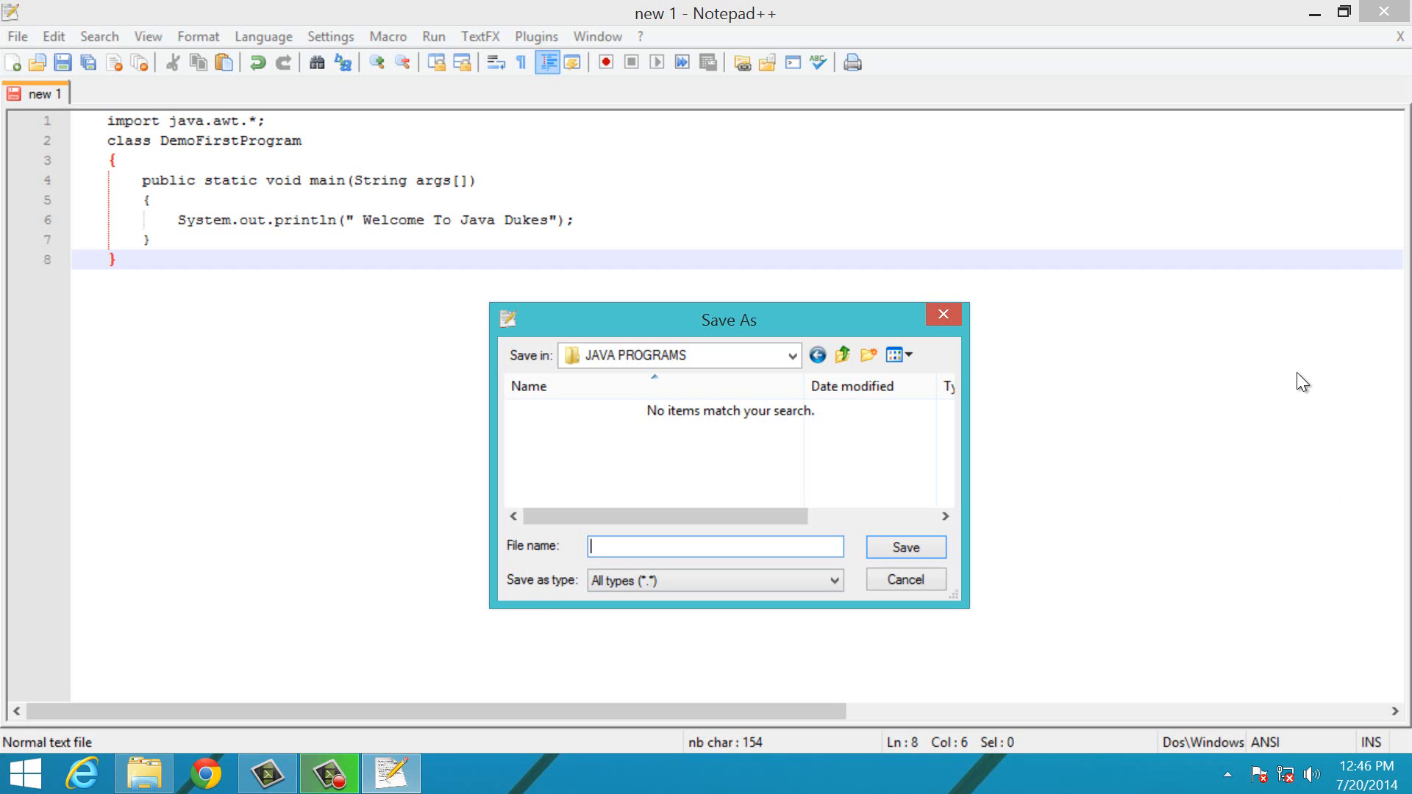
Enter DemoFirstprogram.java as the file name.
{"action": "type", "text": "Demo"}
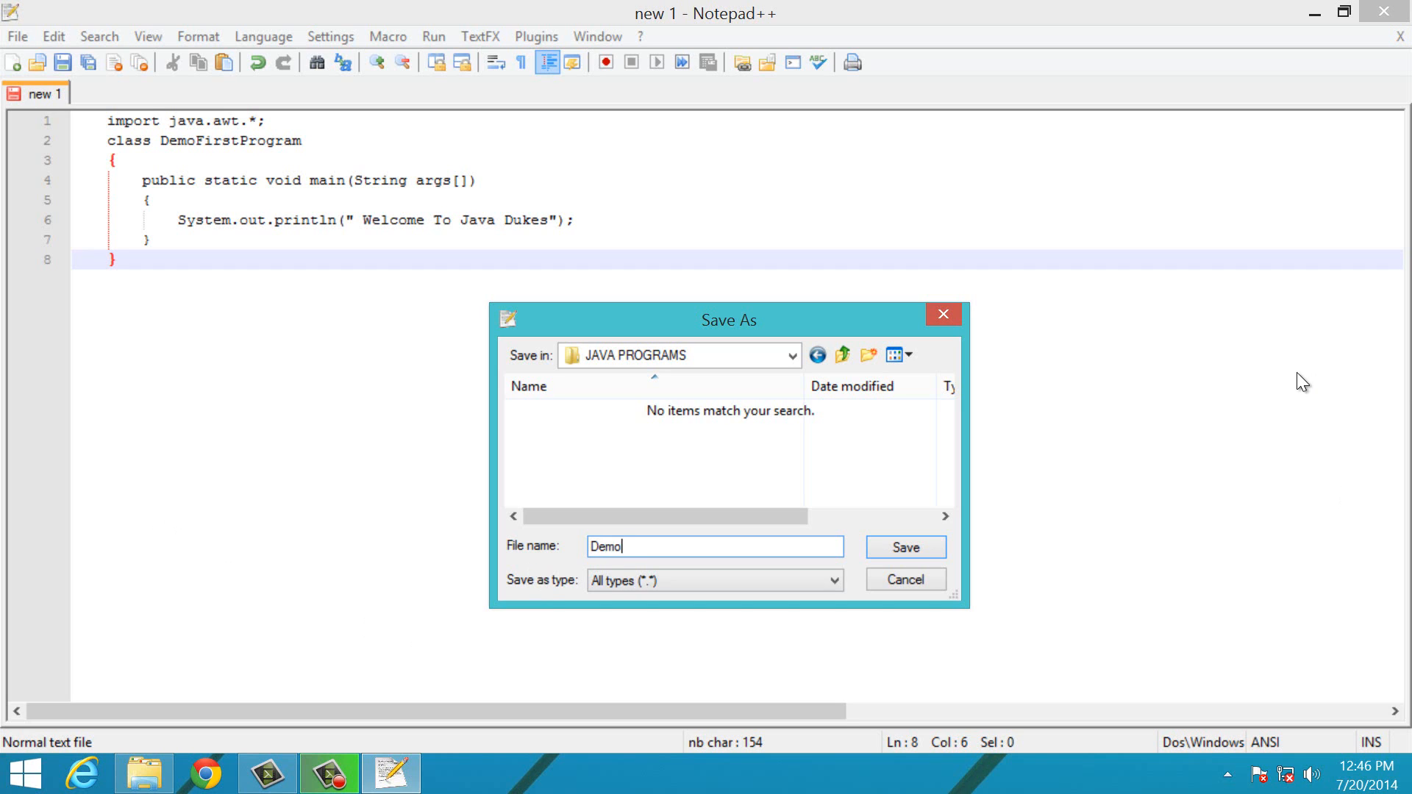
{"action": "type", "text": "First"}
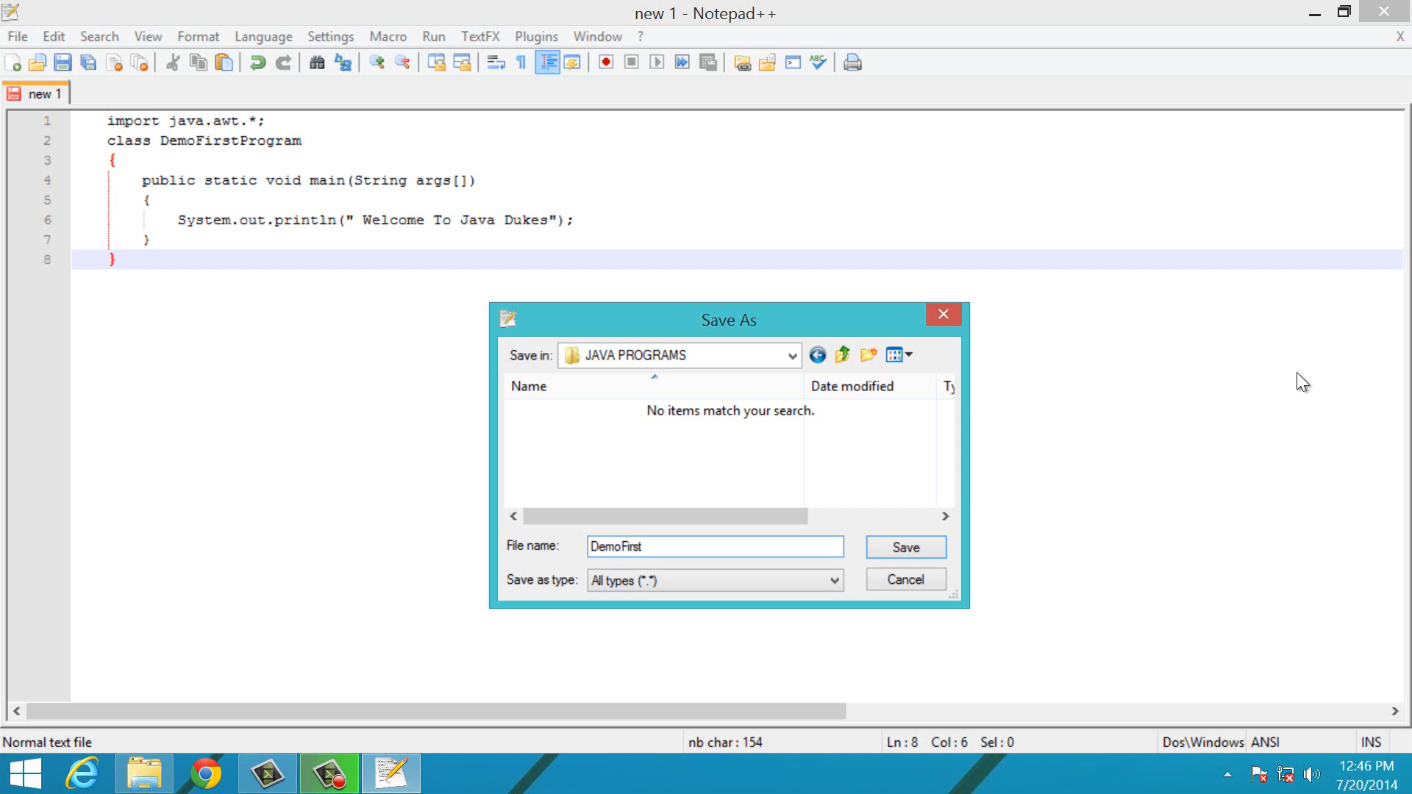
{"action": "type", "text": "progra"}
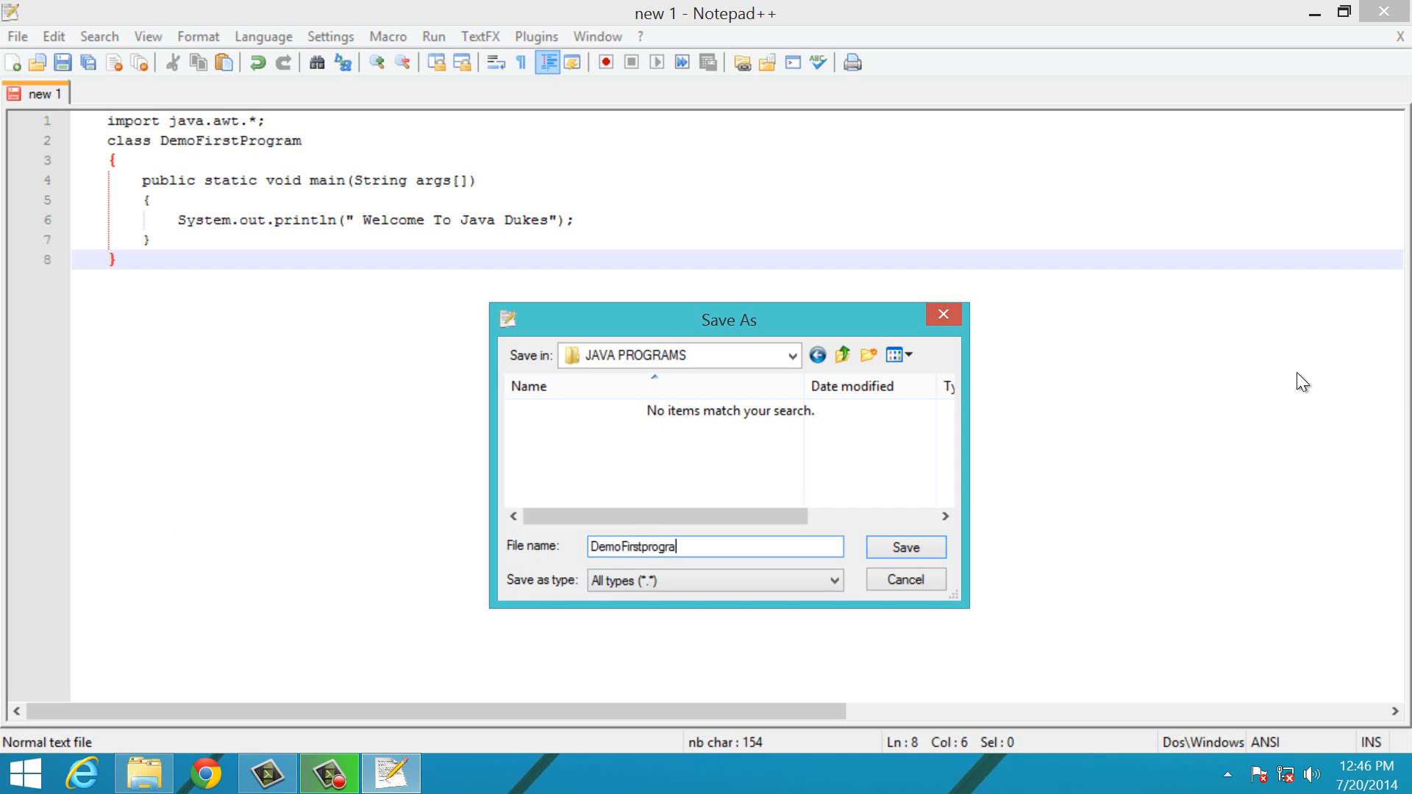
{"action": "type", "text": "m.java"}
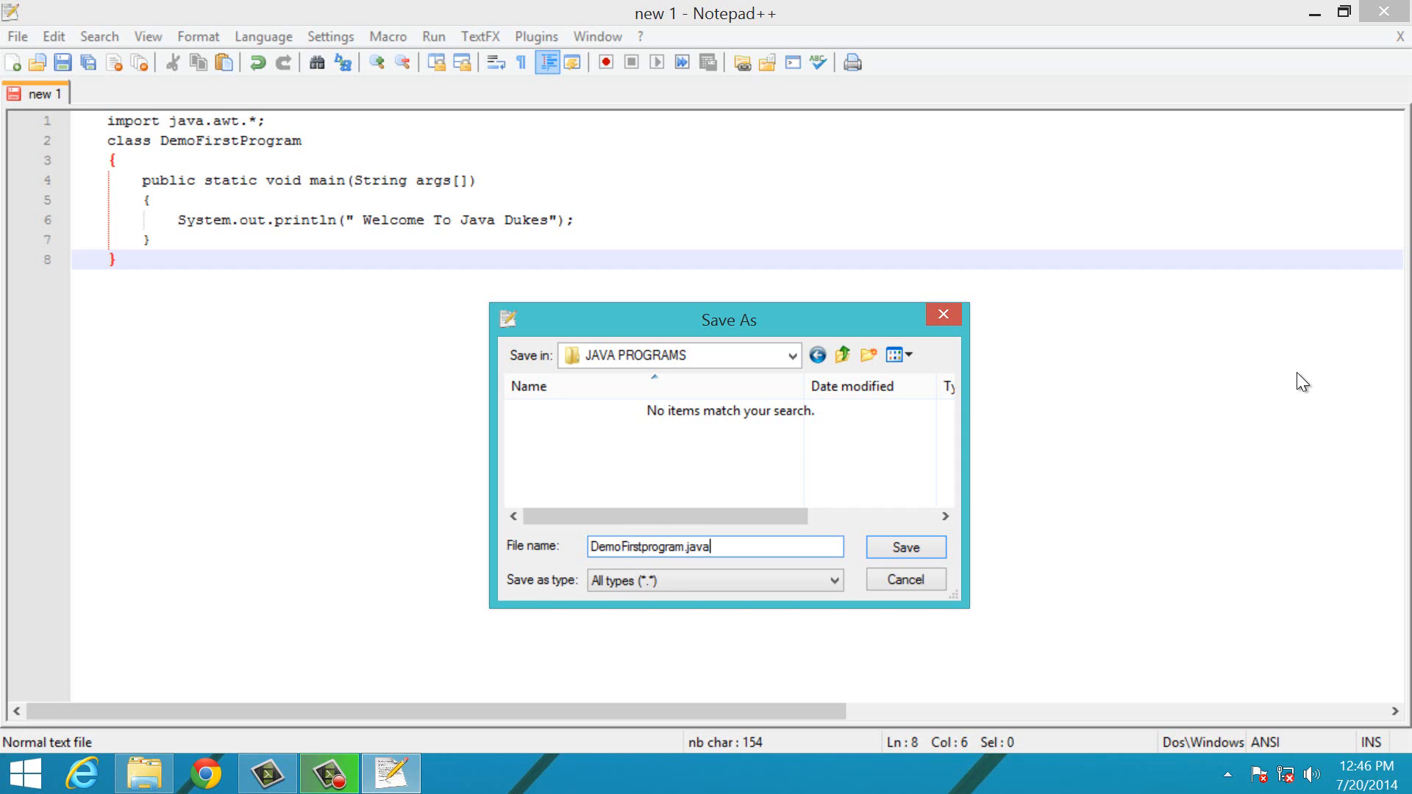
{"action": "mouse_move", "coordinate": [860, 557]}
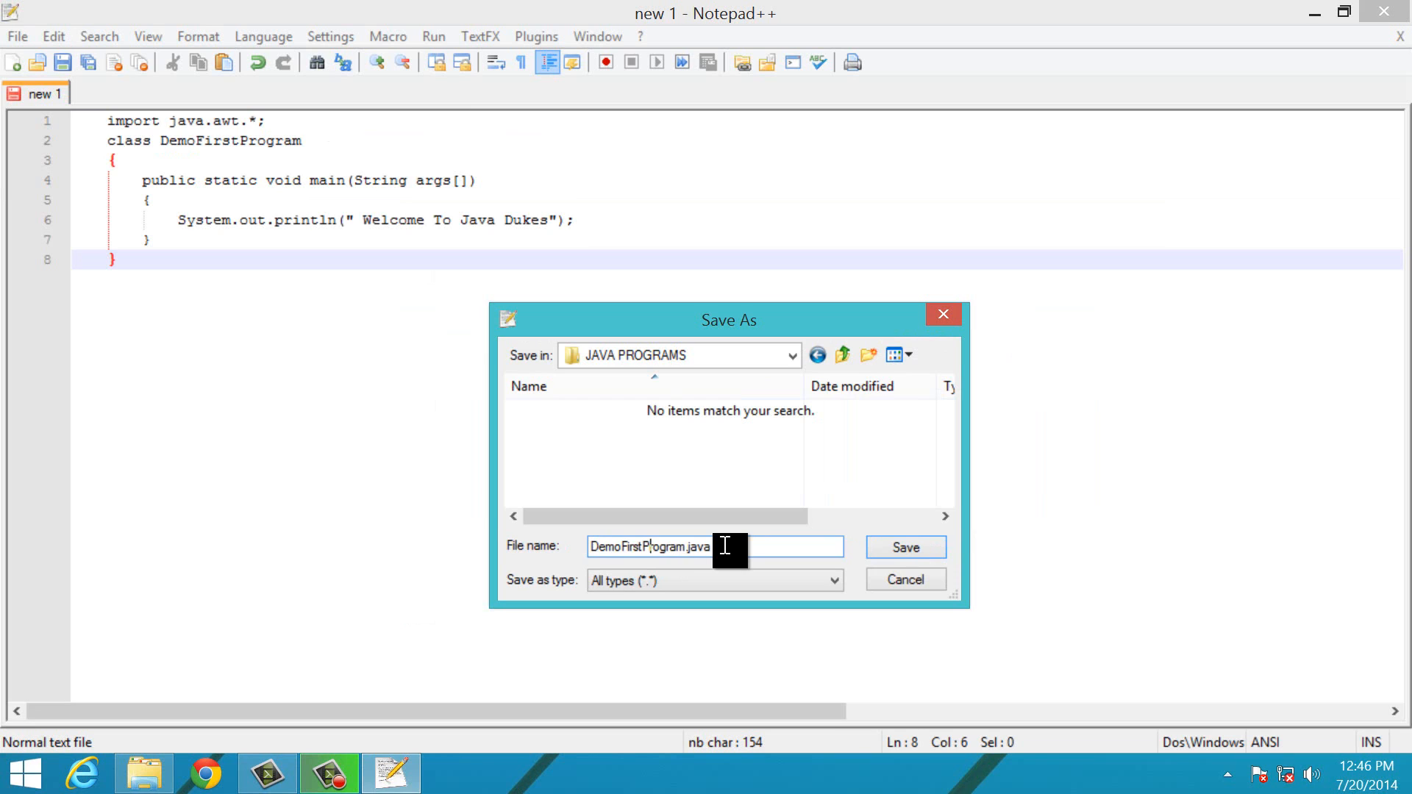
{"action": "mouse_move", "coordinate": [1076, 502]}
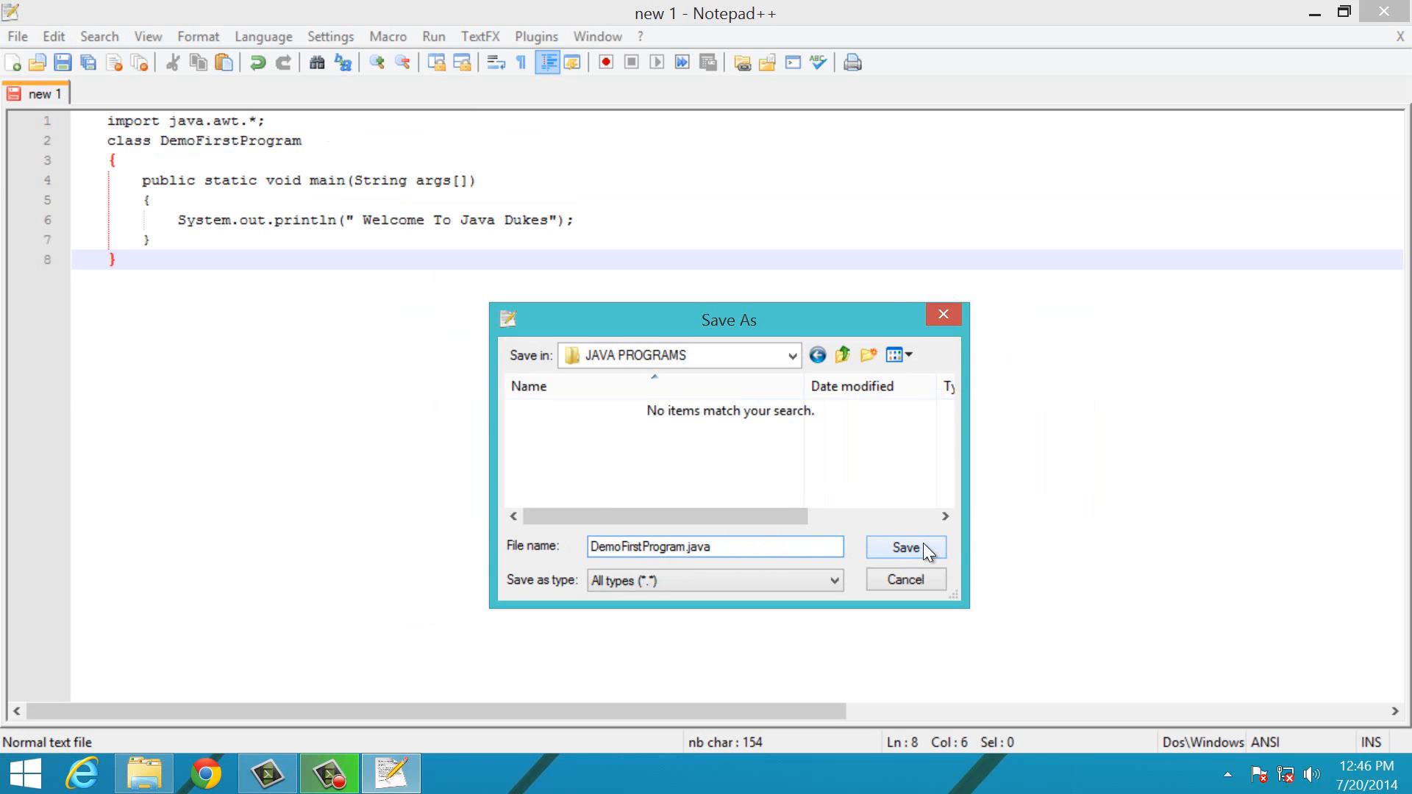
Save the file as DemoFirstProgram.java in F:\JAVA PROGRAMS.
{"action": "left_click", "coordinate": [905, 547]}
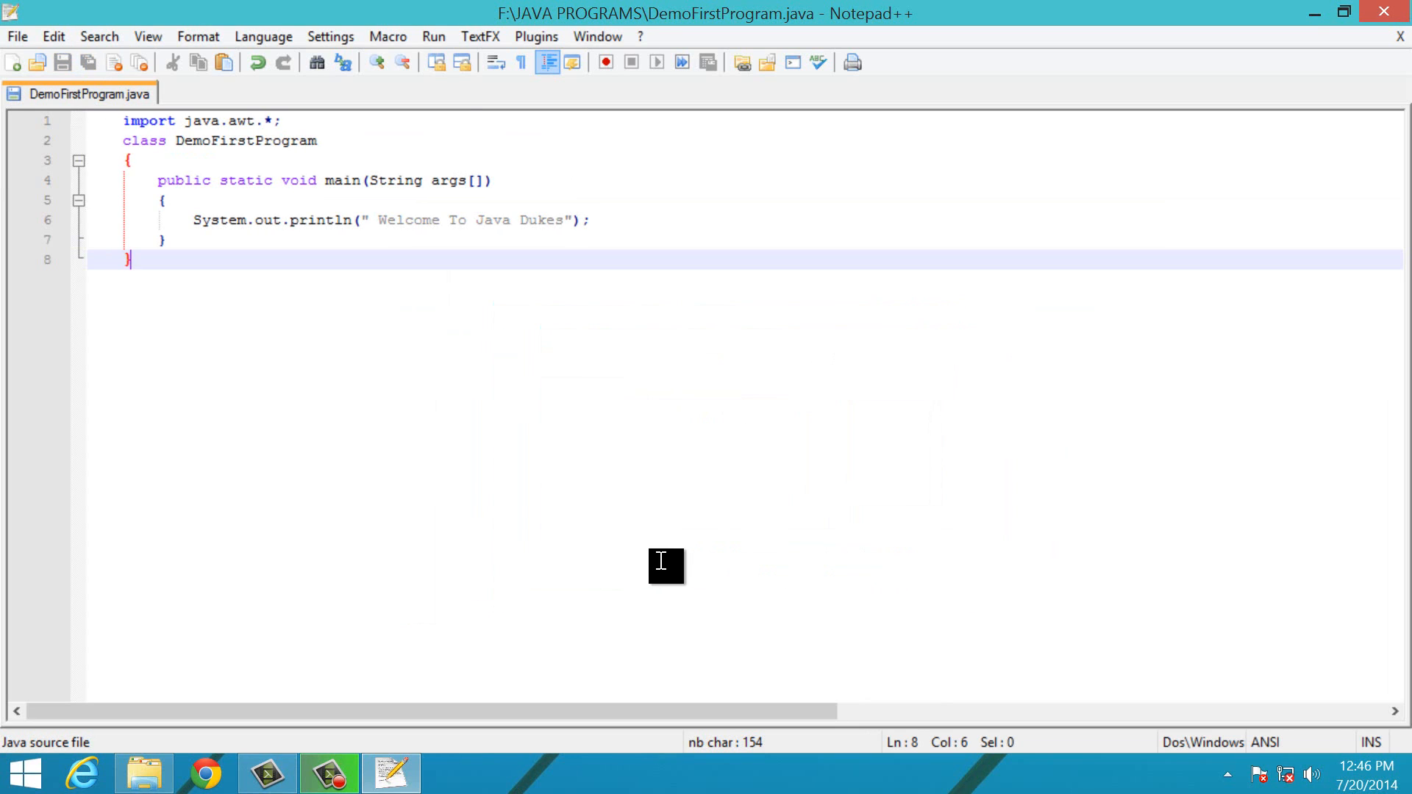
{"action": "mouse_move", "coordinate": [144, 99]}
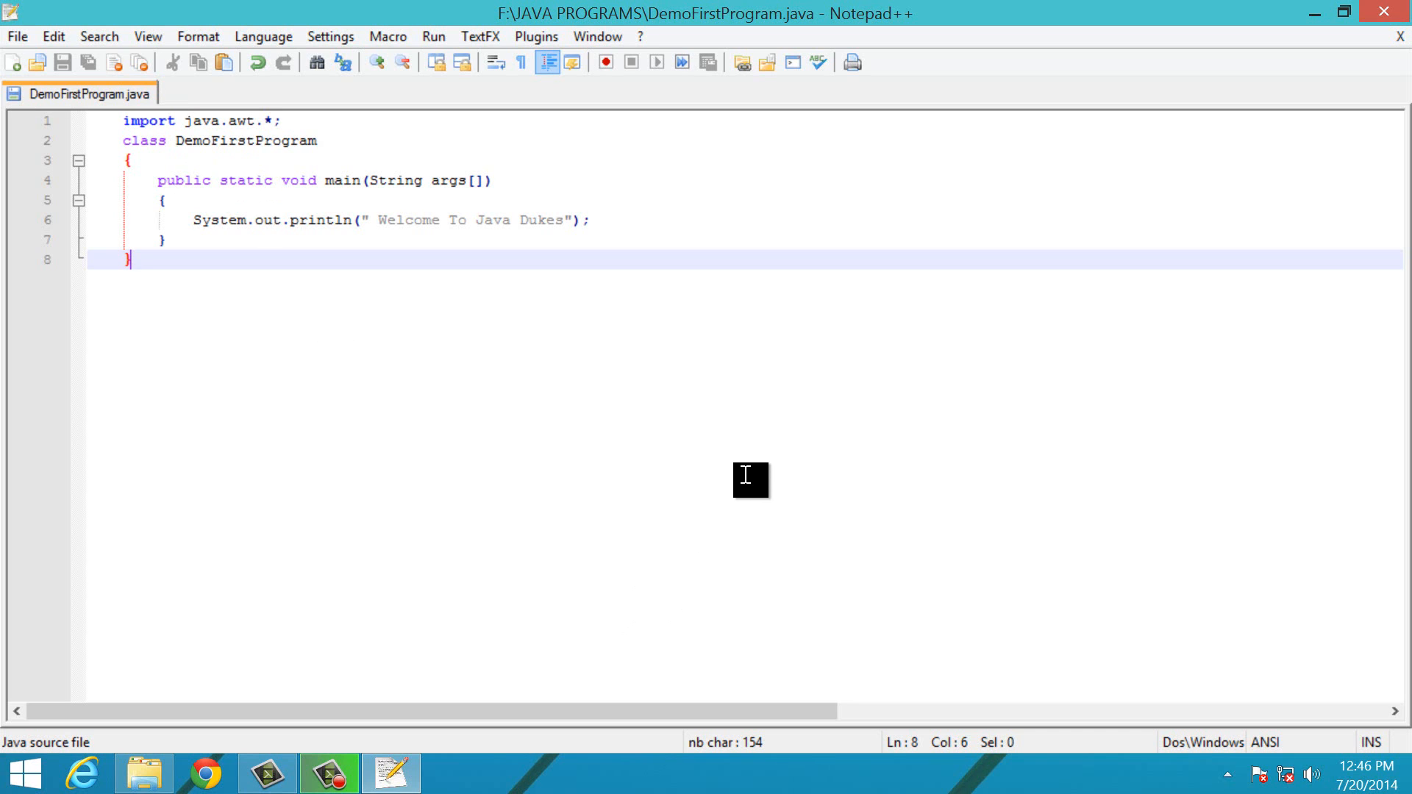
{"action": "mouse_move", "coordinate": [828, 238]}
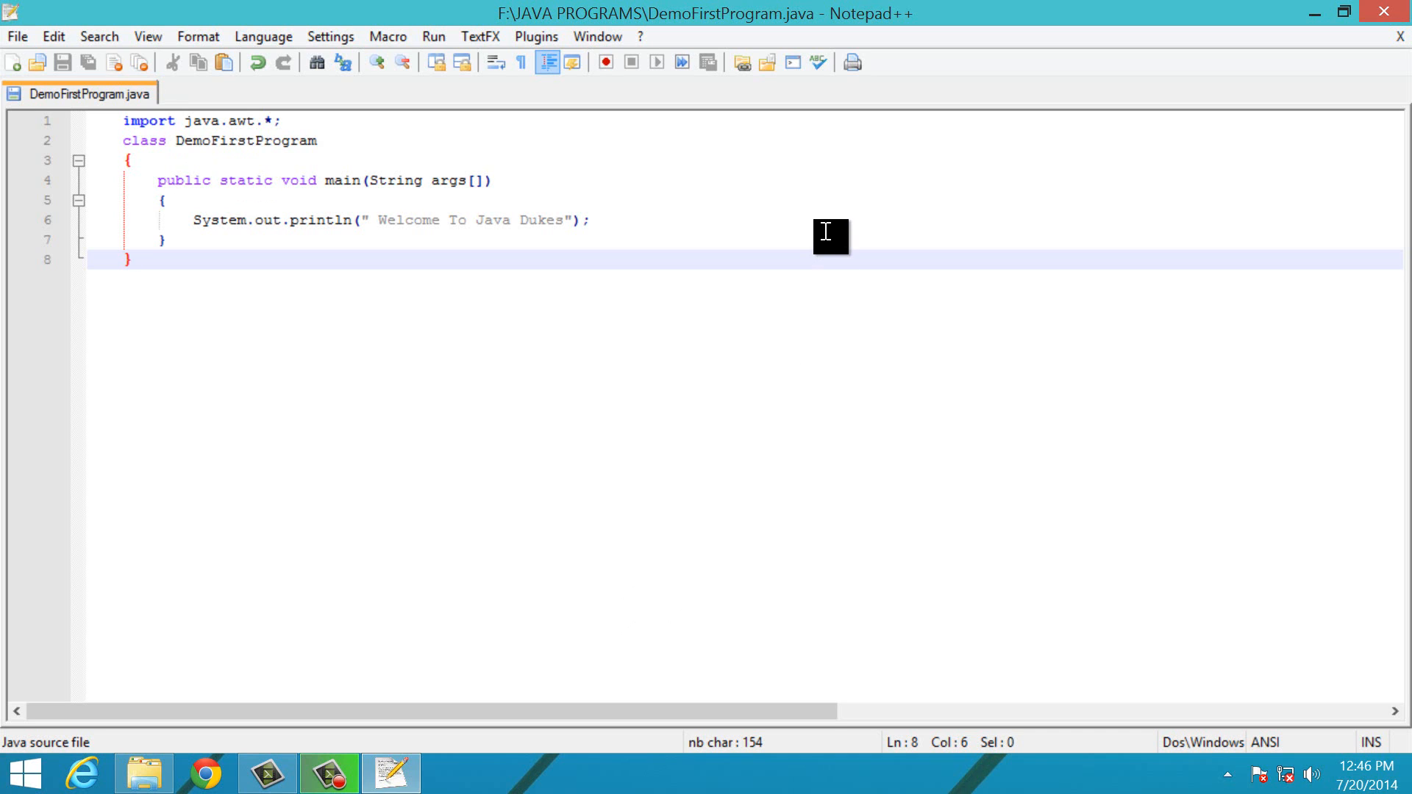
{"action": "mouse_move", "coordinate": [793, 61]}
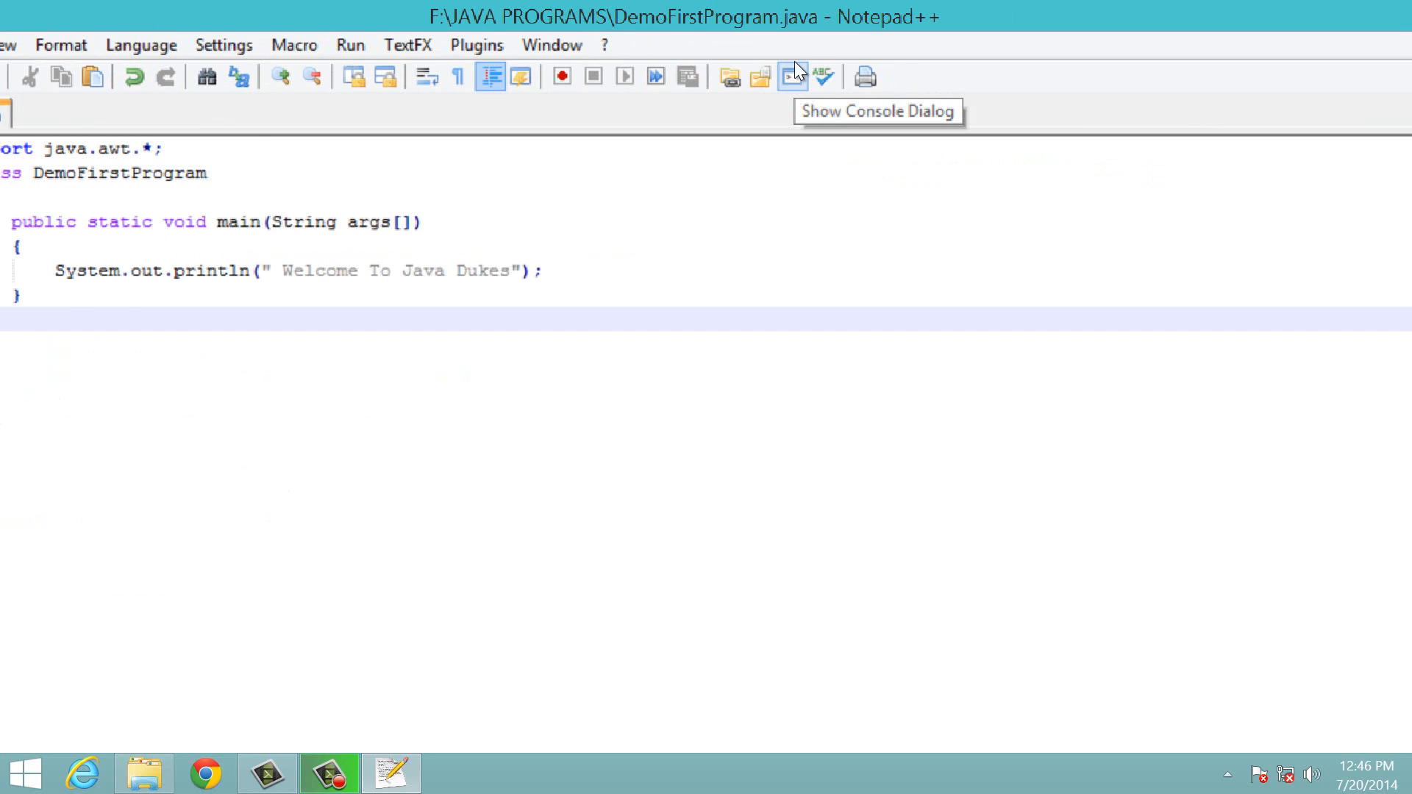
Show the console and compile with javac DemoFirstProgram.java.
{"action": "left_click", "coordinate": [790, 76]}
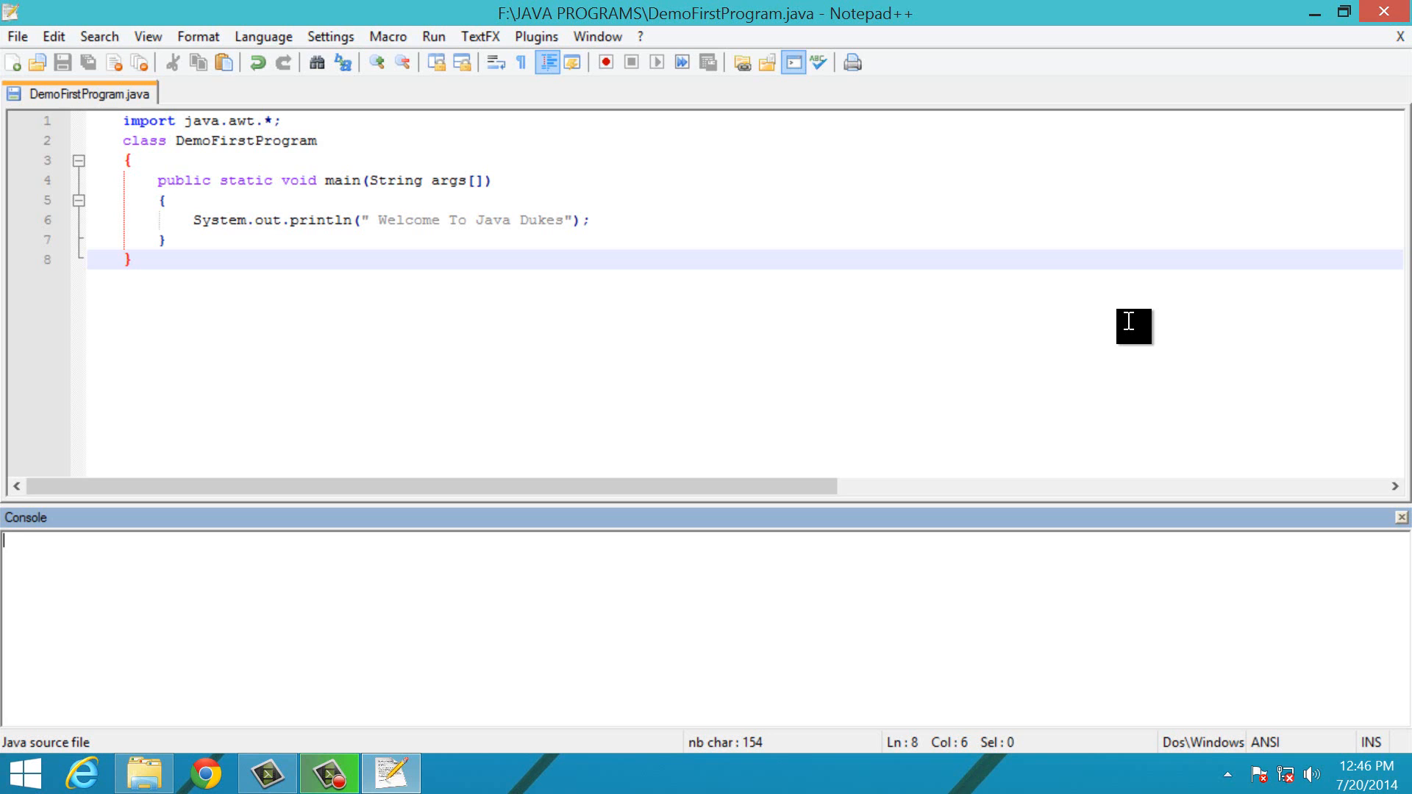
{"action": "type", "text": "javac Demofir"}
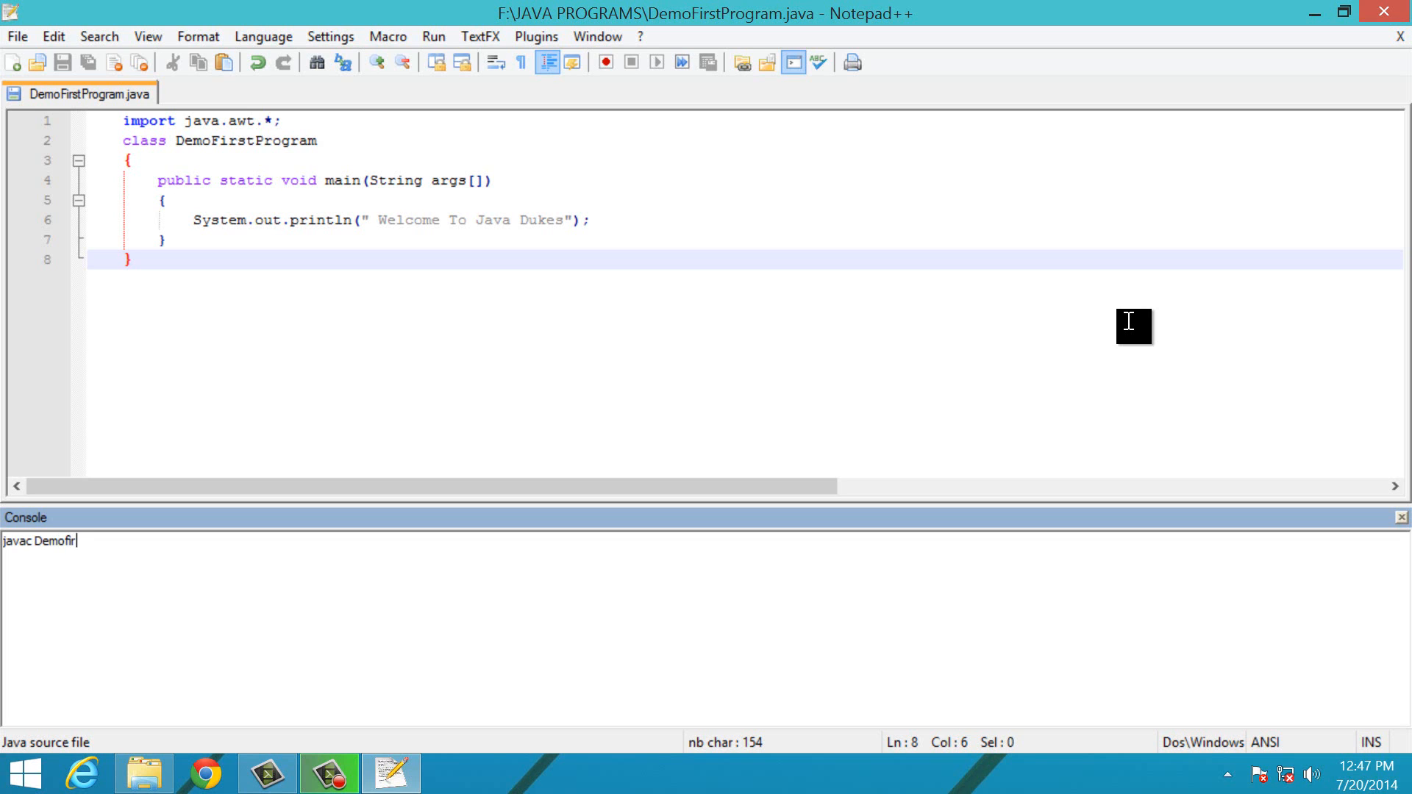
{"action": "type", "text": "stProgram"}
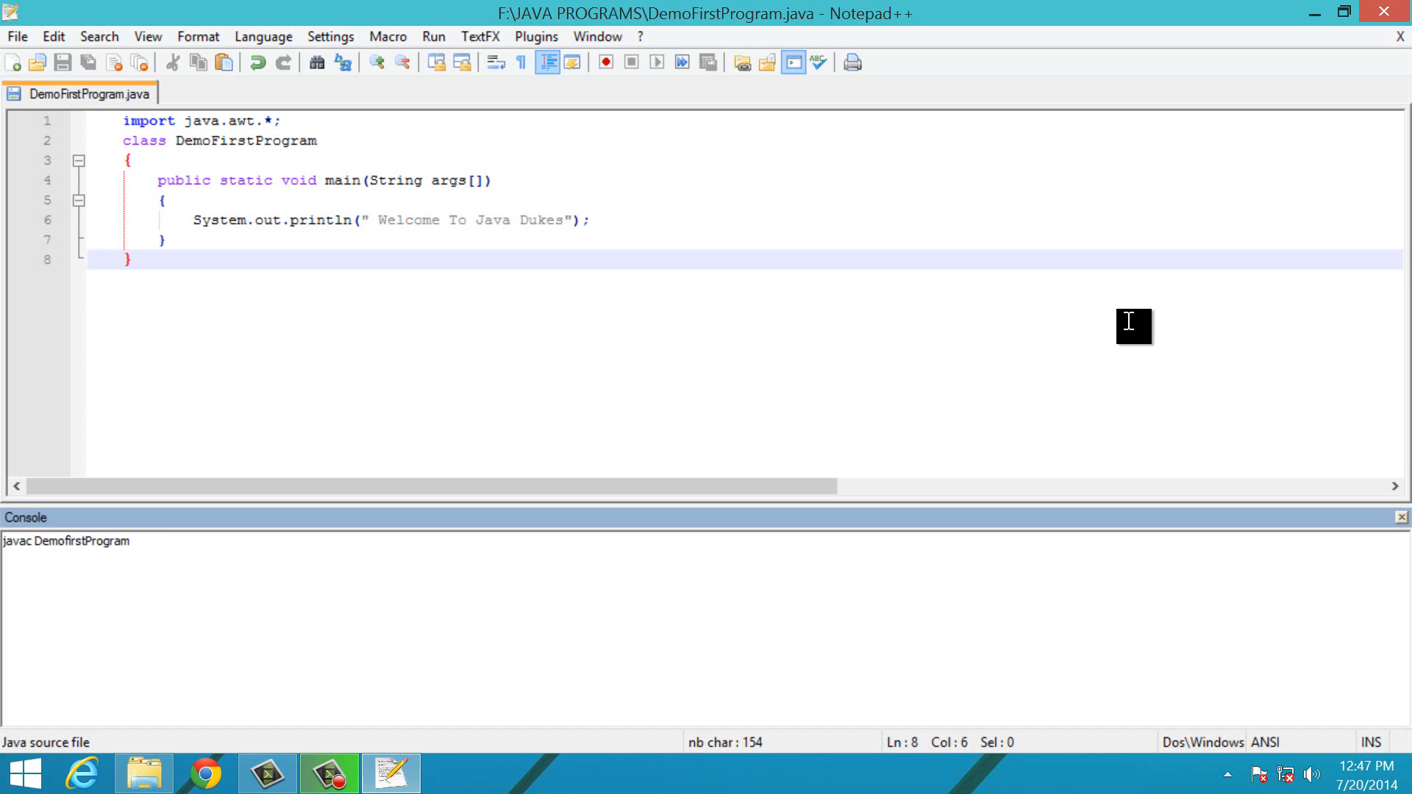
{"action": "type", "text": ">java"}
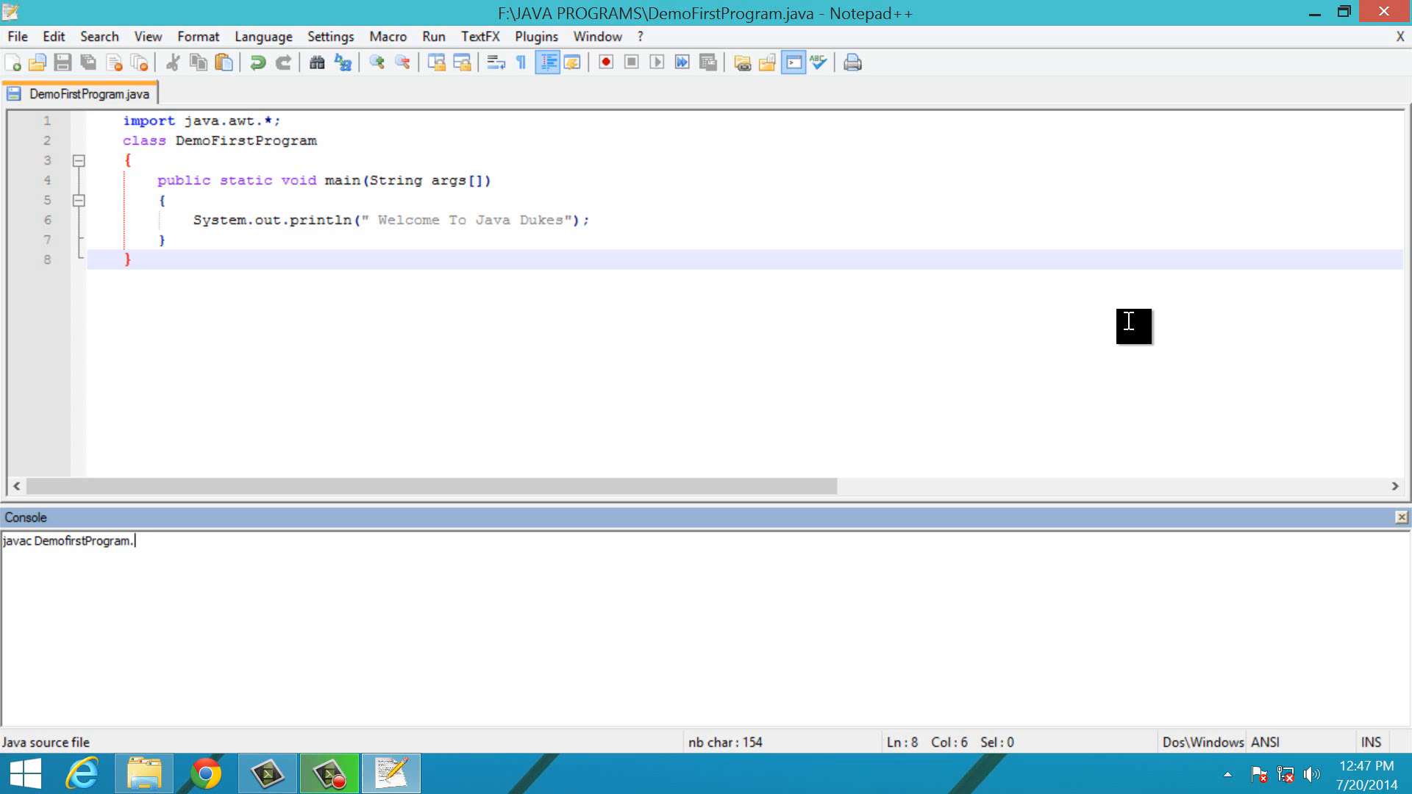
{"action": "type", "text": "java"}
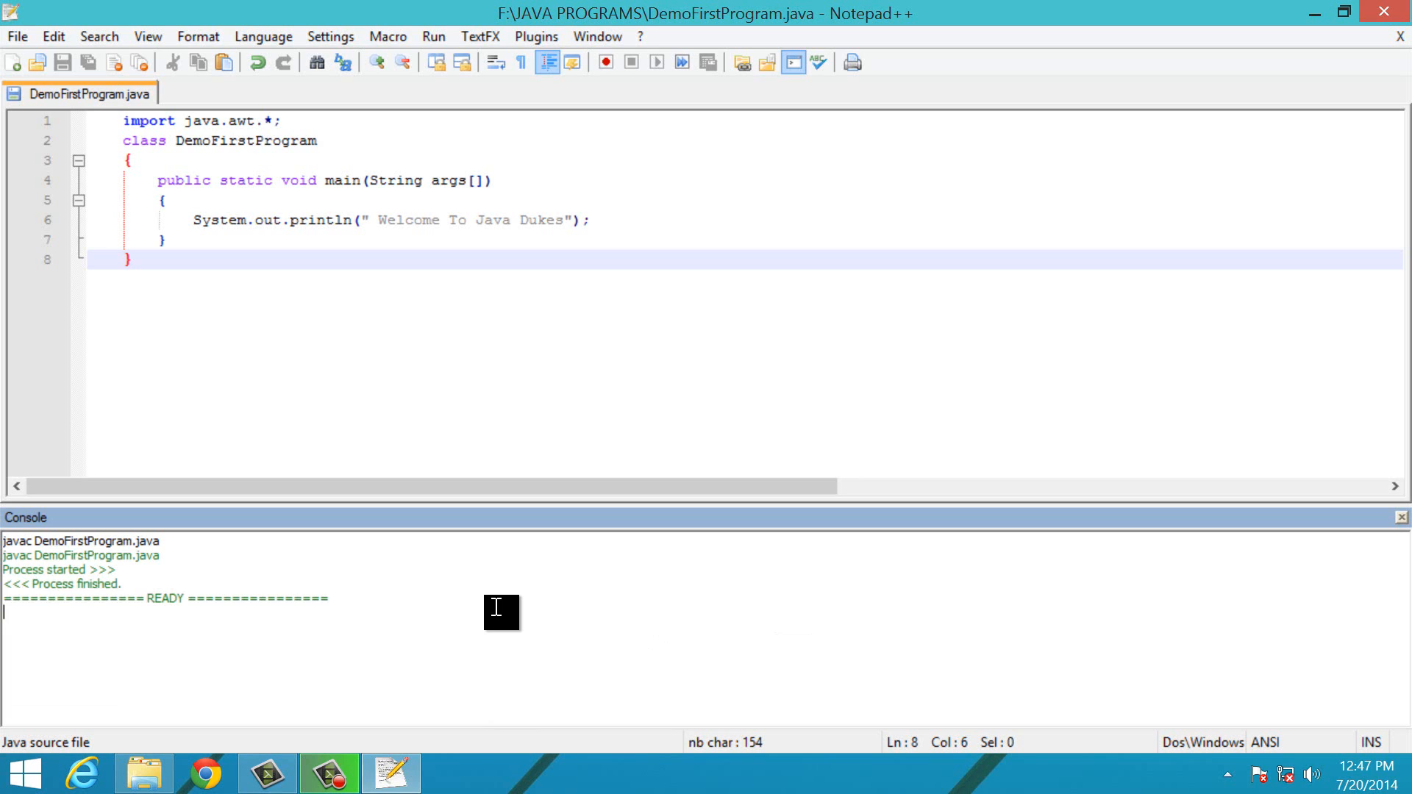
Run java DemoFirstProgram in the console to print 'Welcome To Java Dukes'.
{"action": "type", "text": "java"}
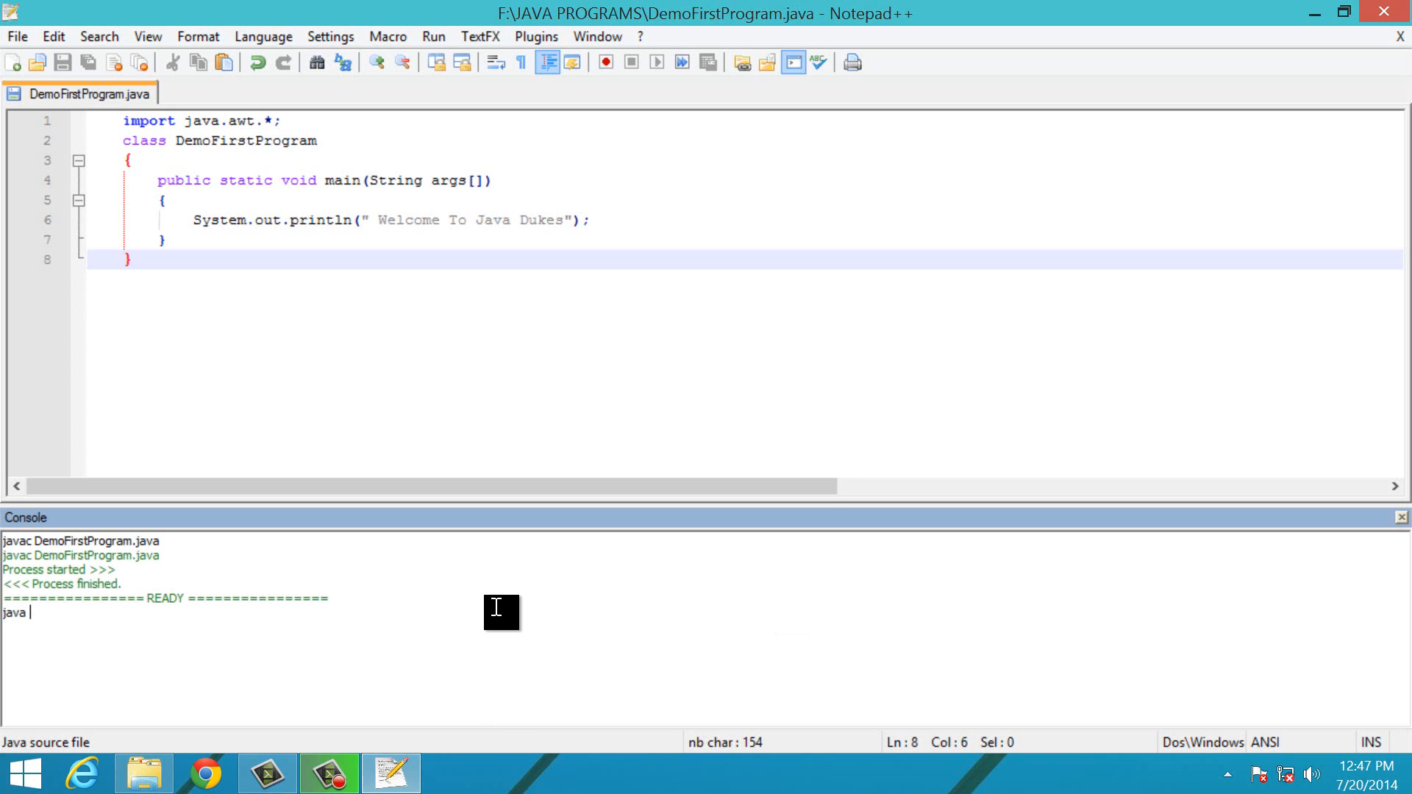
{"action": "type", "text": "DemoF"}
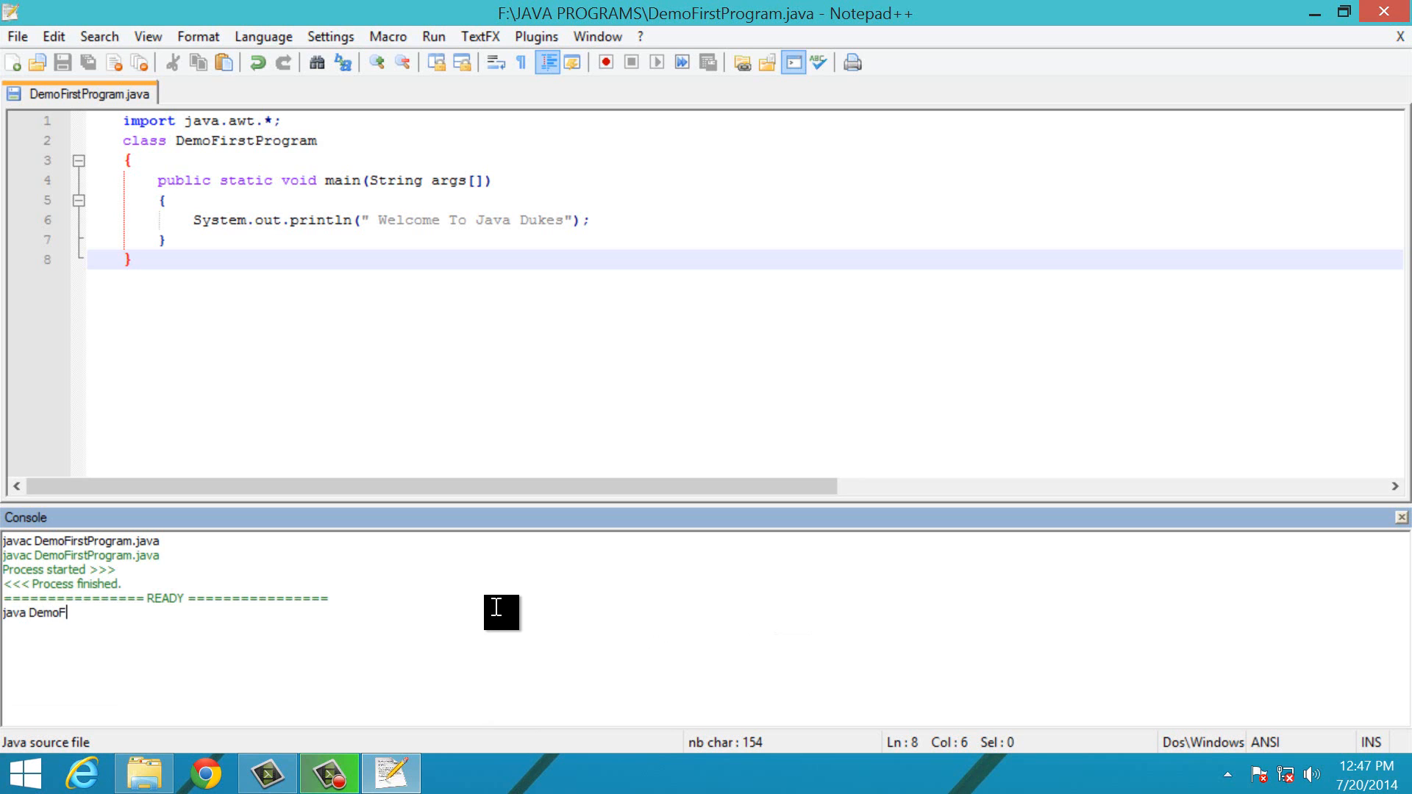
{"action": "type", "text": "irst"}
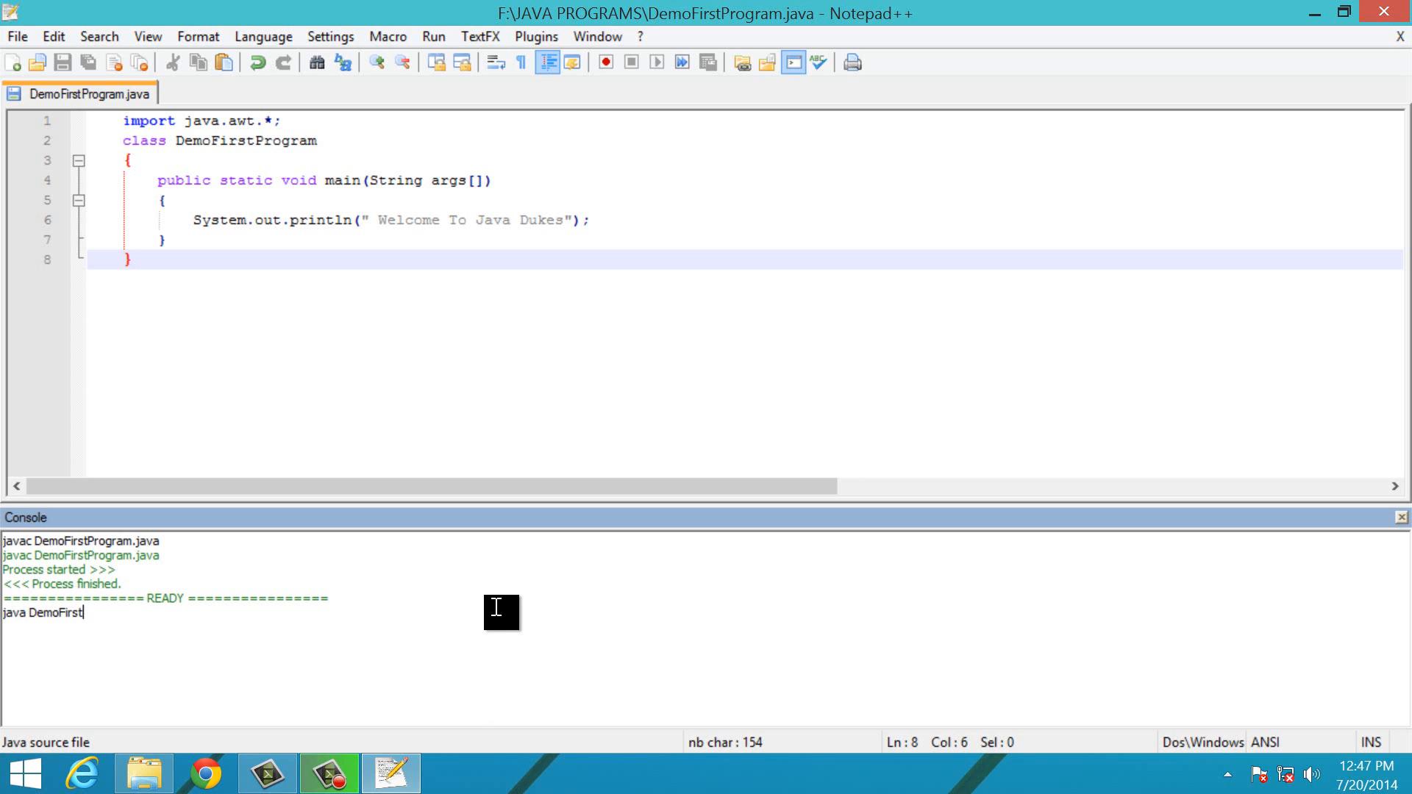
{"action": "type", "text": "Program"}
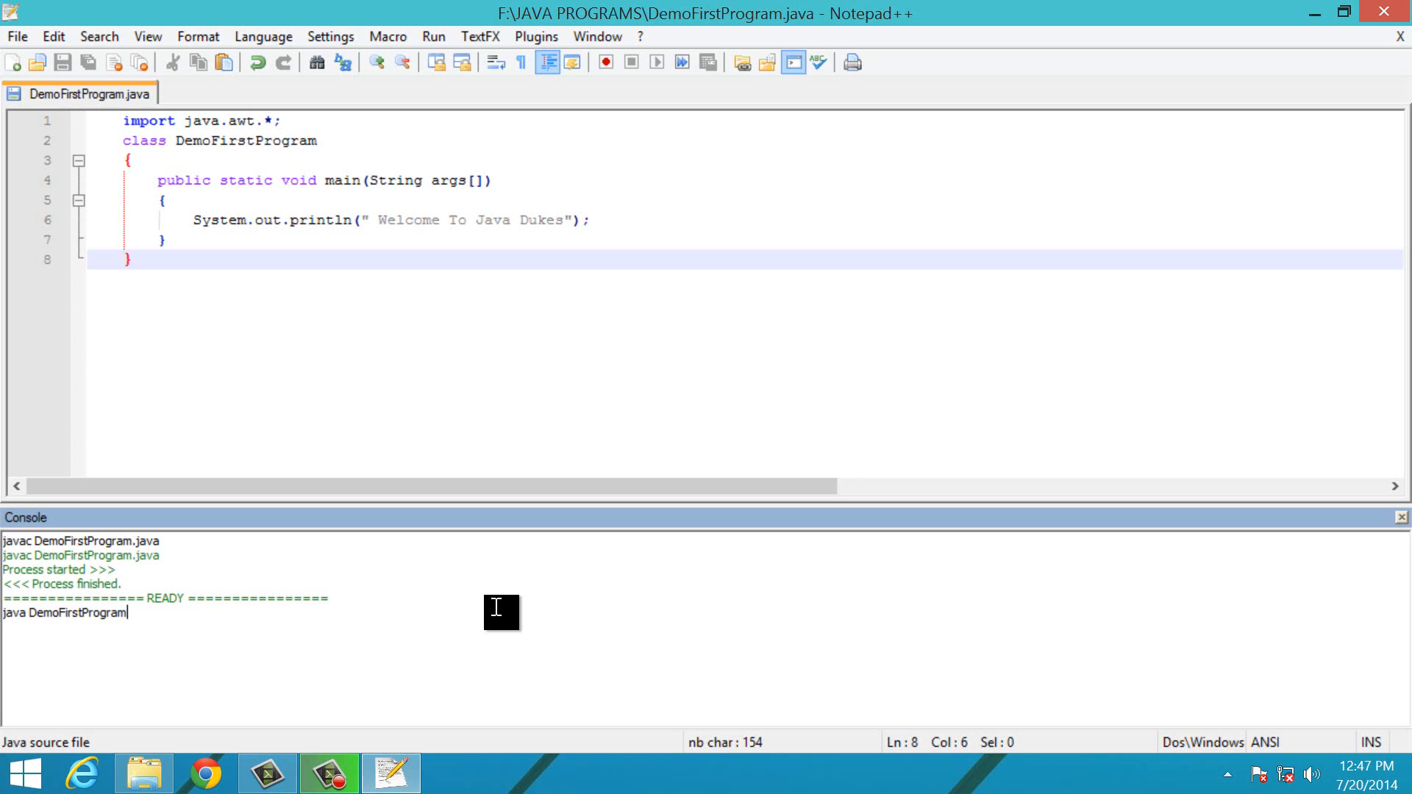
{"action": "key", "text": "enter"}
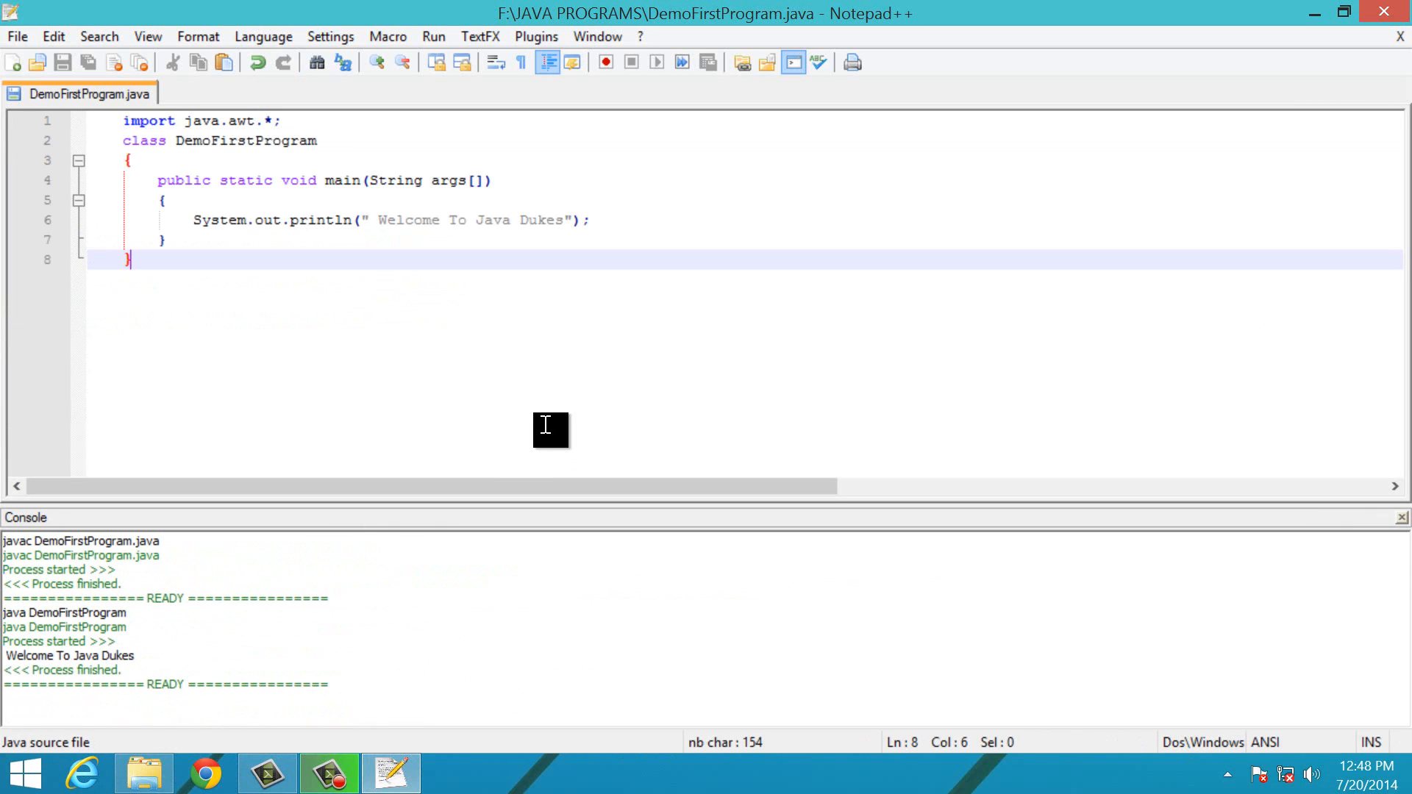
{"action": "mouse_move", "coordinate": [794, 63]}
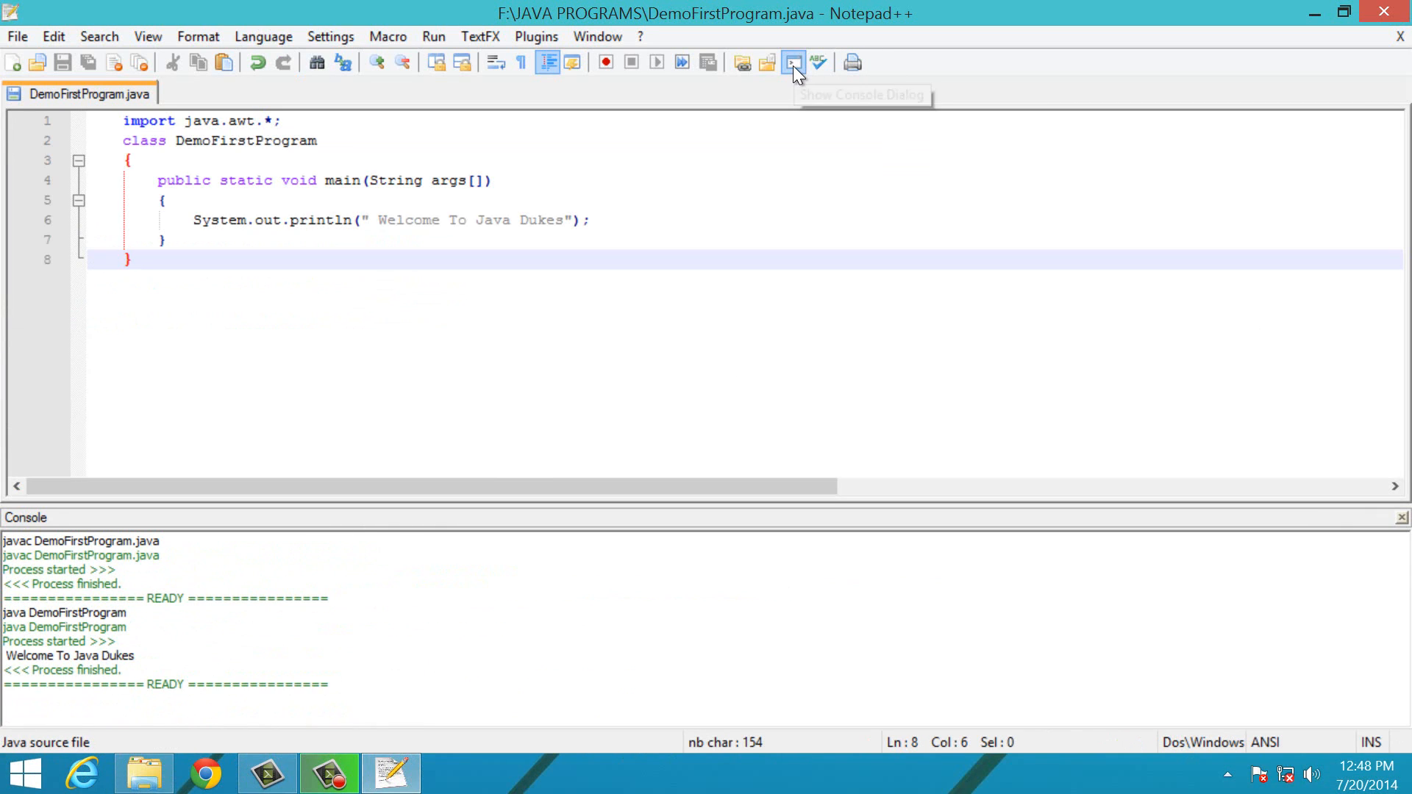
Close the console with the Show Console Dialog toolbar button.
{"action": "left_click", "coordinate": [792, 61]}
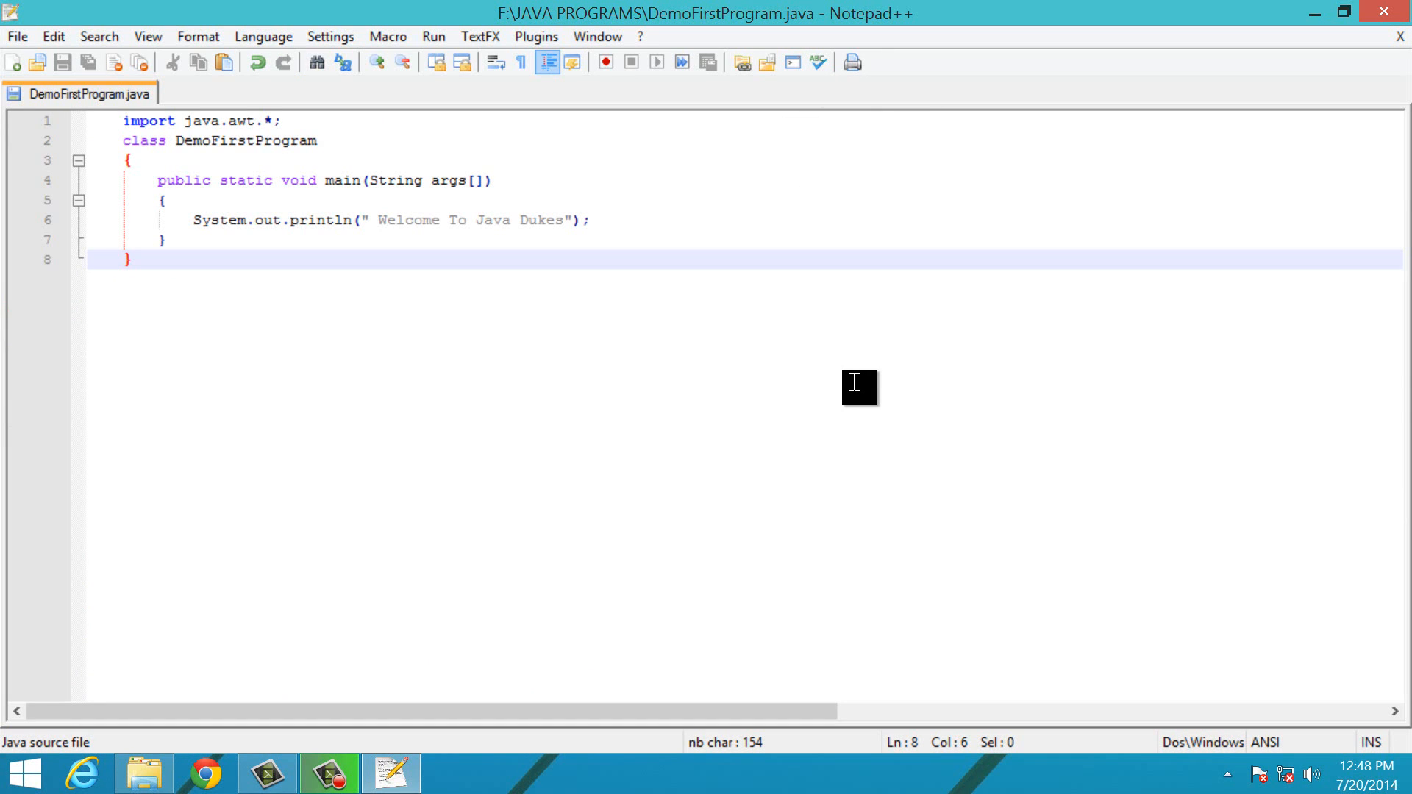
{"action": "mouse_move", "coordinate": [849, 389]}
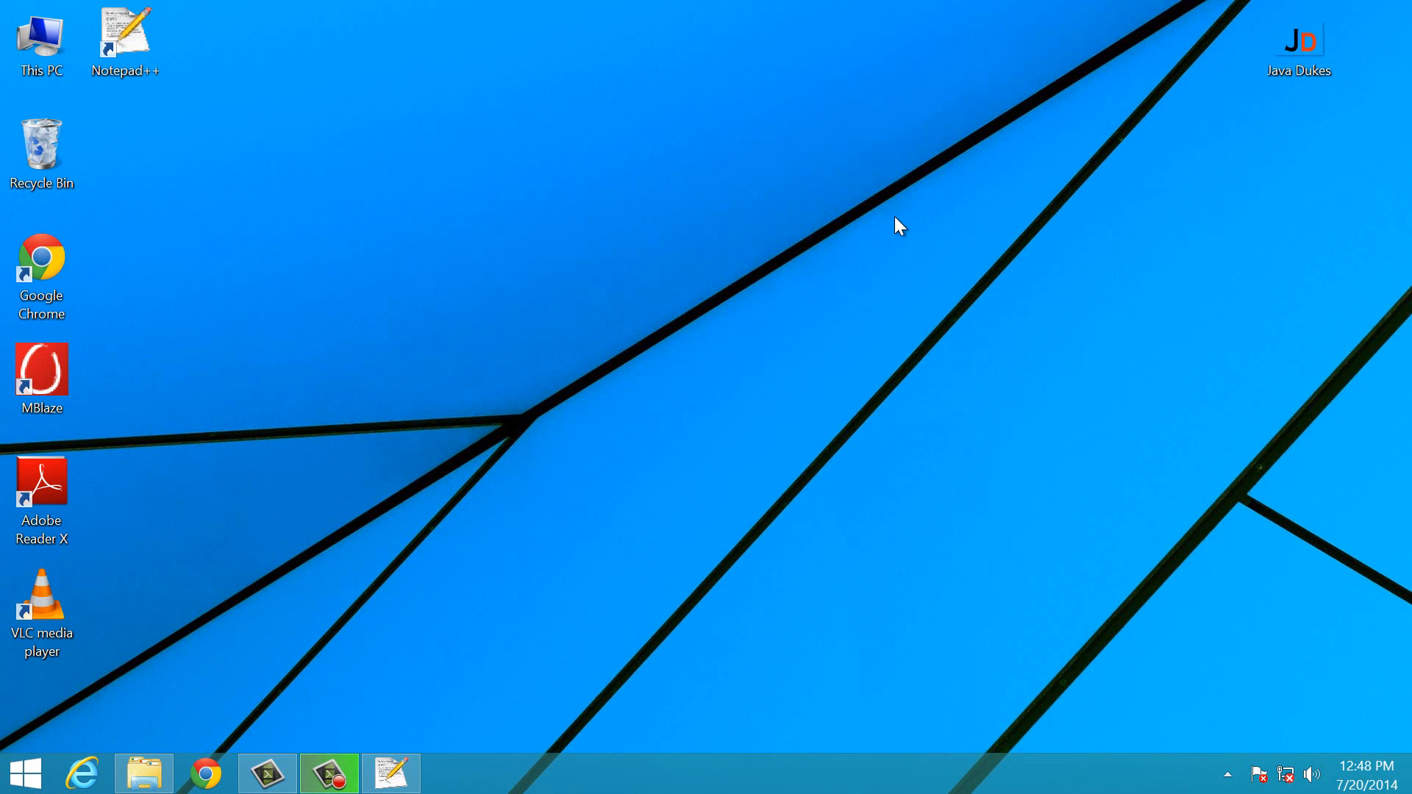
{"action": "mouse_move", "coordinate": [802, 340]}
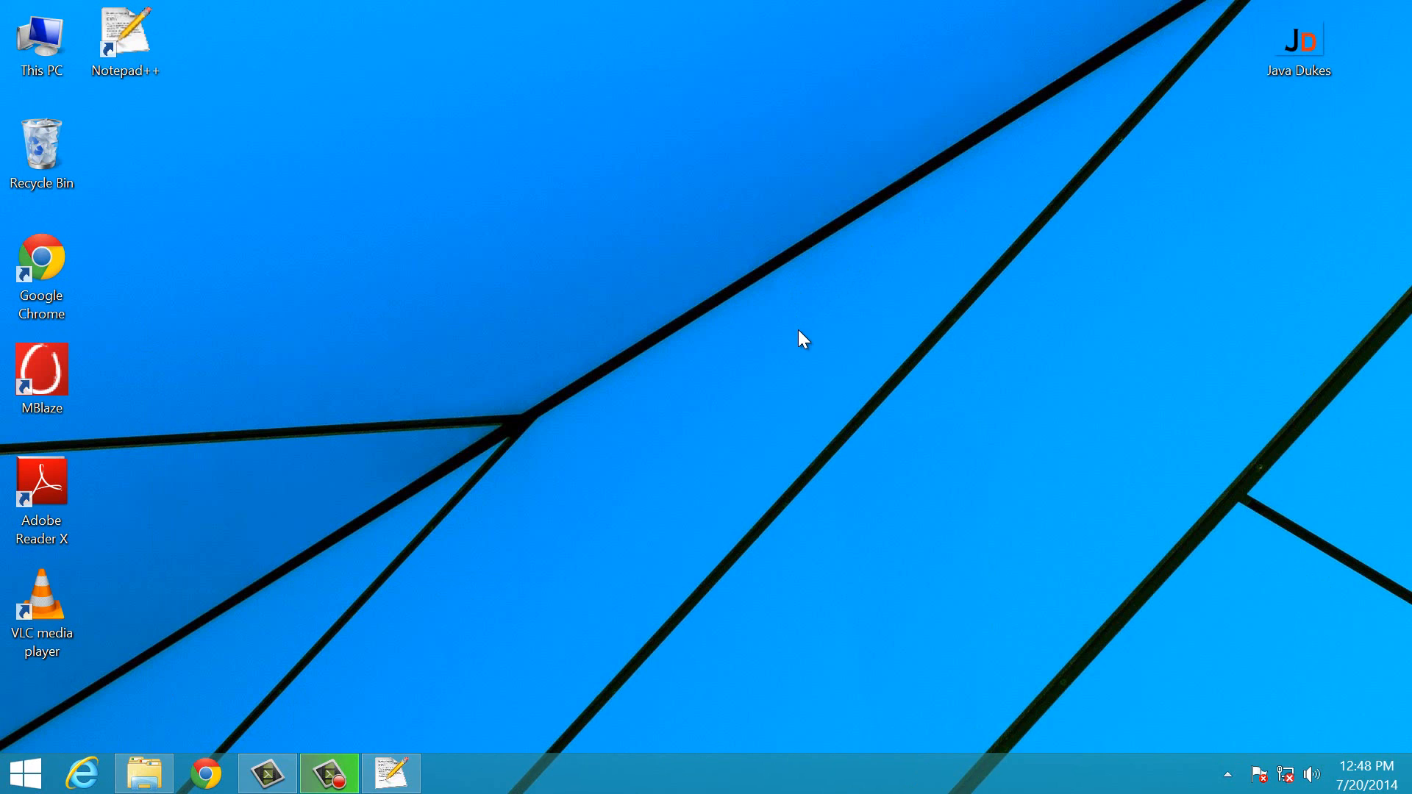